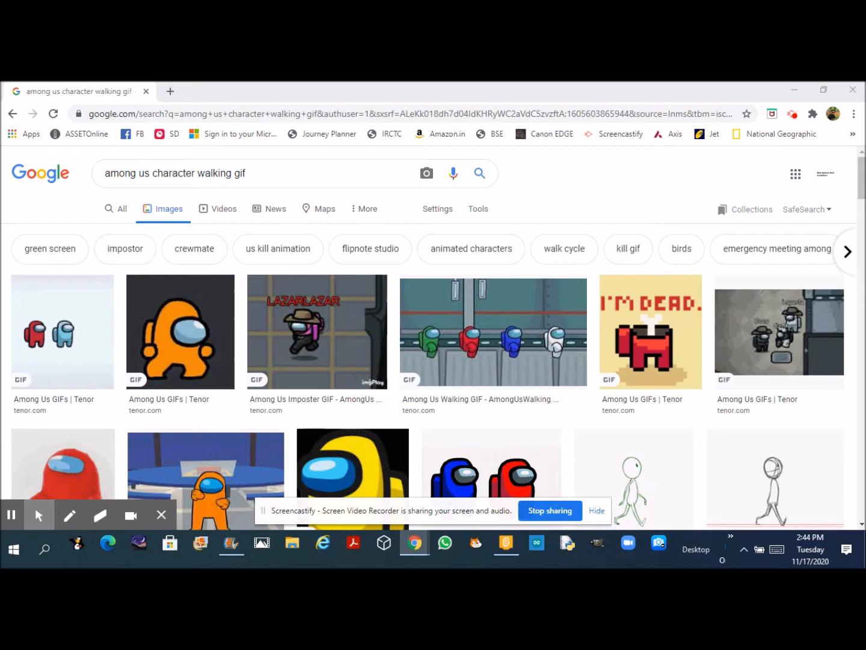
{"action": "mouse_move", "coordinate": [768, 337]}
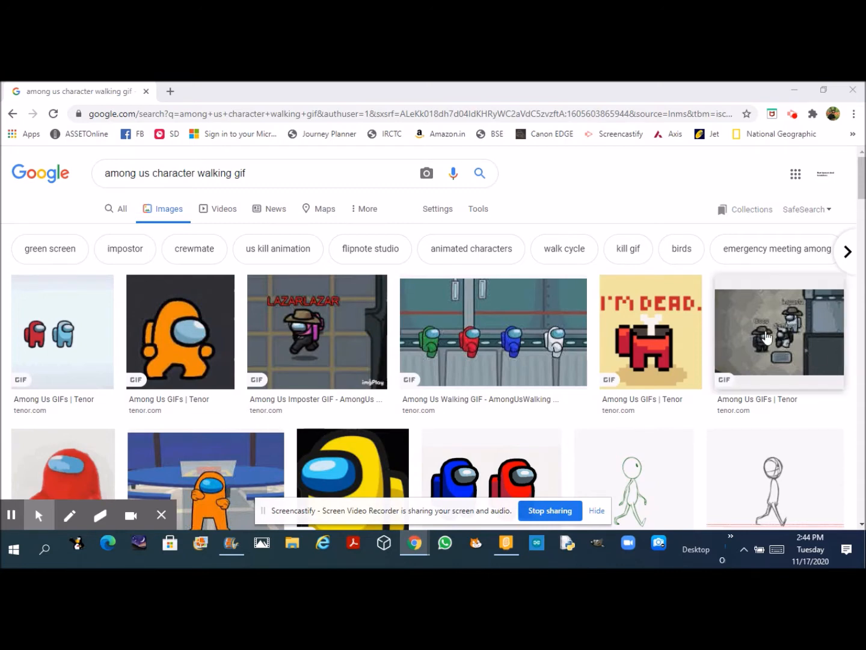
Find and preview the purple Among Us character-with-pet GIF in the image results.
{"action": "scroll", "scroll_direction": "down", "scroll_amount": 3}
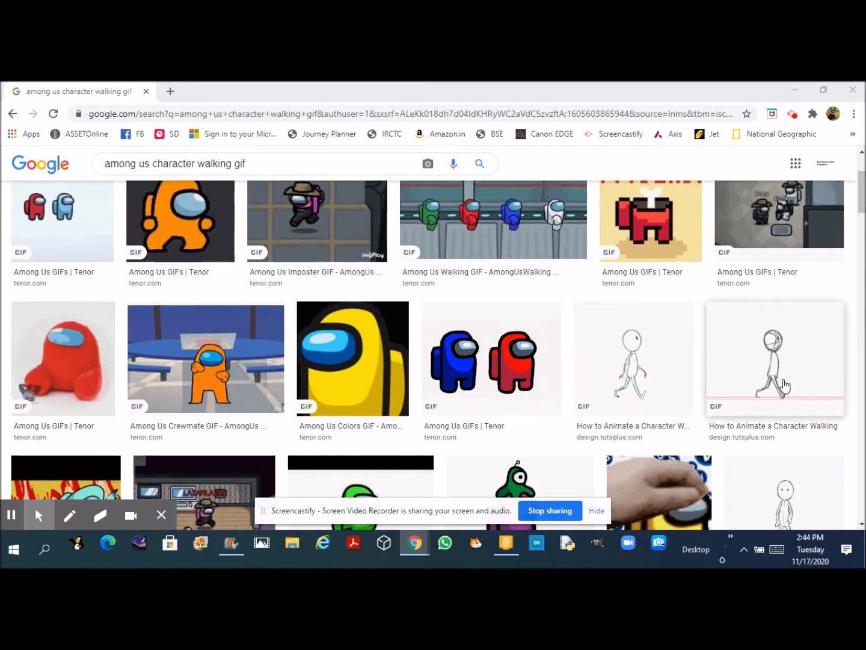
{"action": "scroll", "scroll_direction": "down", "scroll_amount": 3}
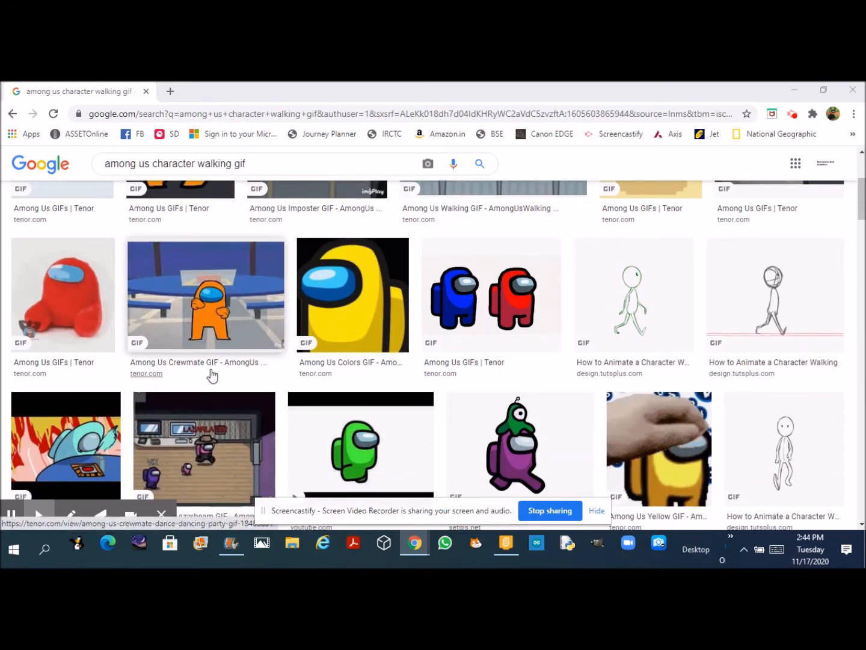
{"action": "scroll", "scroll_direction": "down", "scroll_amount": 3}
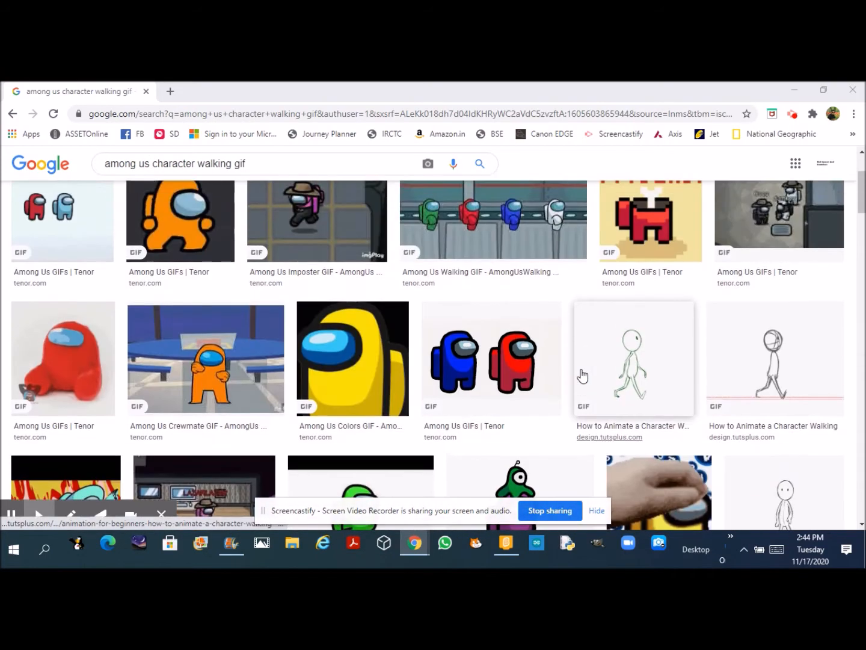
{"action": "scroll", "scroll_direction": "down", "scroll_amount": 3}
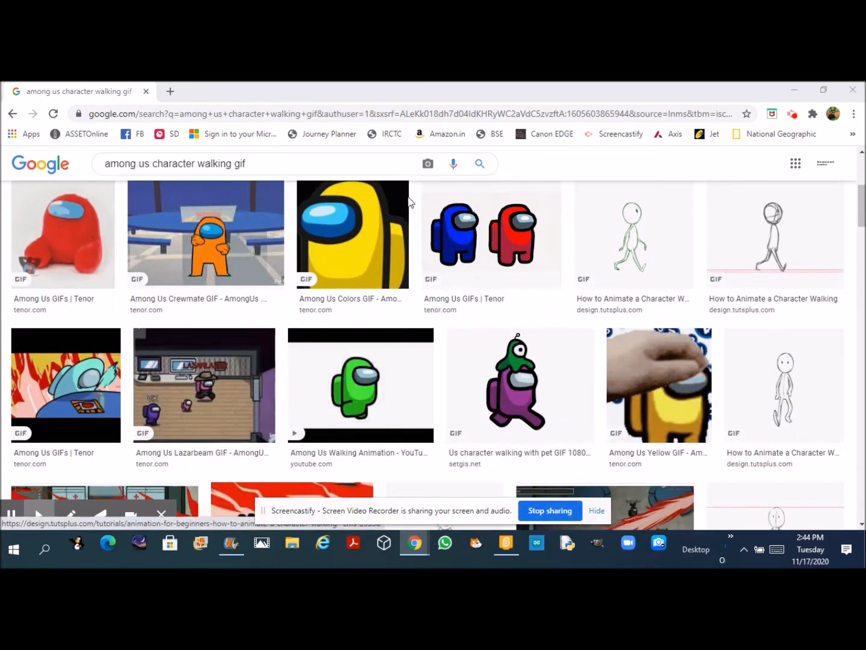
{"action": "mouse_move", "coordinate": [519, 385]}
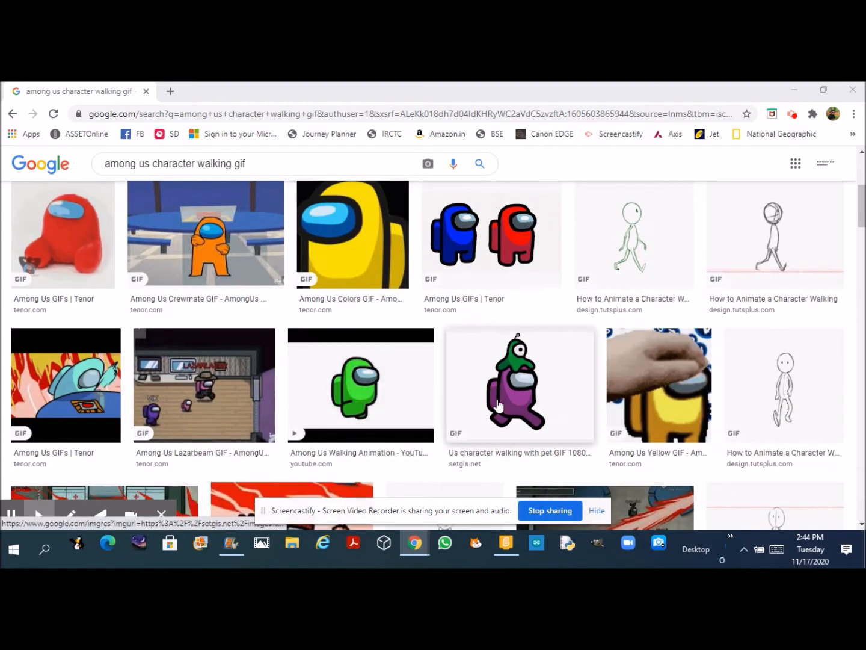
{"action": "left_click", "coordinate": [519, 383]}
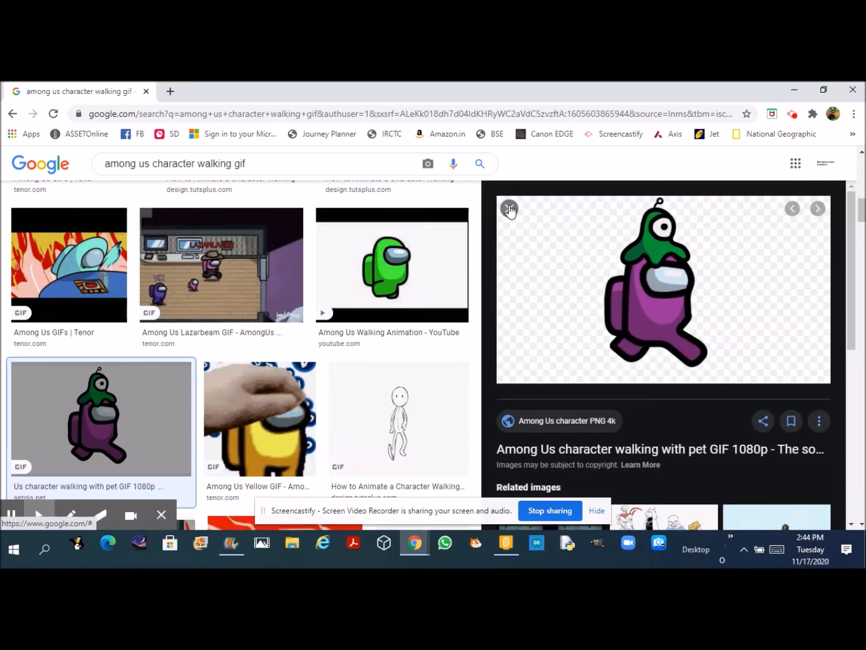
{"action": "left_click", "coordinate": [510, 209]}
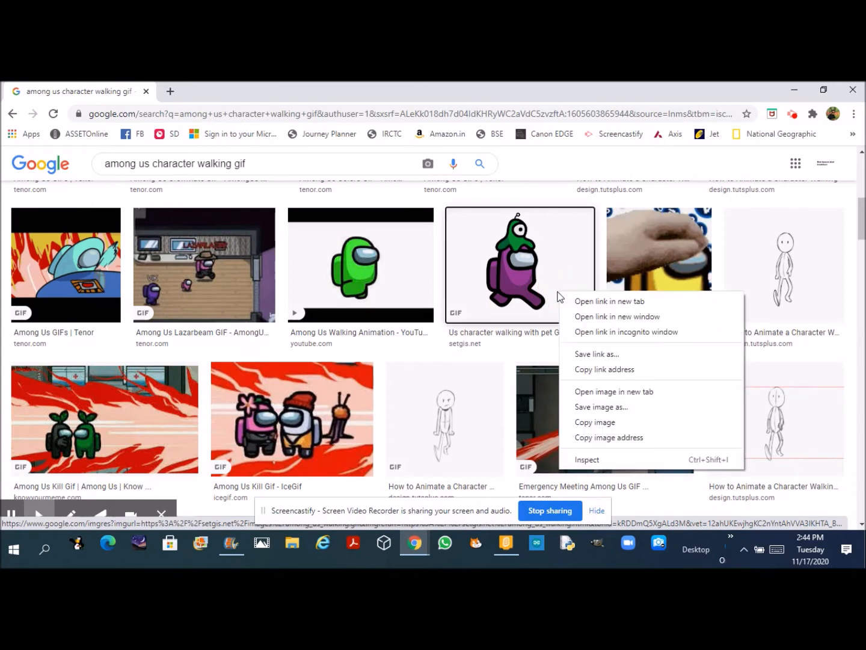
{"action": "mouse_move", "coordinate": [601, 406]}
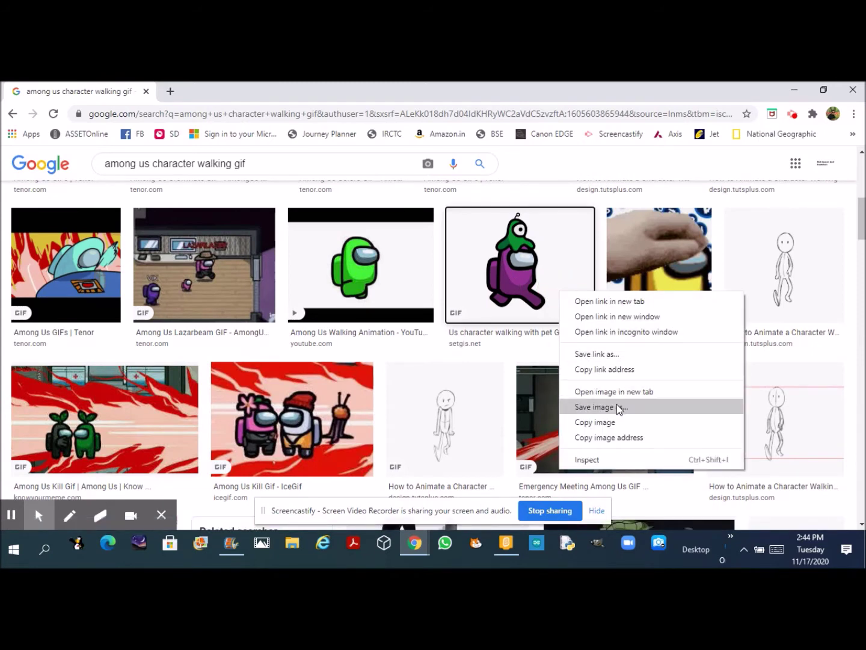
{"action": "mouse_move", "coordinate": [652, 412]}
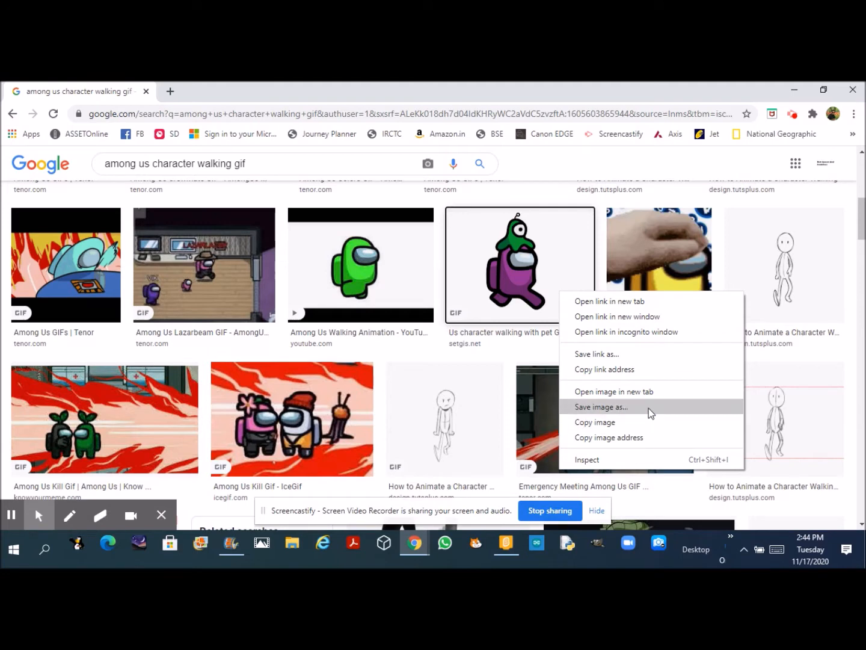
{"action": "mouse_move", "coordinate": [99, 147]}
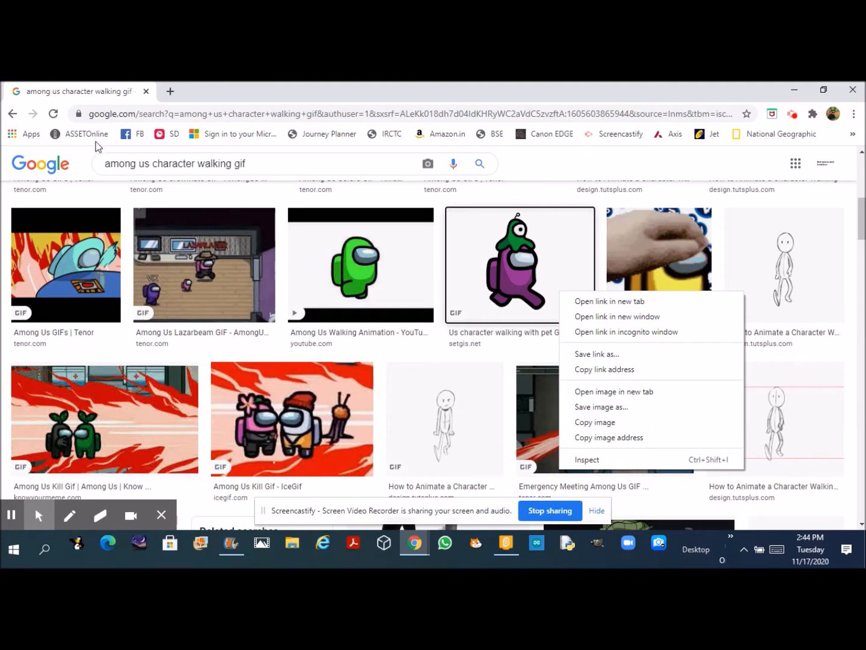
{"action": "mouse_move", "coordinate": [597, 354]}
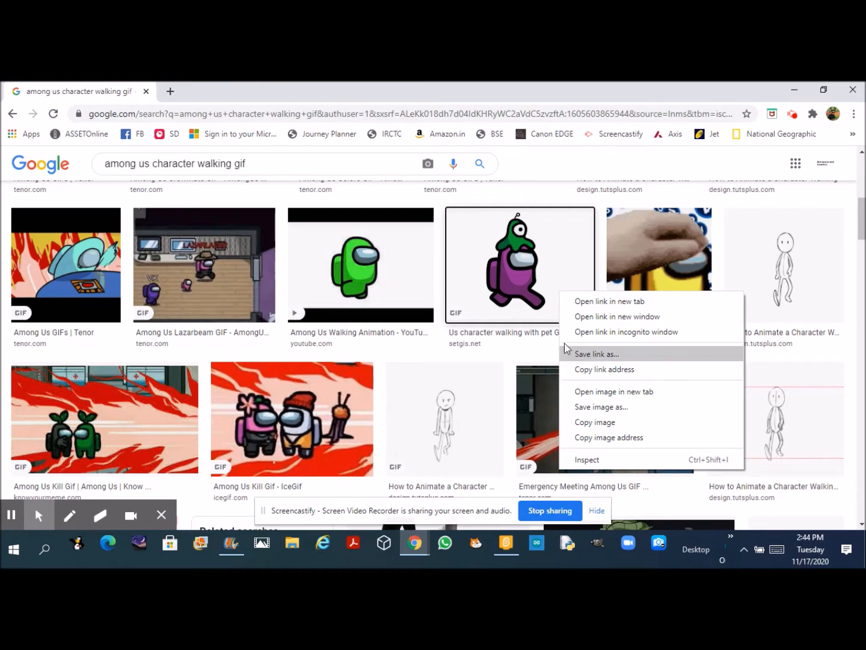
{"action": "mouse_move", "coordinate": [507, 542]}
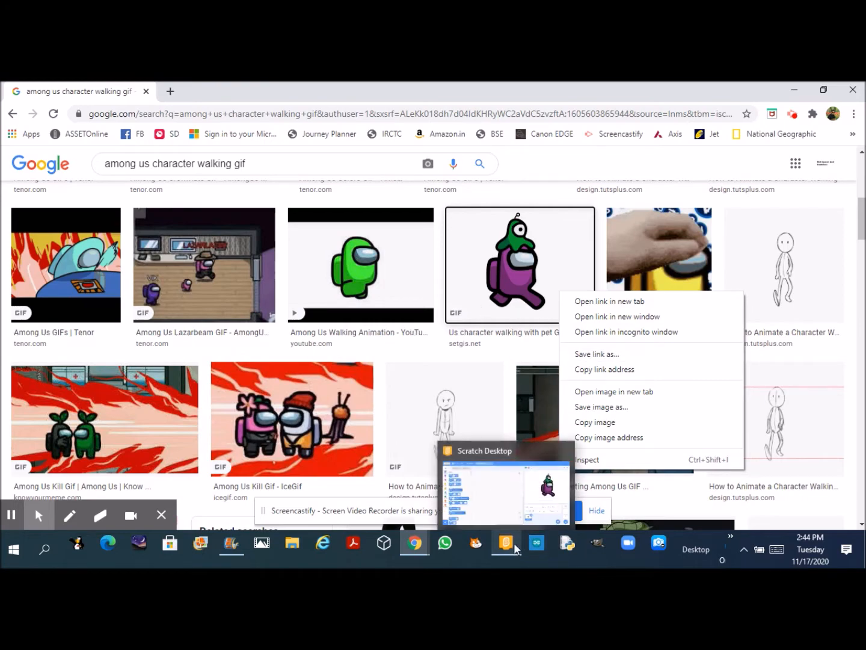
Review the player sprite's walking costumes in the Scratch project before resizing it.
{"action": "left_click", "coordinate": [504, 487]}
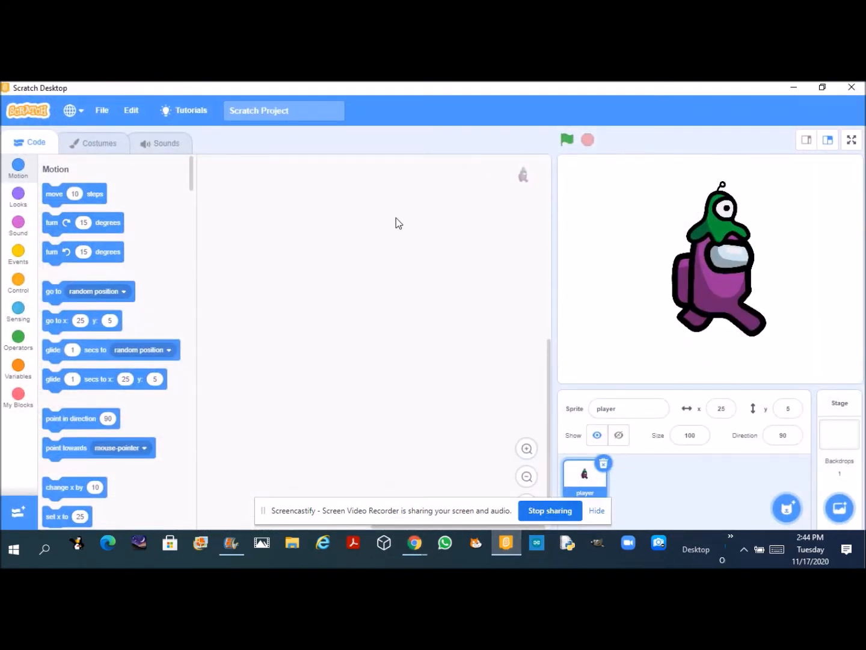
{"action": "mouse_move", "coordinate": [108, 147]}
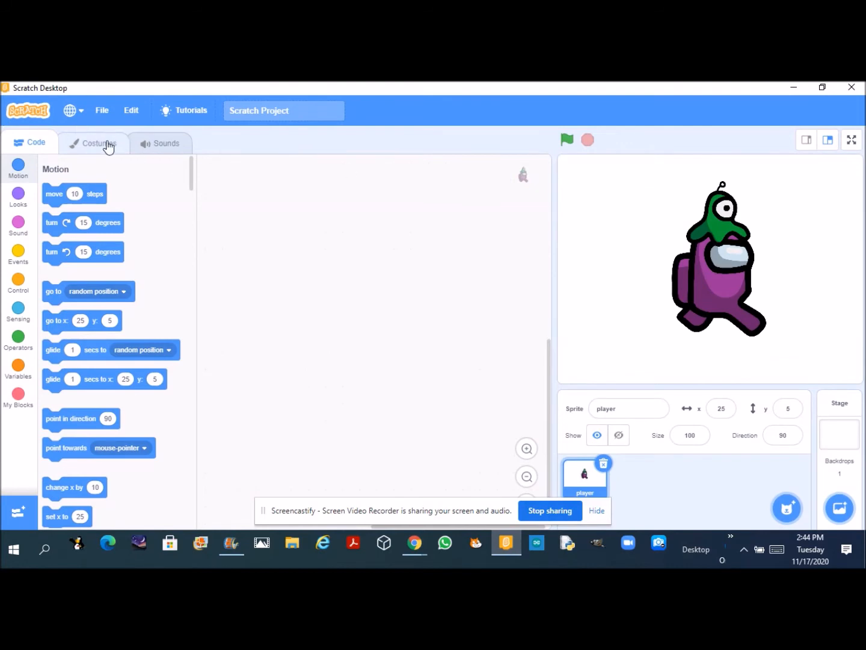
{"action": "left_click", "coordinate": [99, 143]}
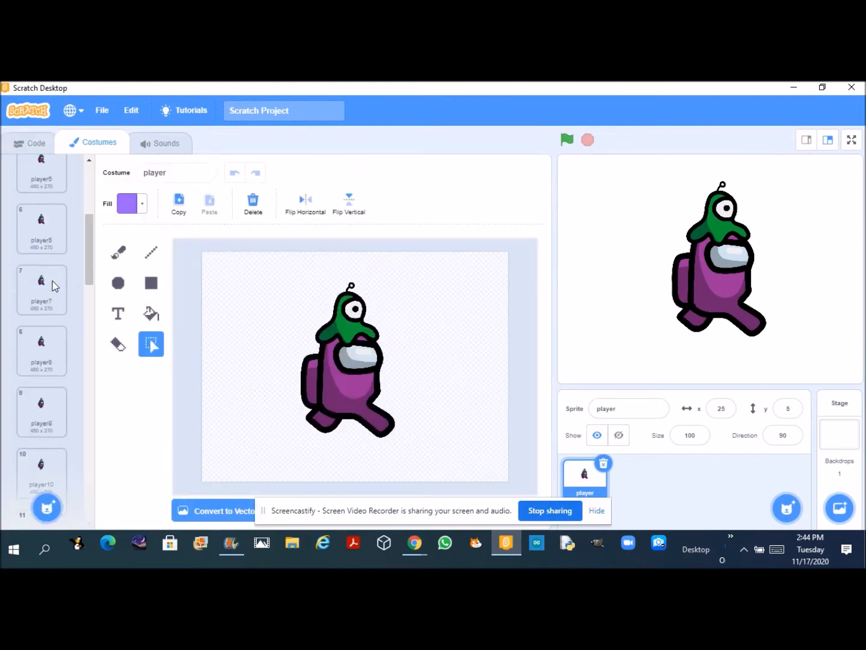
{"action": "scroll", "scroll_direction": "down", "scroll_amount": 3}
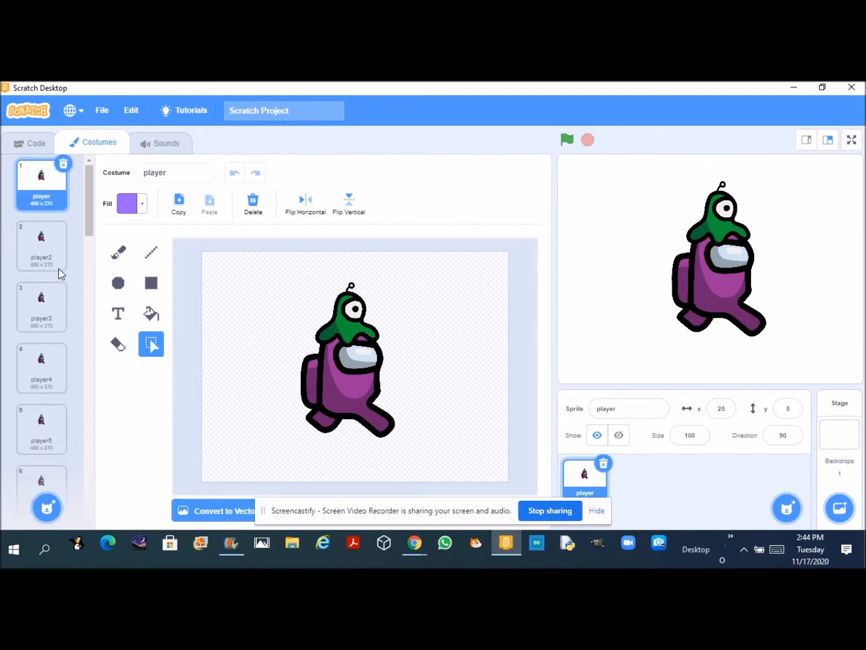
{"action": "left_click", "coordinate": [29, 142]}
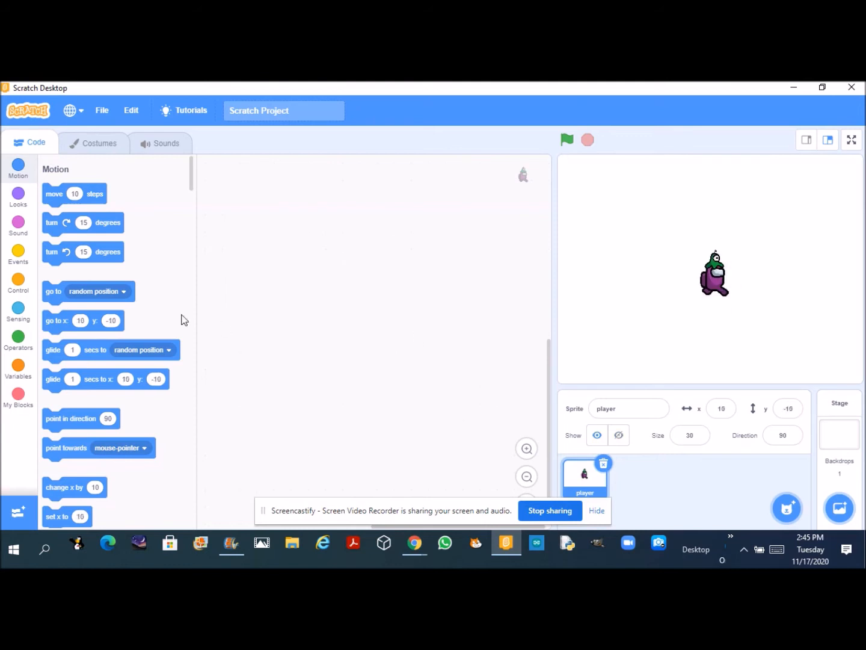
{"action": "mouse_move", "coordinate": [4, 166]}
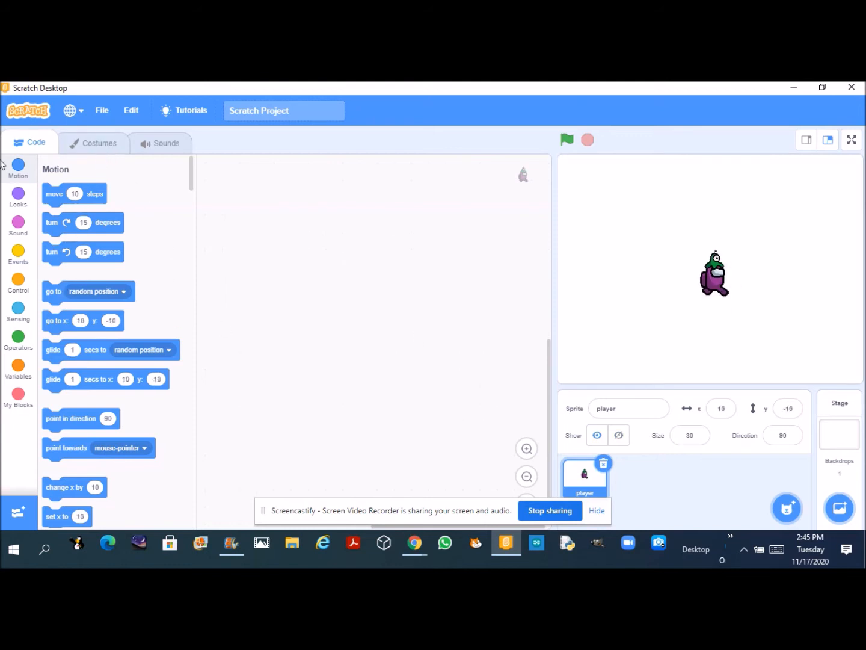
{"action": "mouse_move", "coordinate": [77, 222]}
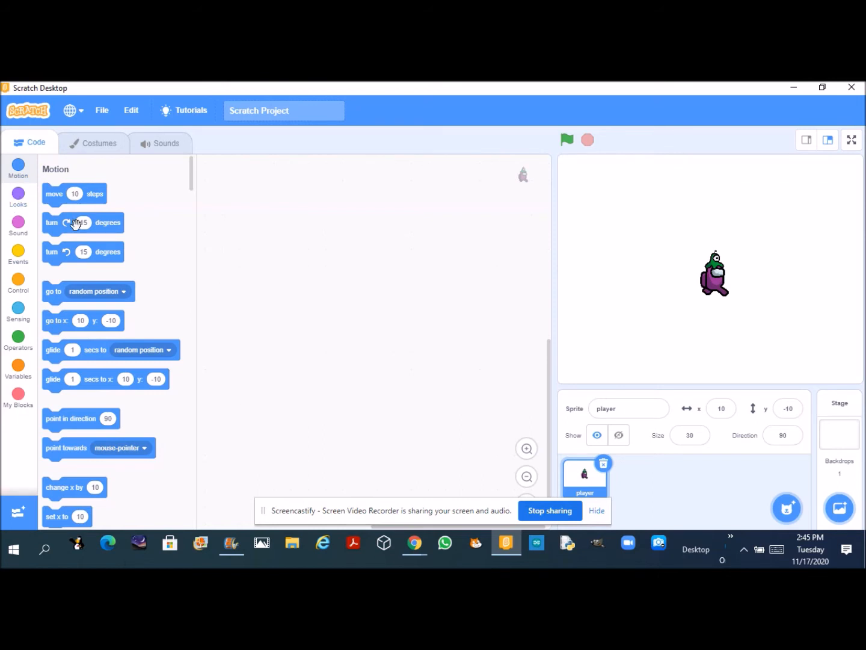
{"action": "mouse_move", "coordinate": [13, 270]}
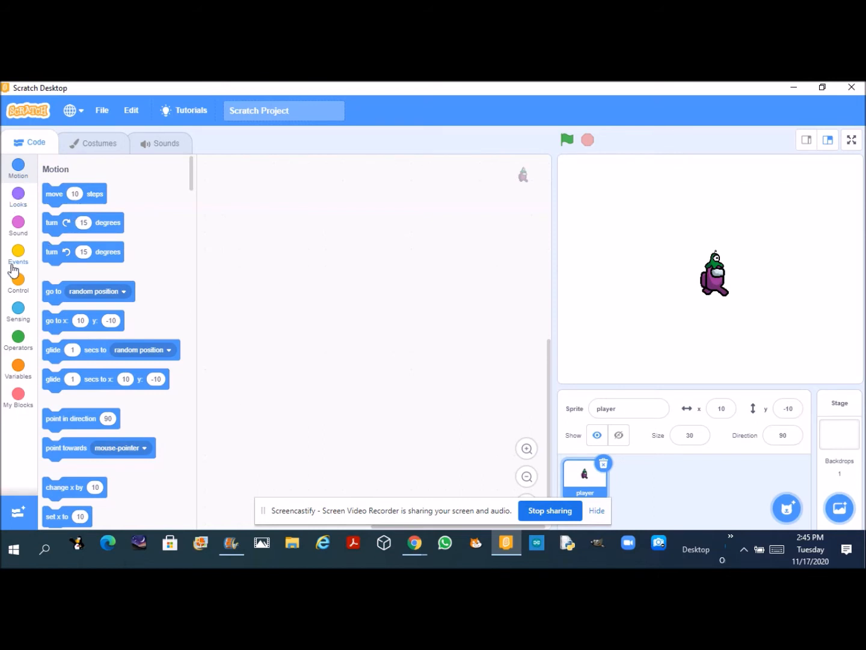
{"action": "mouse_move", "coordinate": [12, 267]}
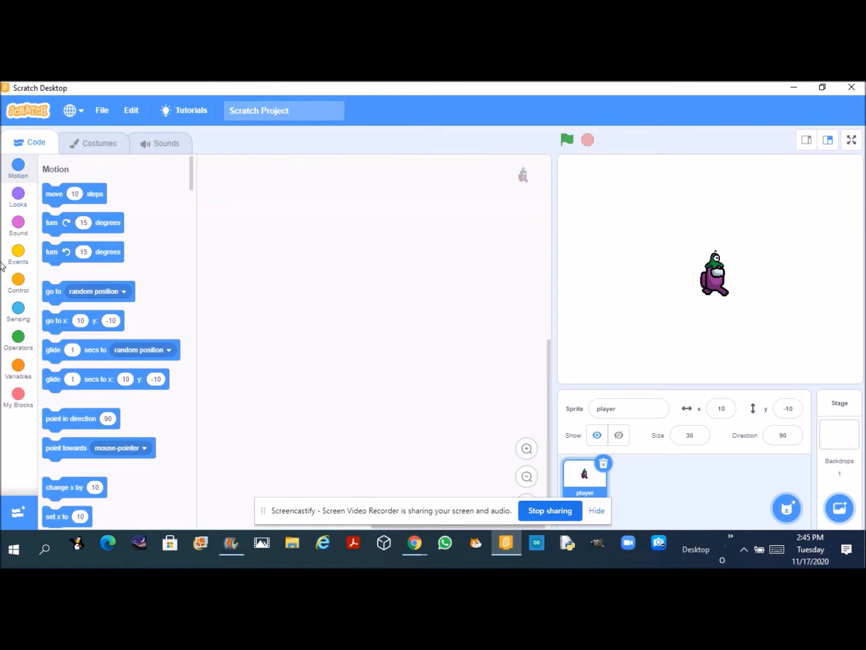
{"action": "mouse_move", "coordinate": [18, 265]}
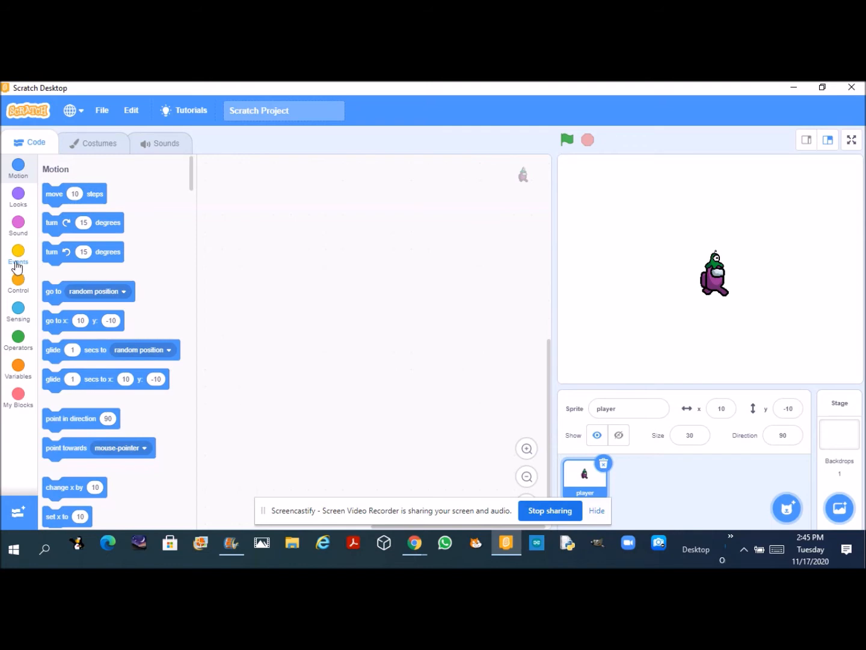
{"action": "mouse_move", "coordinate": [373, 301]}
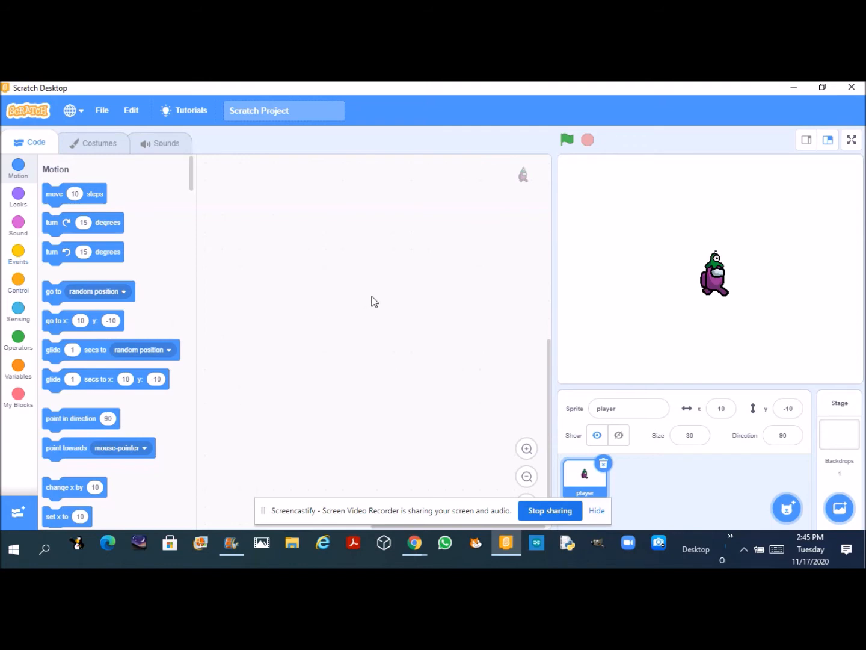
Place a green-flag hat with a forever loop, checking the player costumes along the way.
{"action": "left_click", "coordinate": [18, 250]}
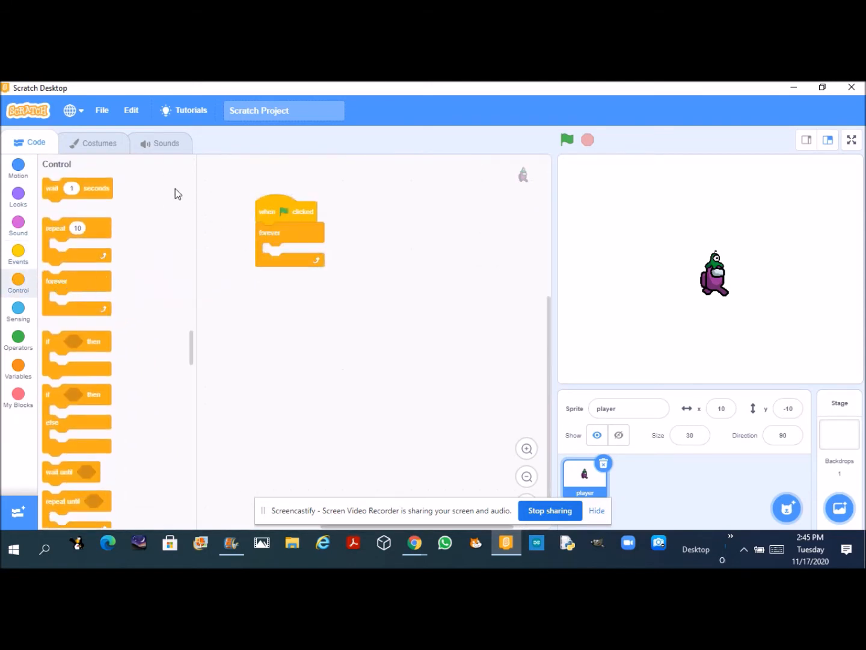
{"action": "left_click", "coordinate": [94, 143]}
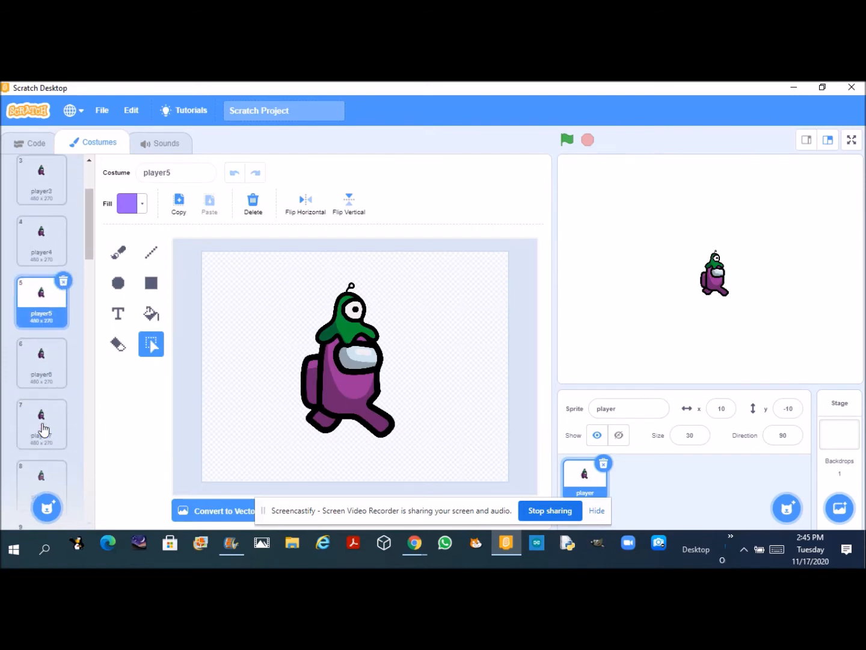
{"action": "scroll", "scroll_direction": "down", "scroll_amount": 3}
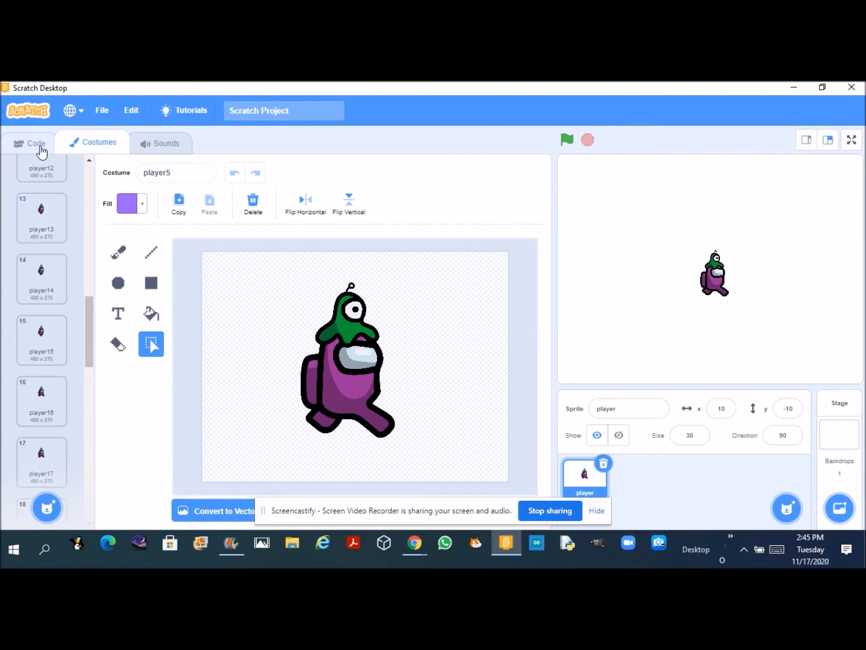
{"action": "left_click", "coordinate": [36, 142]}
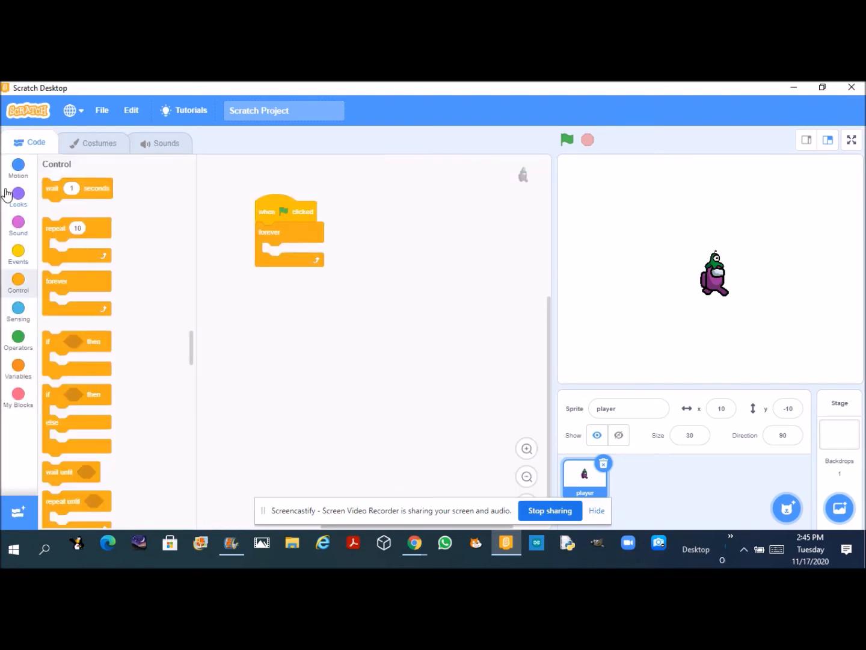
Switch costume to player at start and add go to x:0 y:0 plus an empty if-then in the loop.
{"action": "left_click", "coordinate": [18, 199]}
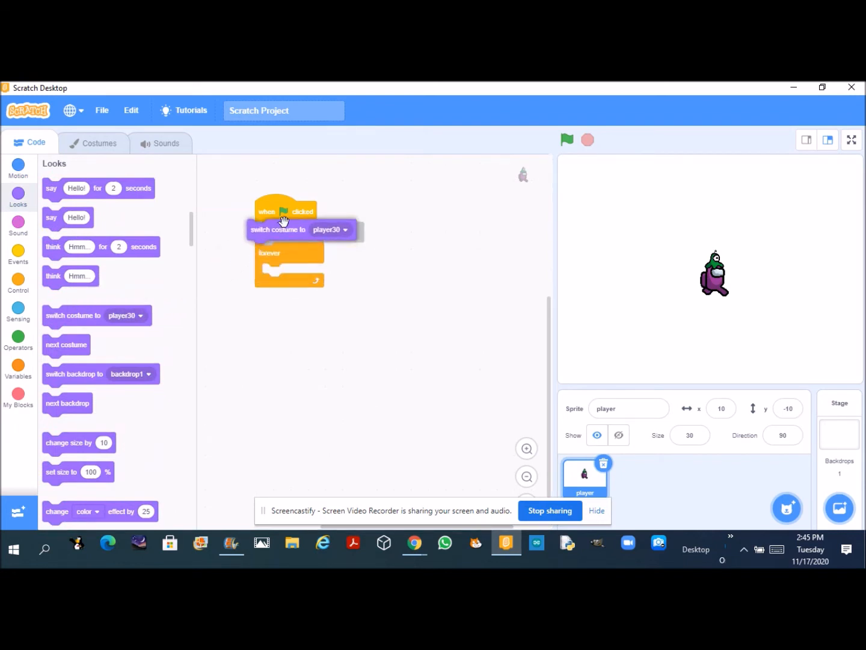
{"action": "left_click", "coordinate": [344, 231]}
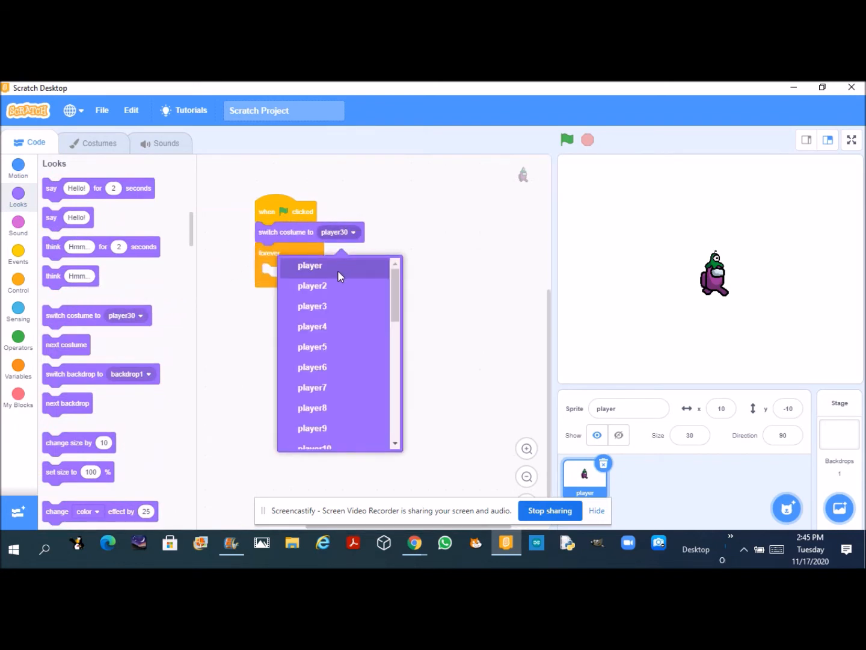
{"action": "left_click", "coordinate": [310, 264]}
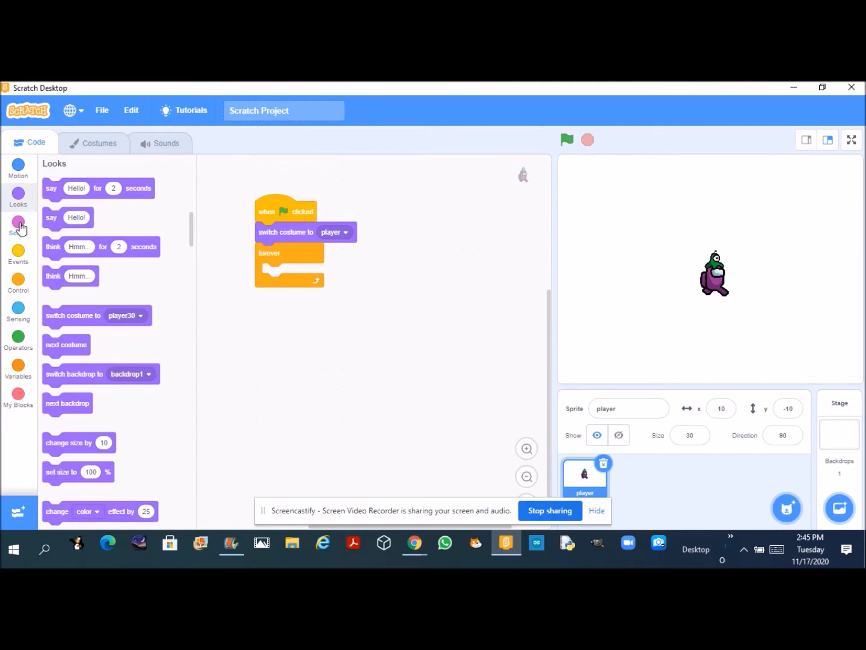
{"action": "left_click", "coordinate": [18, 253]}
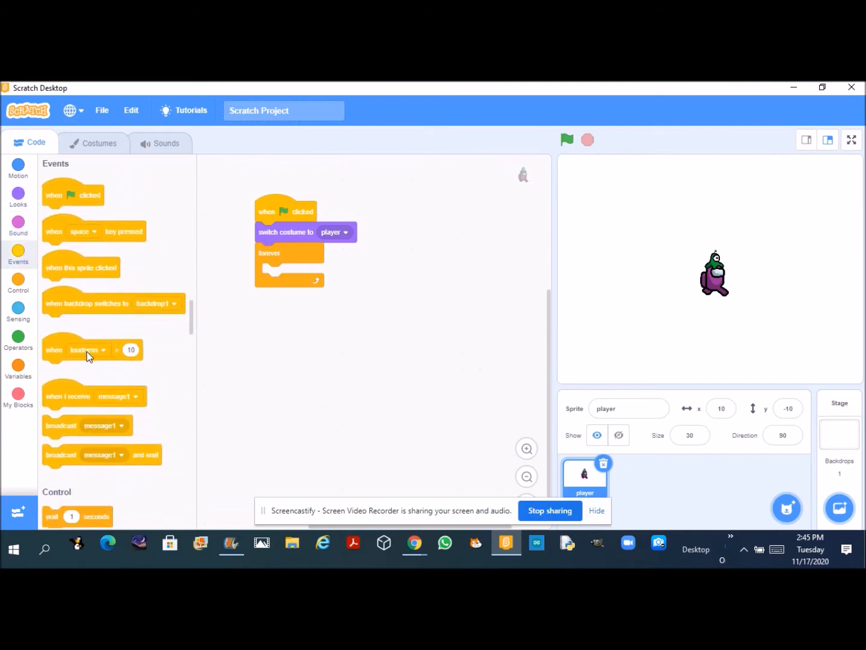
{"action": "scroll", "scroll_direction": "down", "scroll_amount": 3}
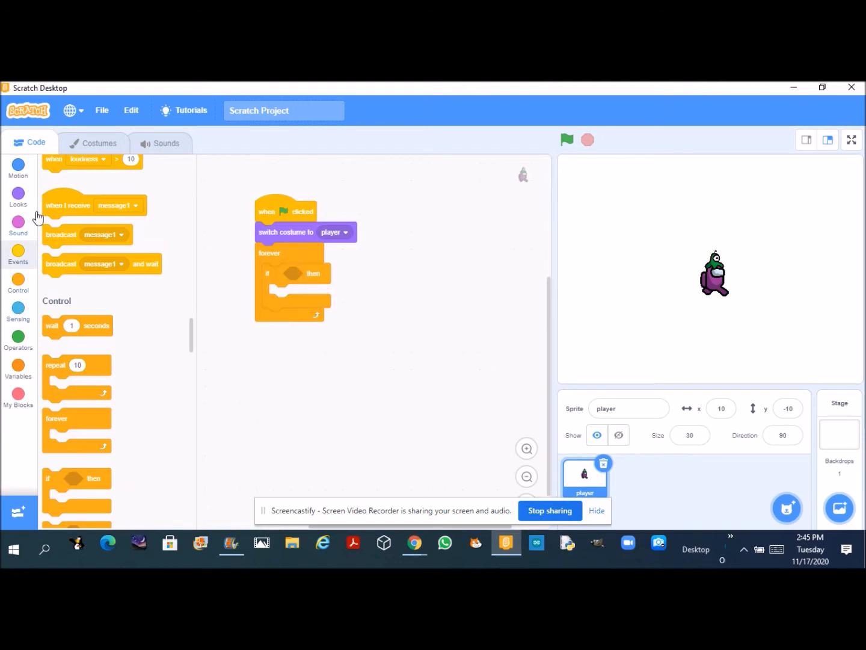
{"action": "left_click", "coordinate": [18, 167]}
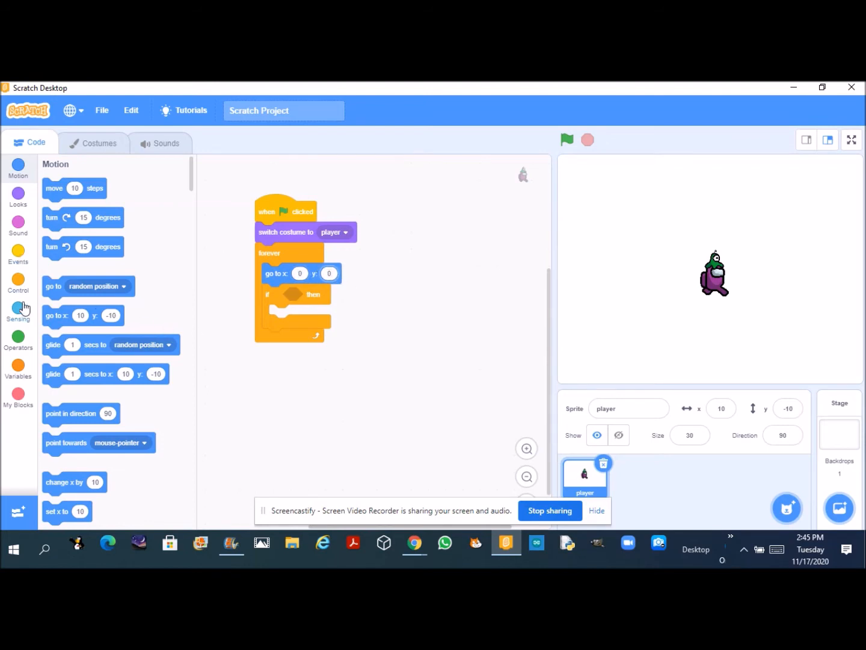
Make the if check for the right arrow key and point the player in direction 90.
{"action": "left_click", "coordinate": [18, 311]}
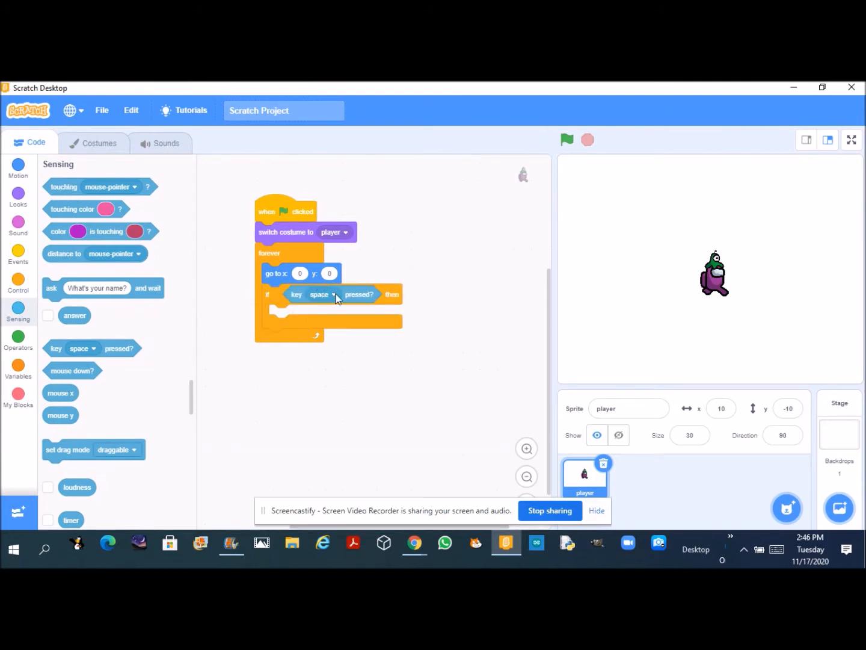
{"action": "left_click", "coordinate": [320, 294]}
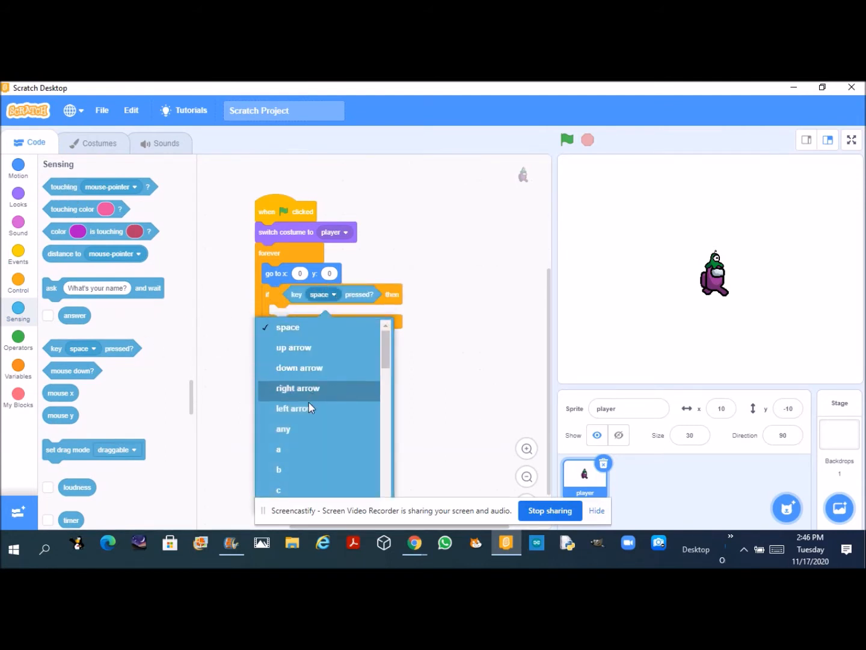
{"action": "left_click", "coordinate": [299, 387]}
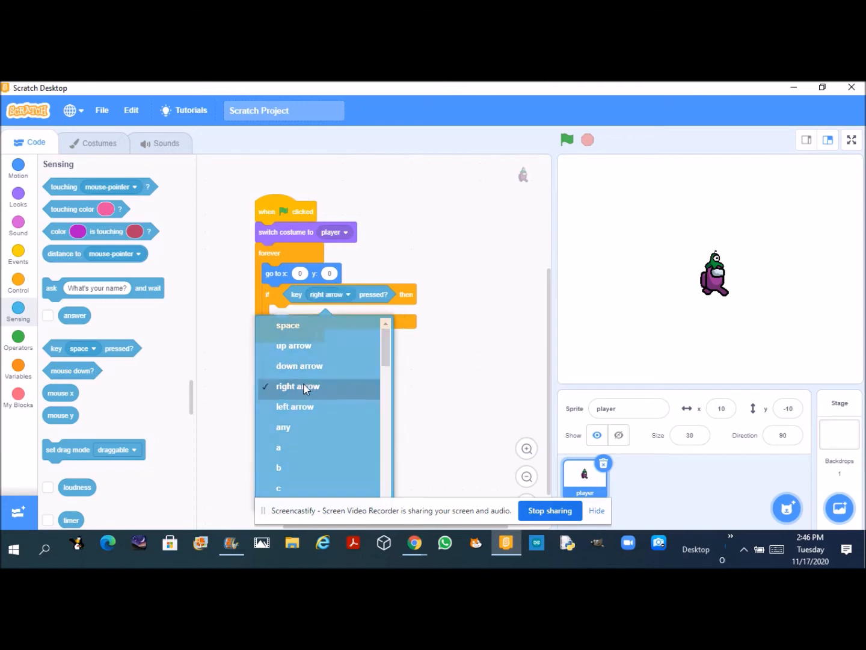
{"action": "left_click", "coordinate": [297, 385]}
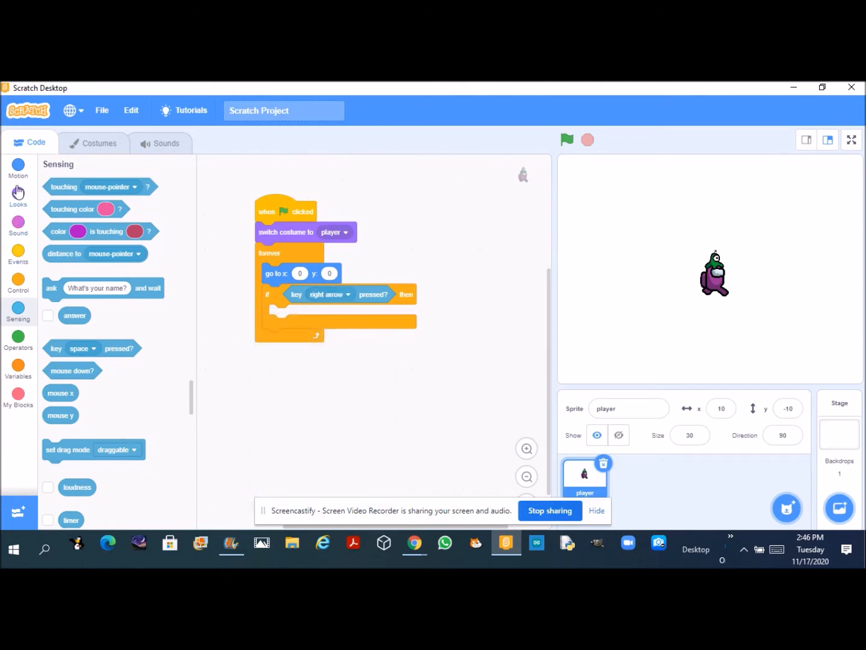
{"action": "left_click", "coordinate": [18, 166]}
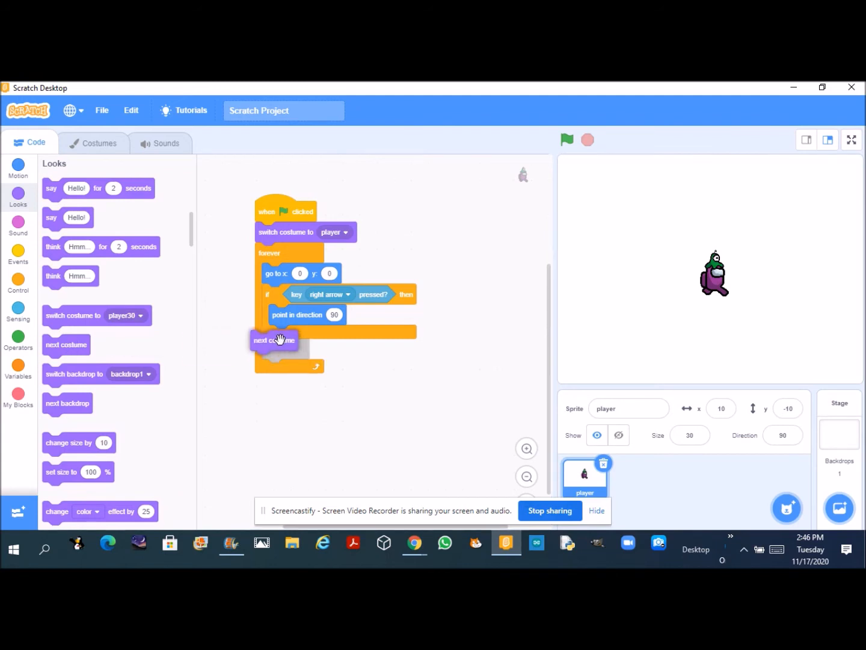
Add next costume and wait 0.1 to the right-arrow check, then run it to test walking.
{"action": "left_click", "coordinate": [18, 252]}
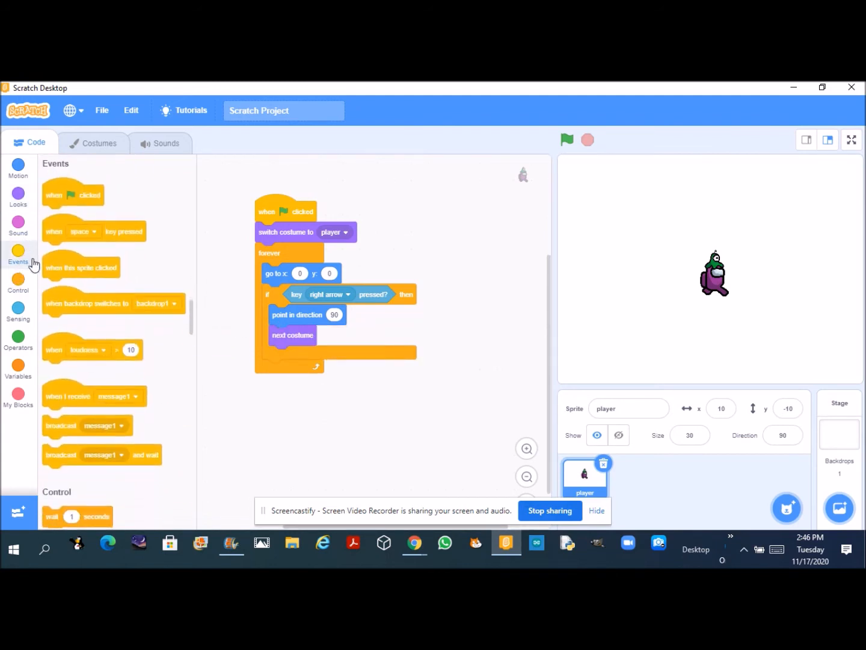
{"action": "left_click", "coordinate": [18, 282]}
{"action": "type", "text": "0.1"}
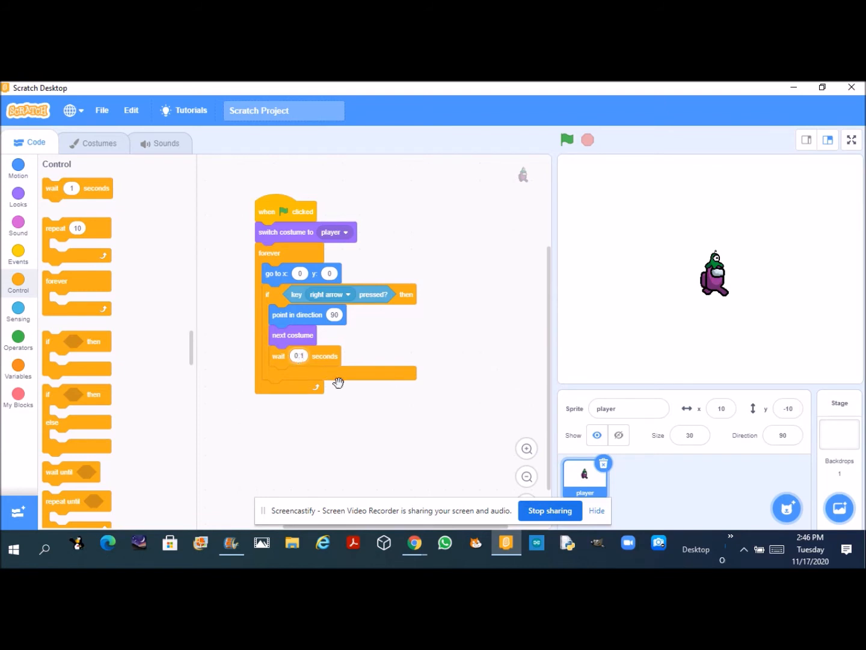
{"action": "left_click", "coordinate": [565, 139]}
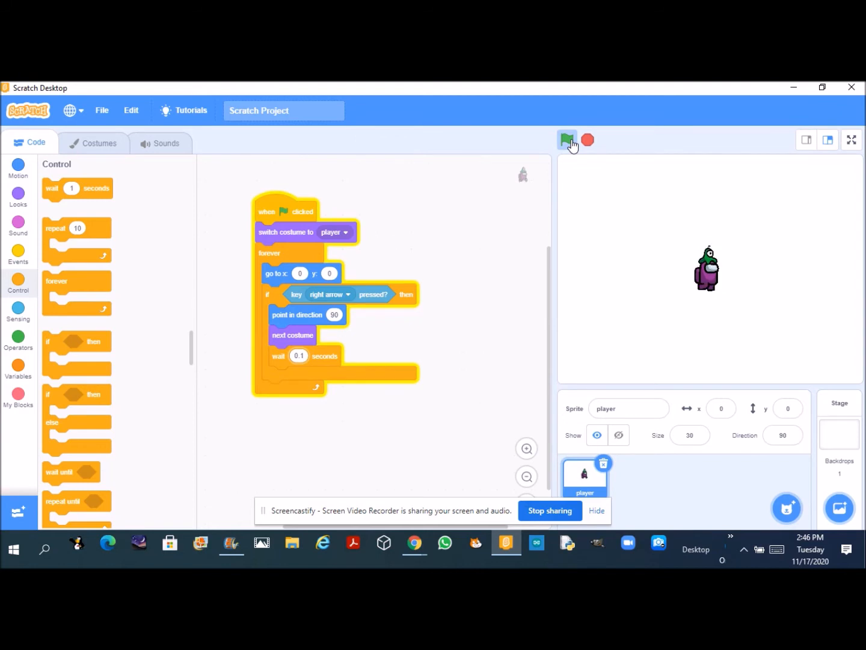
{"action": "left_click", "coordinate": [568, 139]}
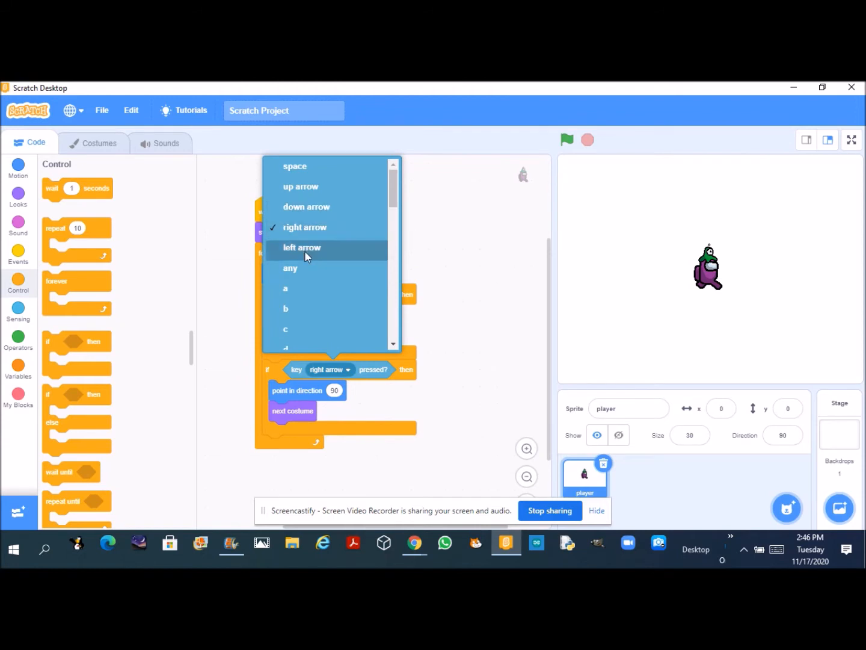
Set the copied check to left arrow with direction -90 and rotation style left-right.
{"action": "left_click", "coordinate": [302, 247]}
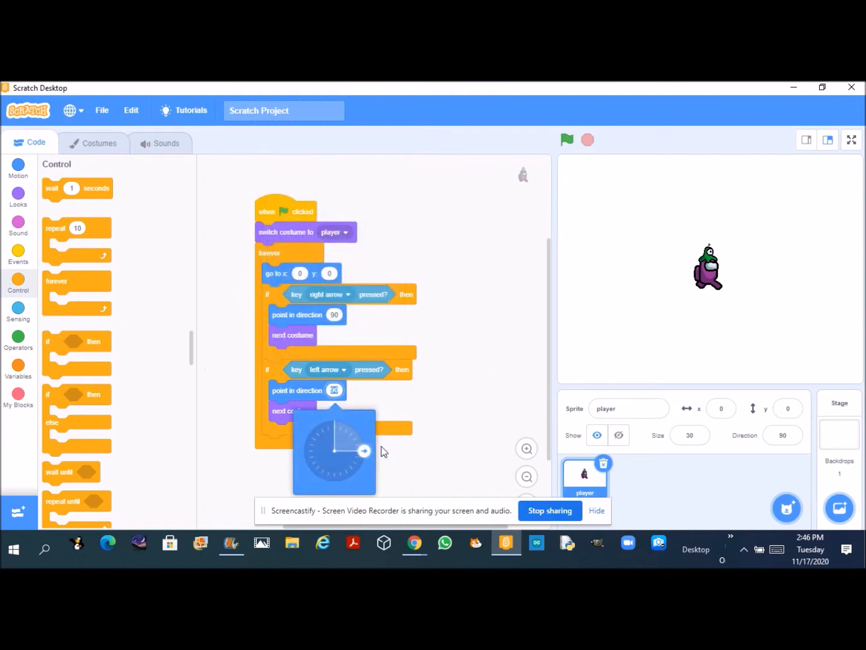
{"action": "left_click", "coordinate": [303, 449]}
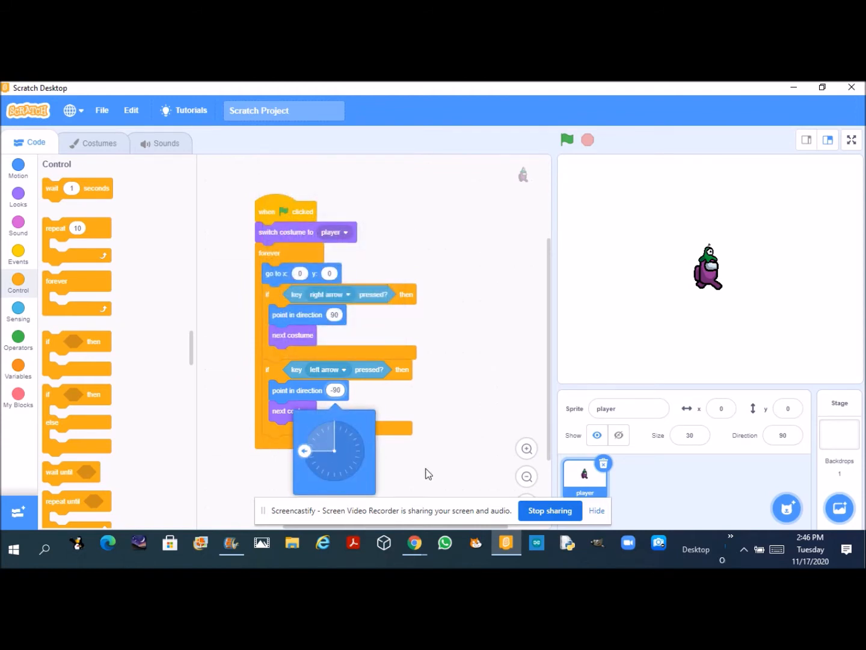
{"action": "left_click", "coordinate": [18, 167]}
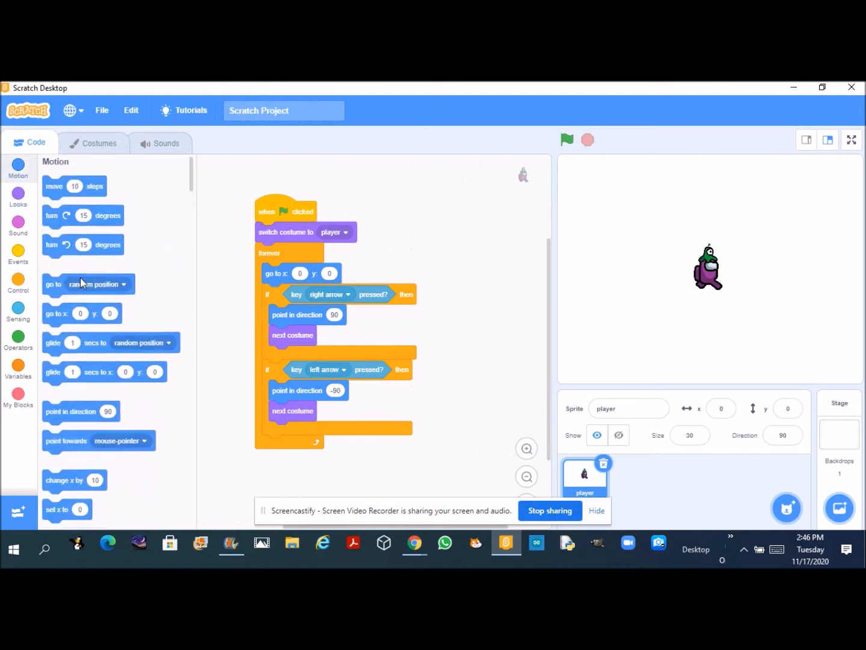
{"action": "scroll", "scroll_direction": "down", "scroll_amount": 3}
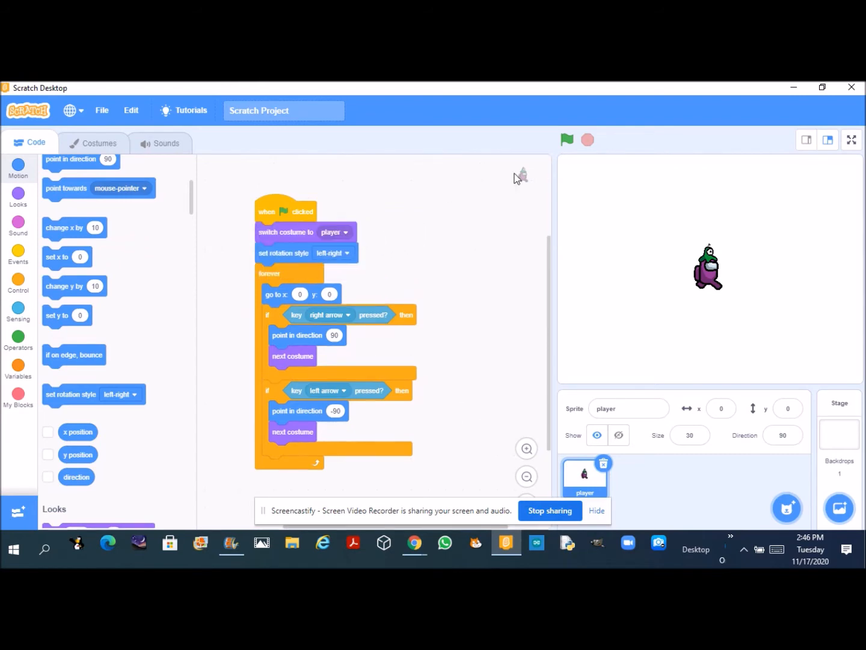
Run the game repeatedly to test turning left and right.
{"action": "left_click", "coordinate": [565, 140]}
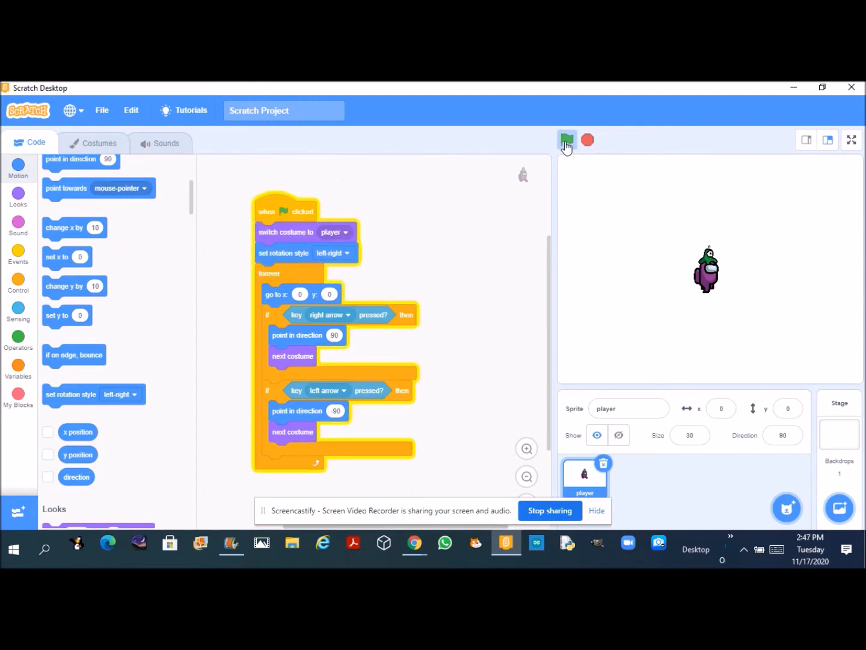
{"action": "left_click", "coordinate": [565, 140]}
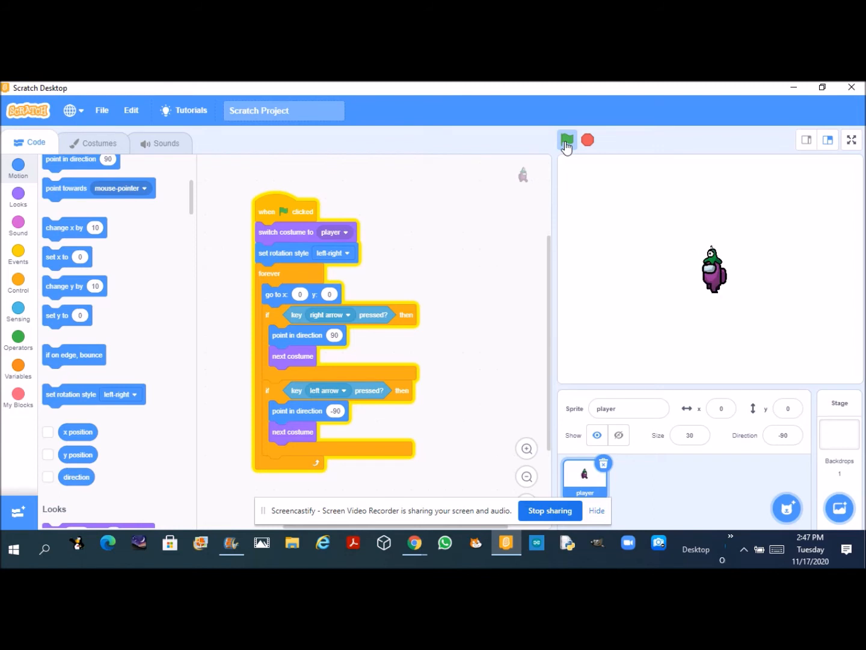
{"action": "left_click", "coordinate": [565, 139]}
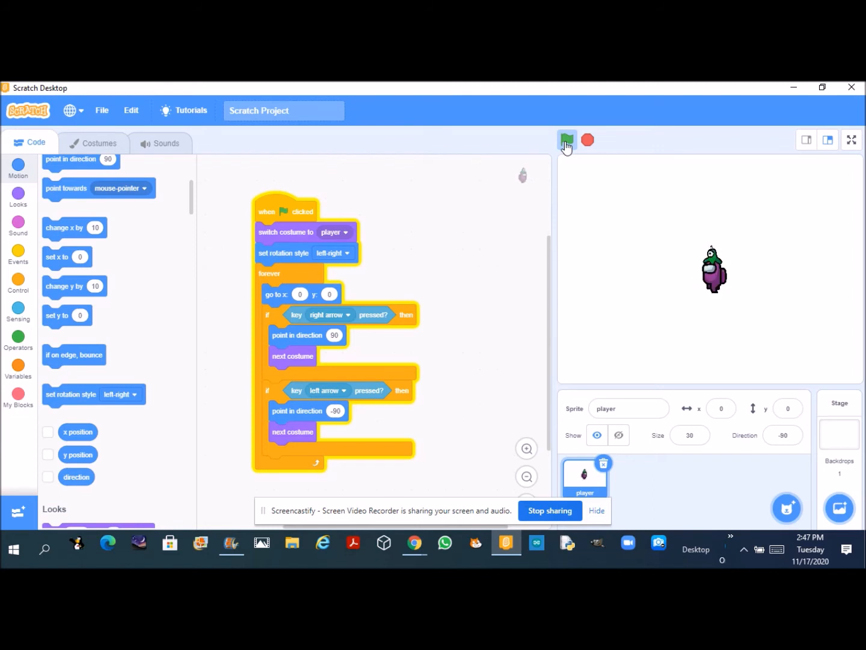
{"action": "left_click", "coordinate": [567, 139]}
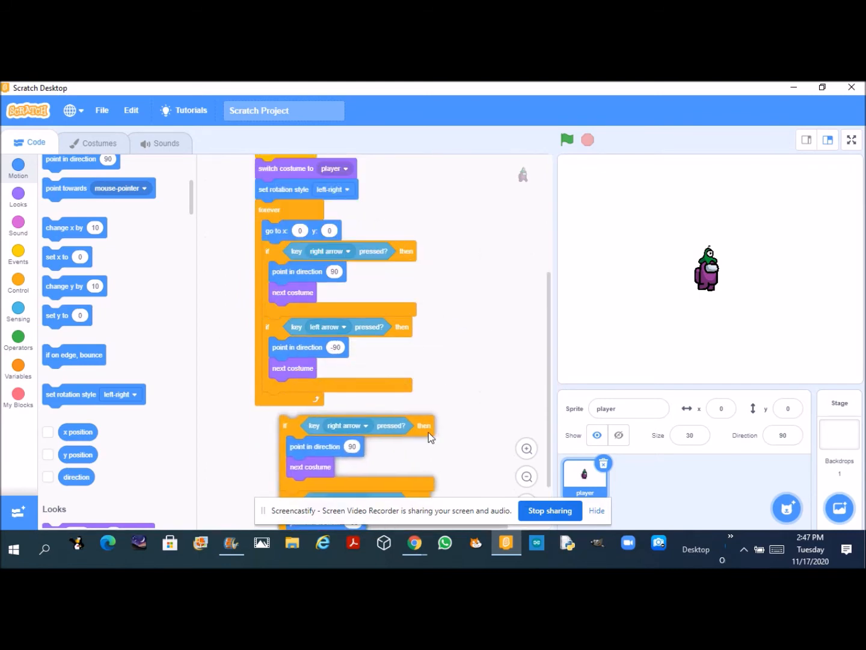
Set the new checks to the up and down arrow keys with next costume.
{"action": "scroll", "scroll_direction": "down", "scroll_amount": 3}
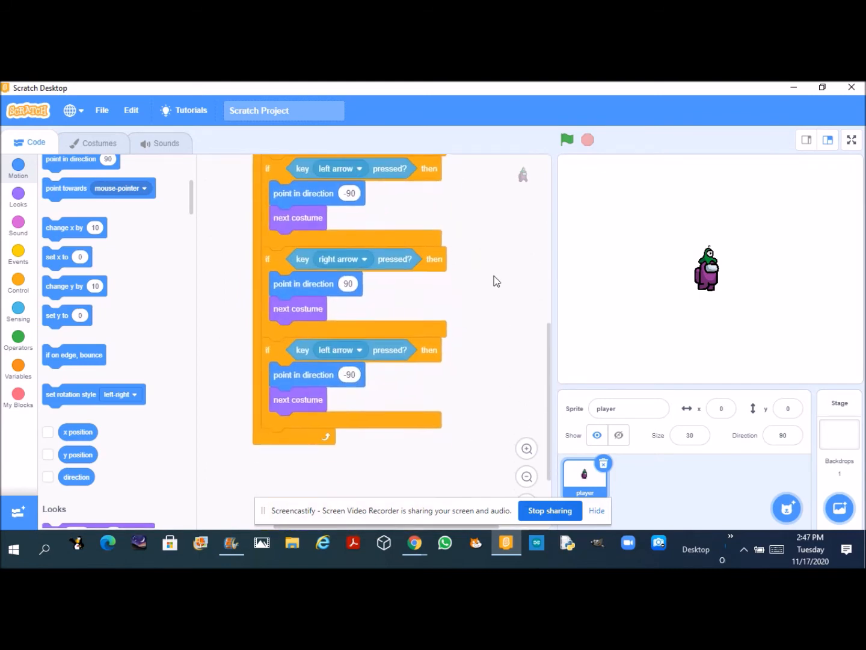
{"action": "left_click", "coordinate": [342, 212]}
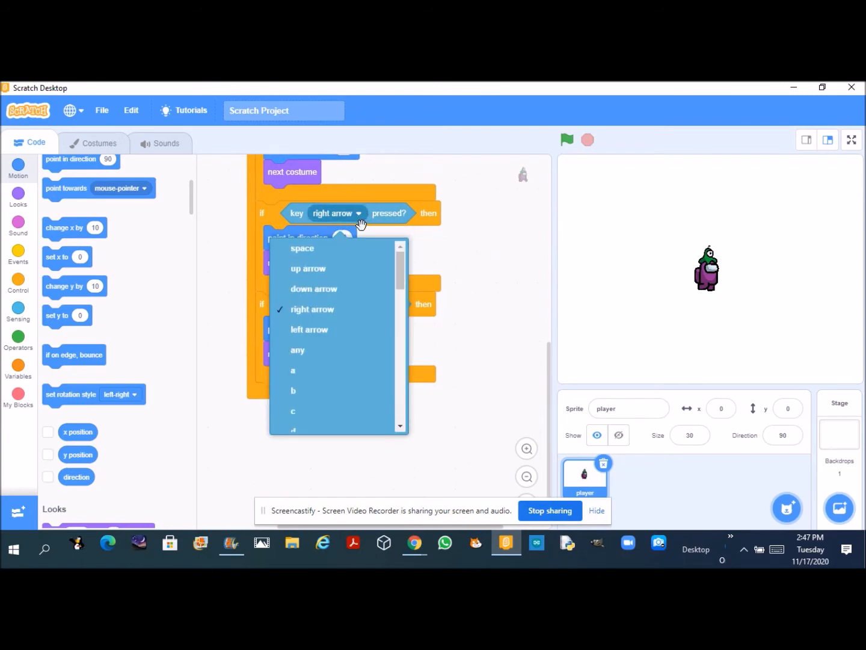
{"action": "left_click", "coordinate": [309, 330]}
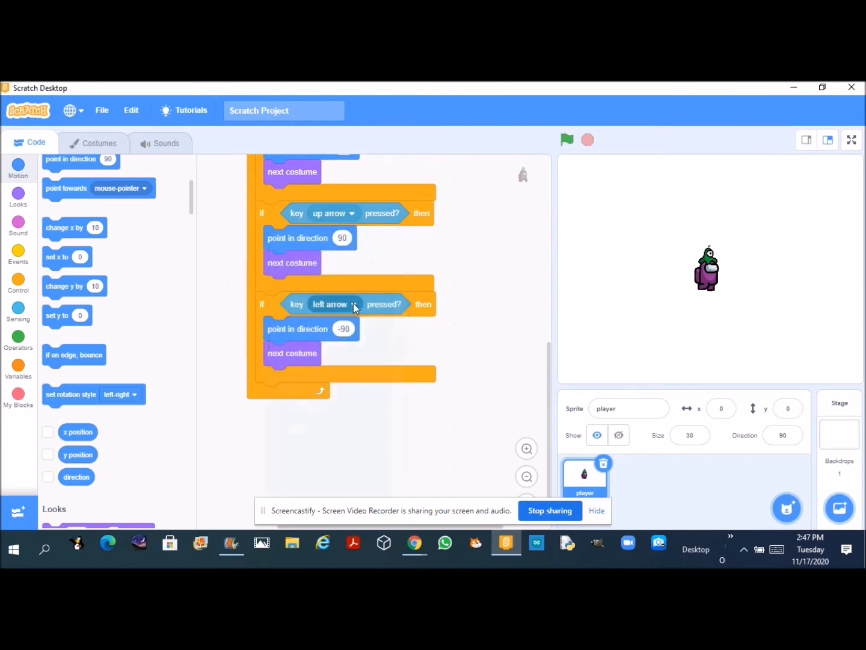
{"action": "left_click", "coordinate": [330, 303]}
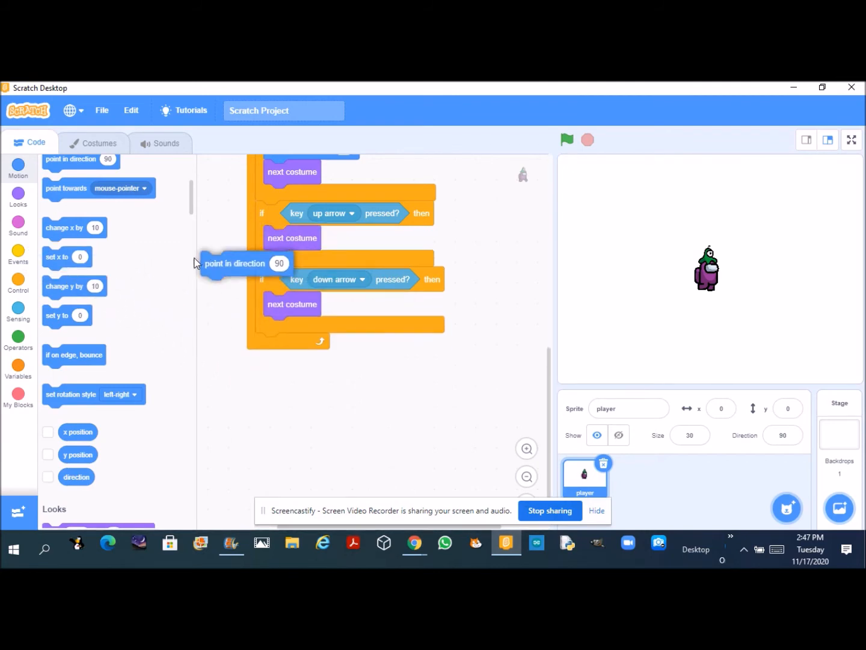
Run the project to test all four arrow keys, then stop it.
{"action": "left_click", "coordinate": [566, 139]}
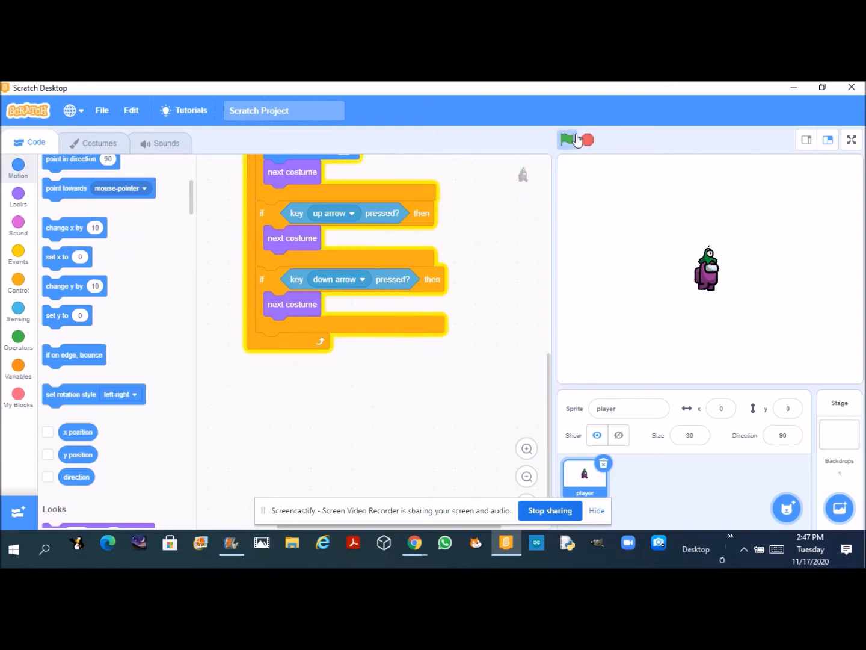
{"action": "left_click", "coordinate": [568, 140]}
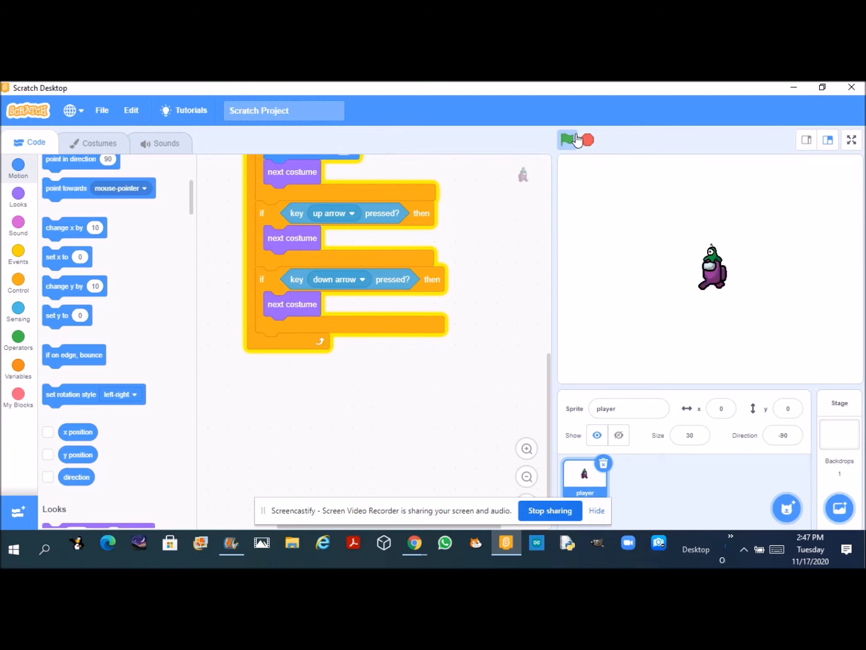
{"action": "left_click", "coordinate": [567, 140]}
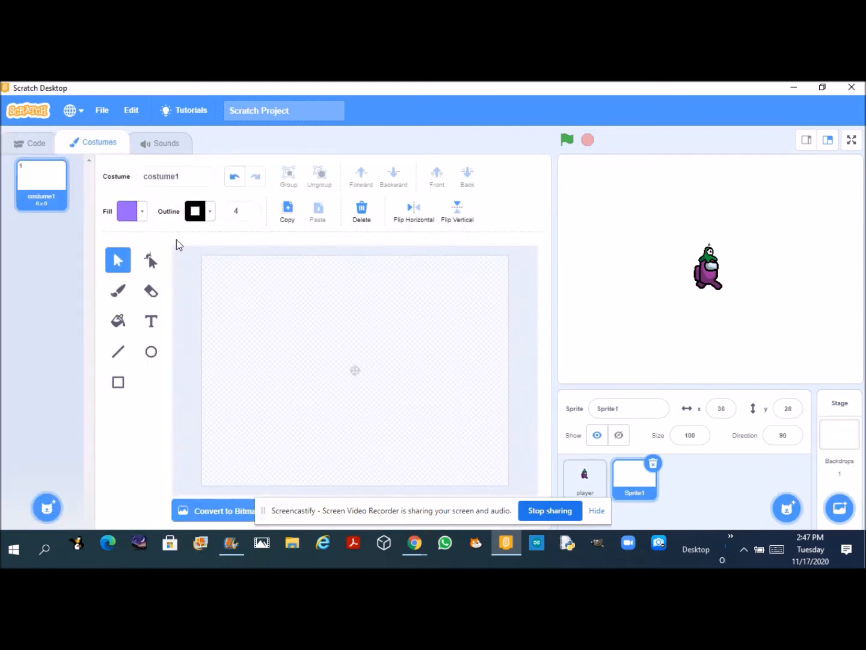
{"action": "mouse_move", "coordinate": [376, 506]}
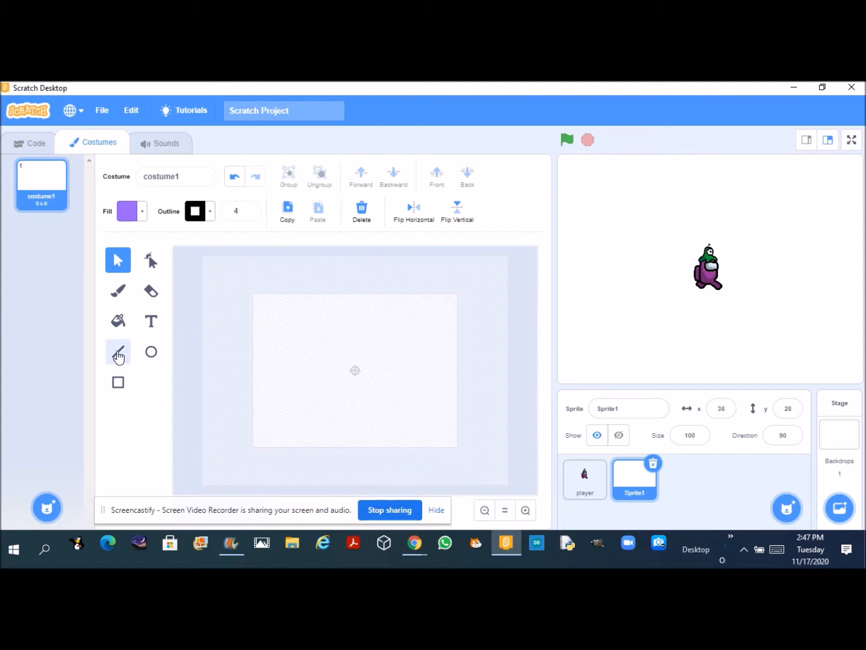
Draw the cafeteria map walls with the Line tool in Sprite1's costume editor.
{"action": "left_click", "coordinate": [118, 351]}
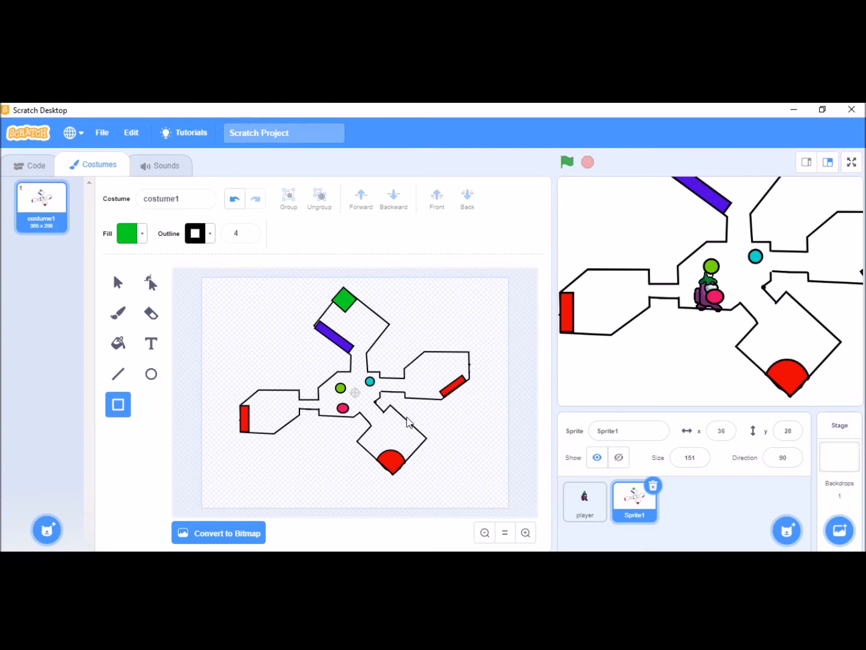
{"action": "mouse_move", "coordinate": [92, 202]}
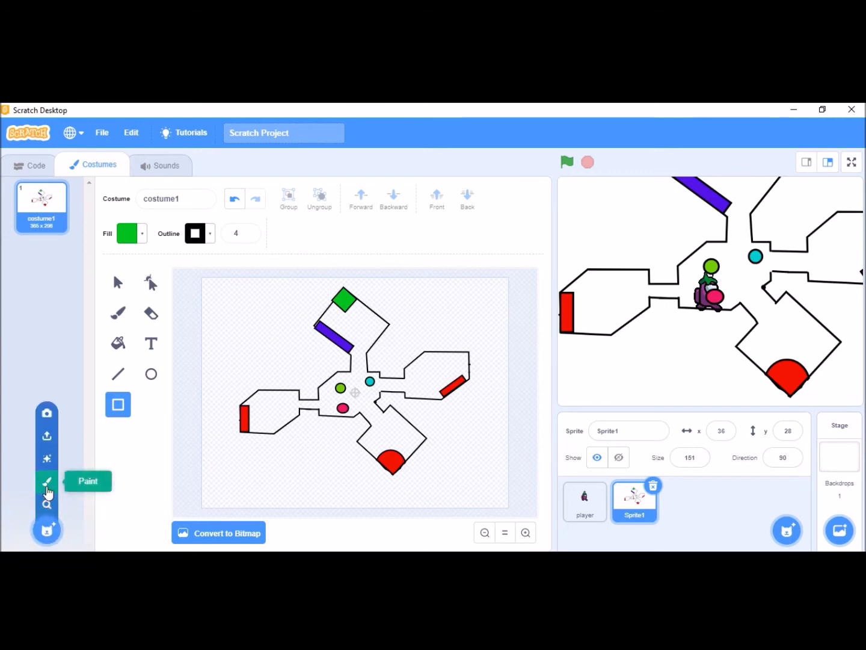
Paint a new costume named 'dot' holding one small green dot at the canvas centre.
{"action": "left_click", "coordinate": [46, 482]}
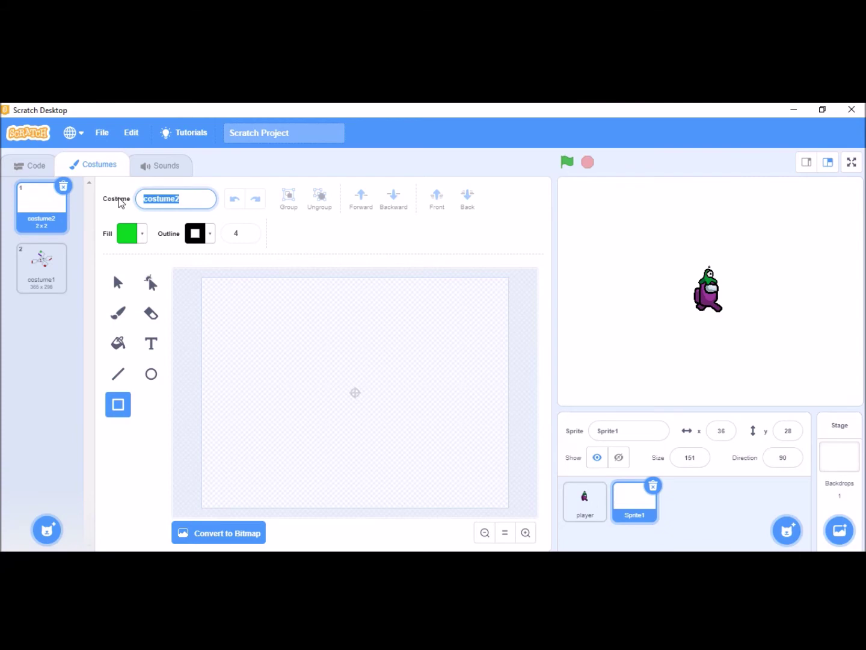
{"action": "type", "text": "dot"}
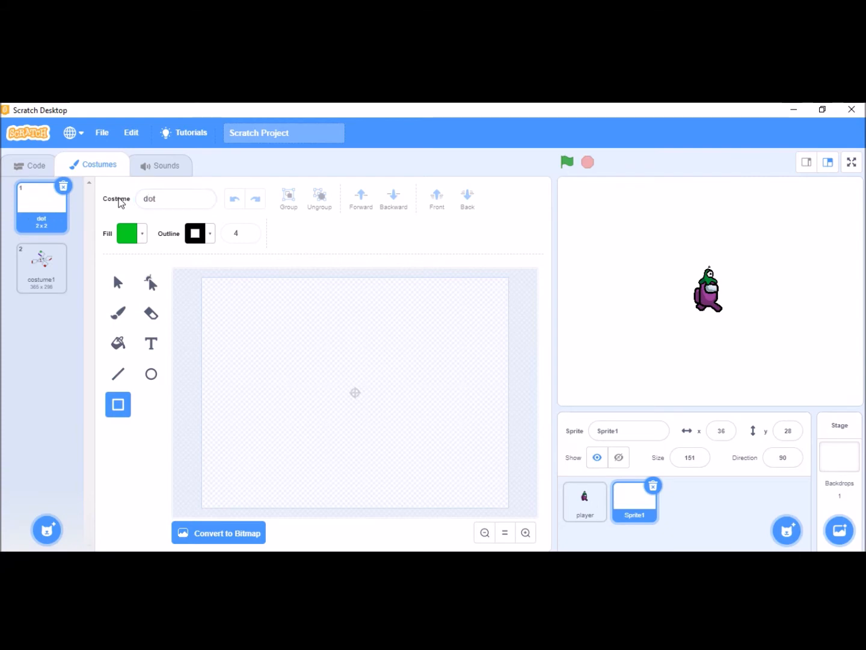
{"action": "mouse_move", "coordinate": [120, 312]}
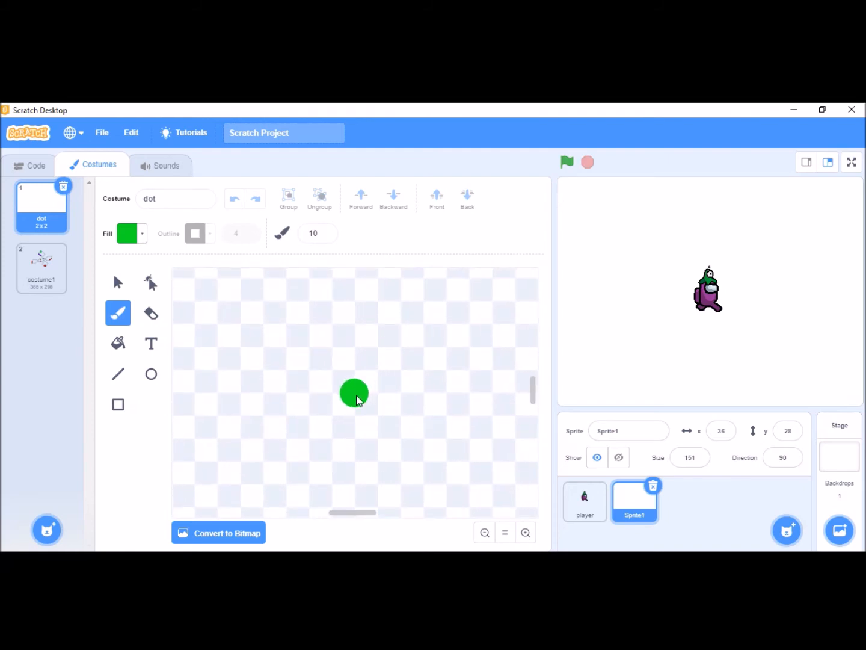
{"action": "left_click", "coordinate": [411, 481]}
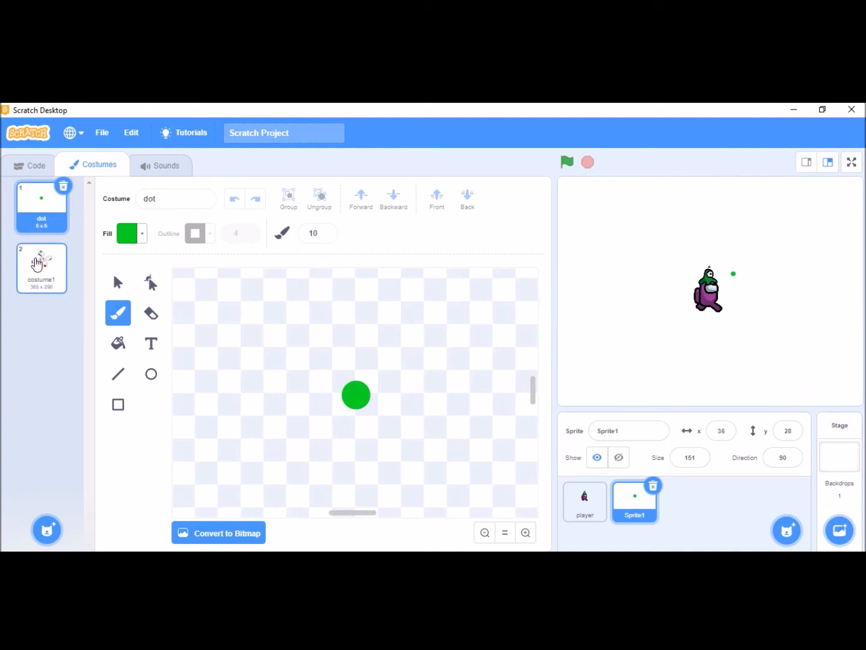
Give Sprite1 a green-flag script that switches to dot, sets size, and returns to costume1.
{"action": "left_click", "coordinate": [29, 164]}
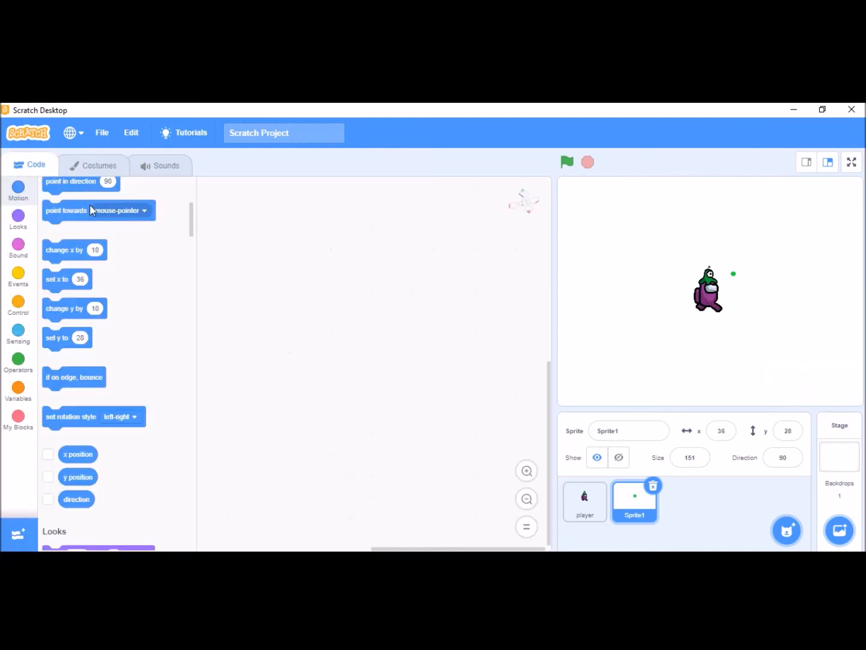
{"action": "left_click", "coordinate": [18, 219]}
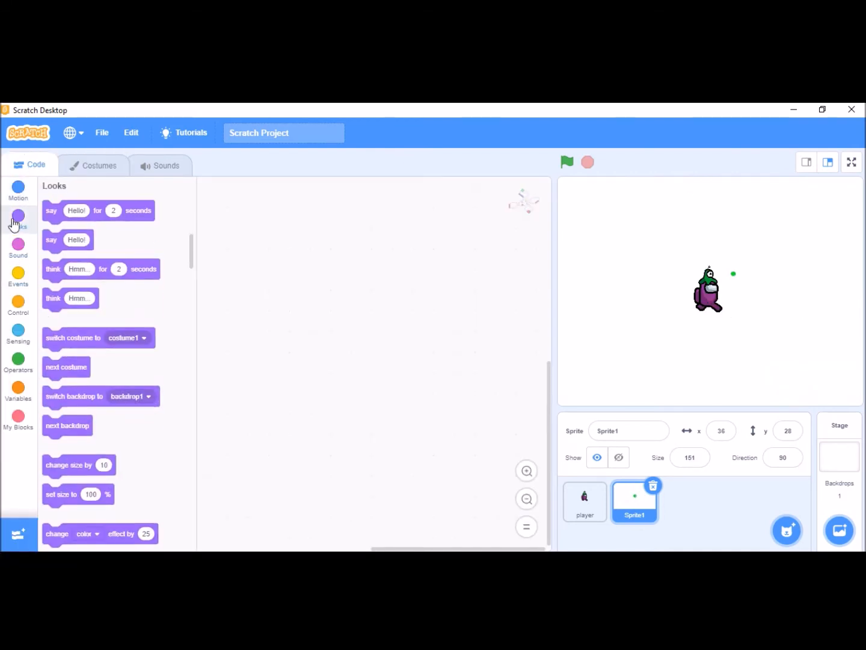
{"action": "left_click", "coordinate": [18, 276]}
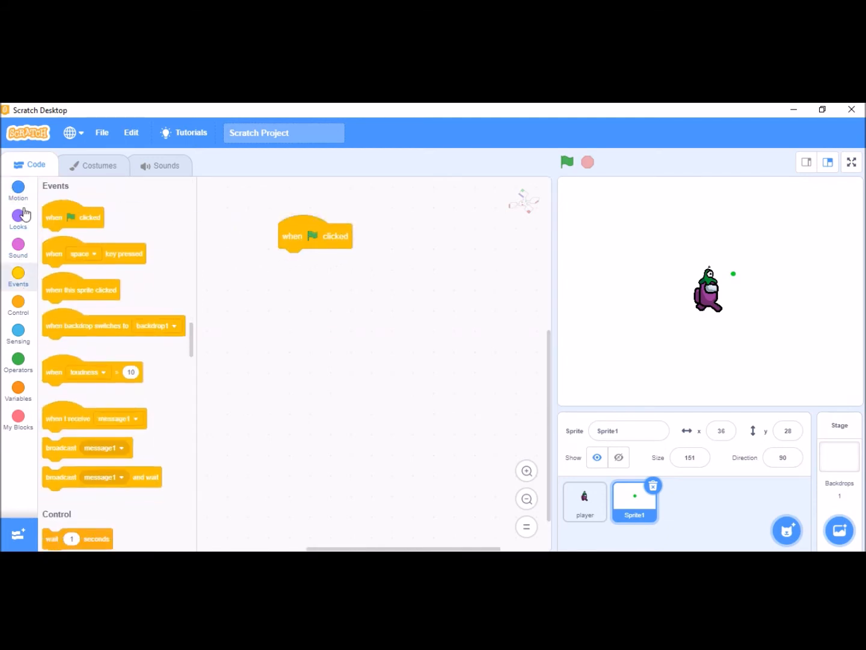
{"action": "left_click", "coordinate": [18, 218]}
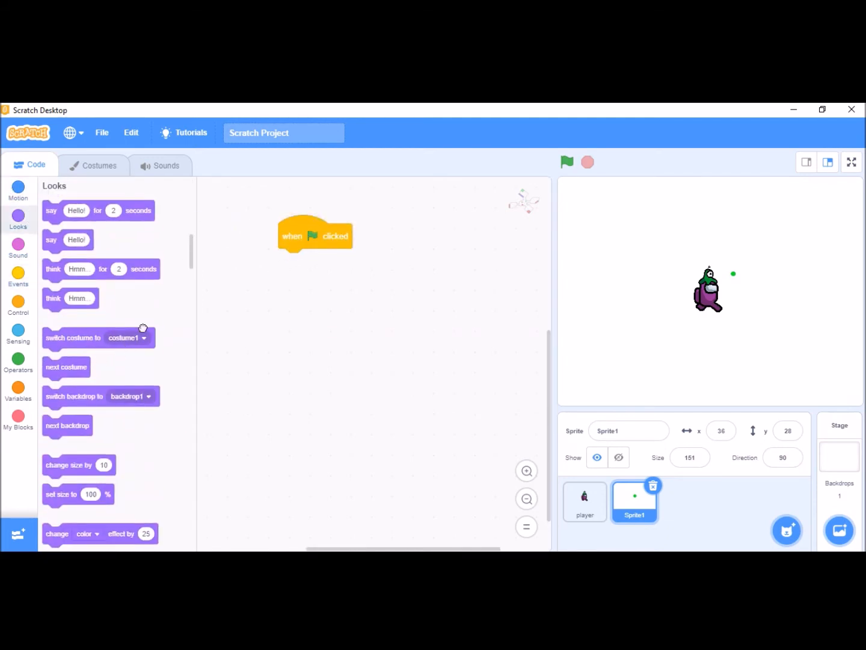
{"action": "left_click", "coordinate": [380, 260]}
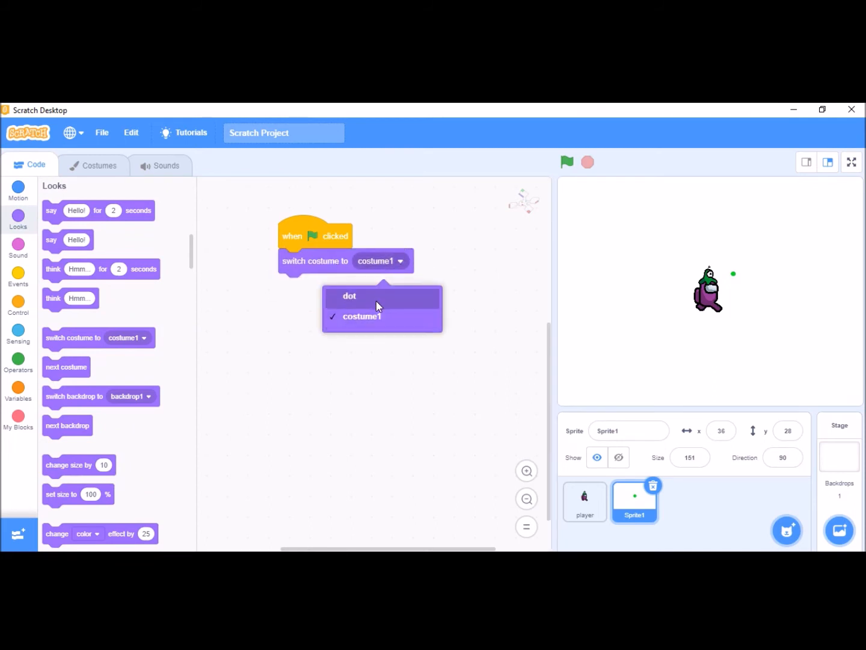
{"action": "left_click", "coordinate": [349, 296]}
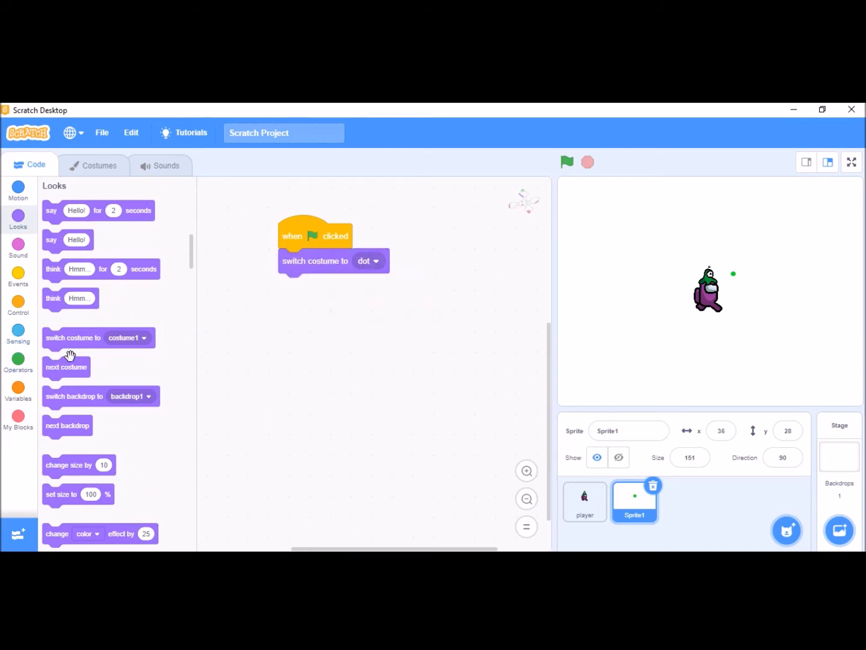
{"action": "scroll", "scroll_direction": "down", "scroll_amount": 3}
{"action": "type", "text": "300"}
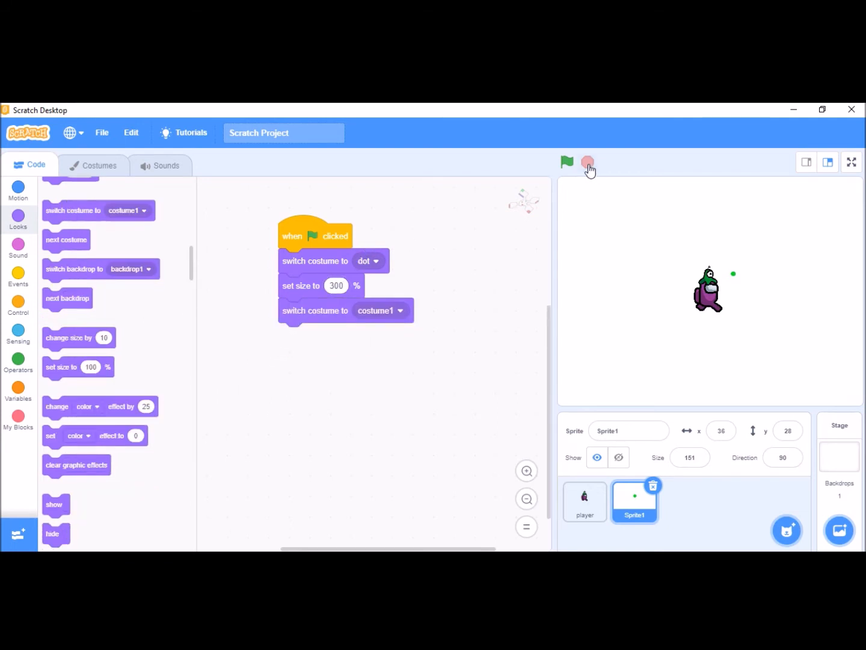
Run the script, trying size 450 then 550% to enlarge the map on stage.
{"action": "left_click", "coordinate": [565, 161]}
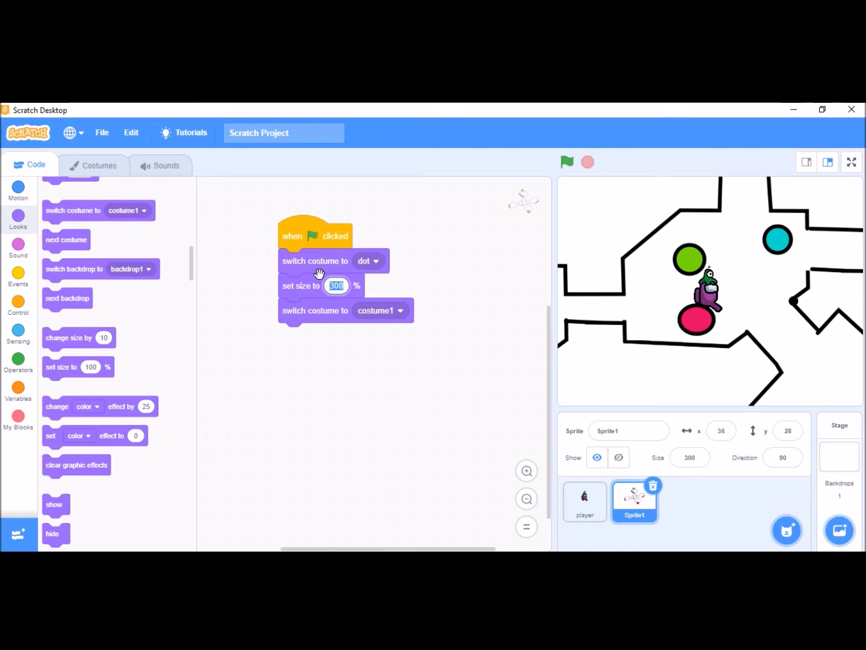
{"action": "type", "text": "450"}
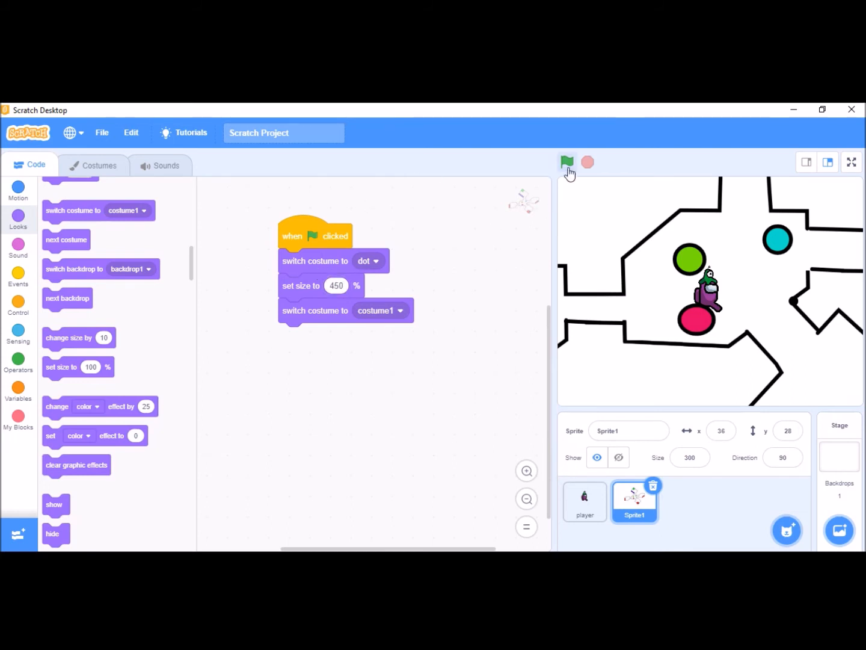
{"action": "left_click", "coordinate": [567, 162]}
{"action": "type", "text": "550"}
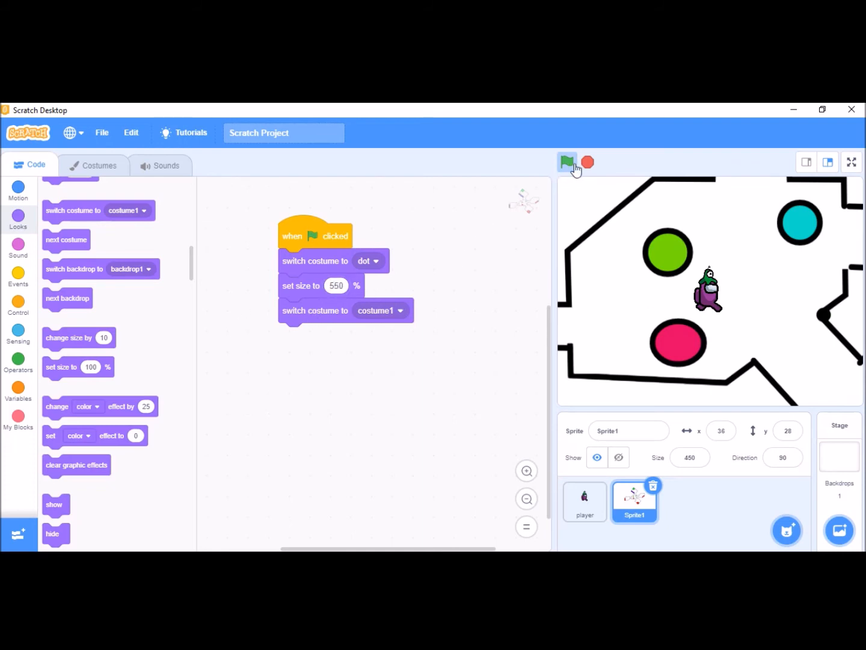
{"action": "left_click", "coordinate": [565, 161]}
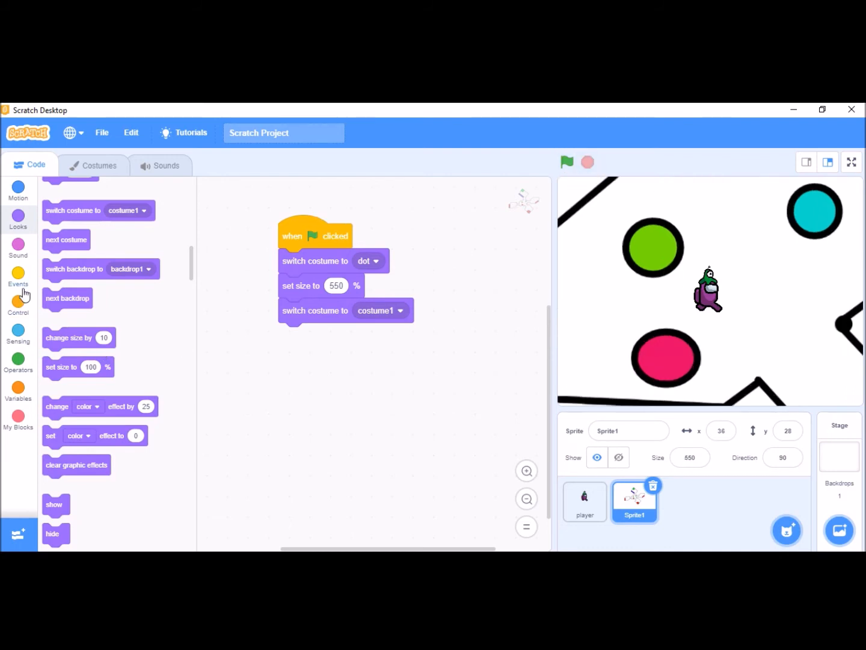
{"action": "left_click", "coordinate": [18, 277]}
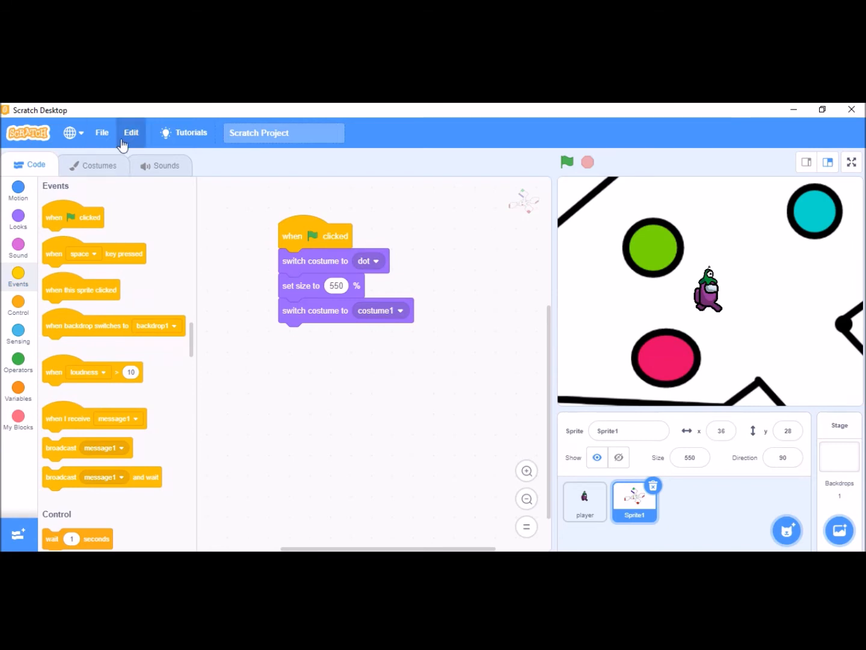
{"action": "left_click", "coordinate": [93, 164]}
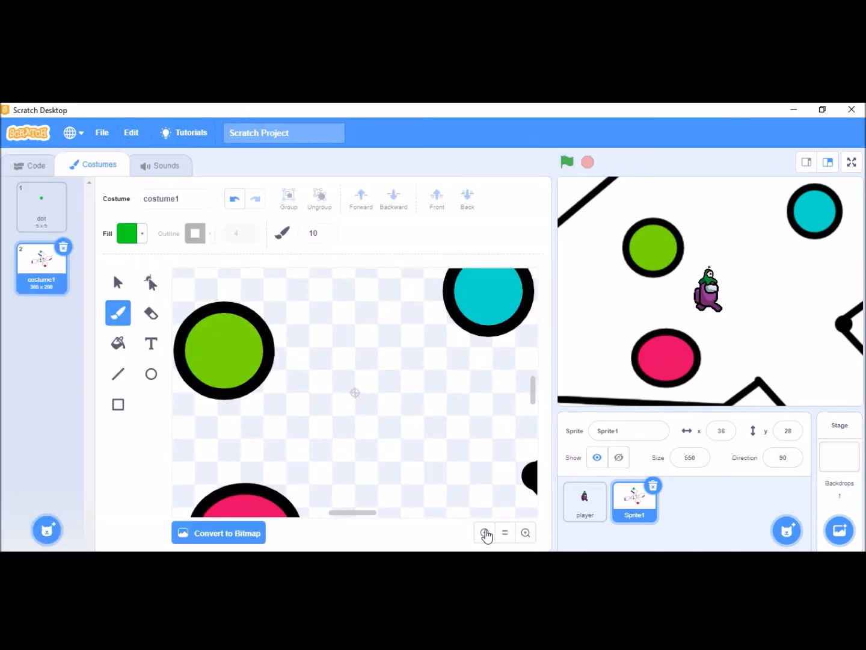
Zoom out to see the whole map costume, then return to the map sprite's Control blocks.
{"action": "left_click", "coordinate": [484, 532]}
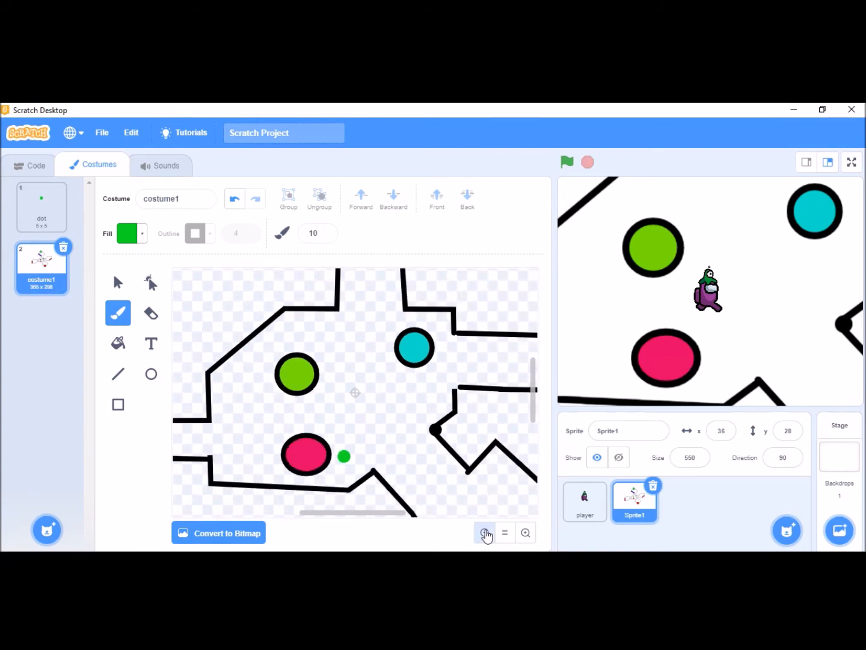
{"action": "left_click", "coordinate": [485, 531]}
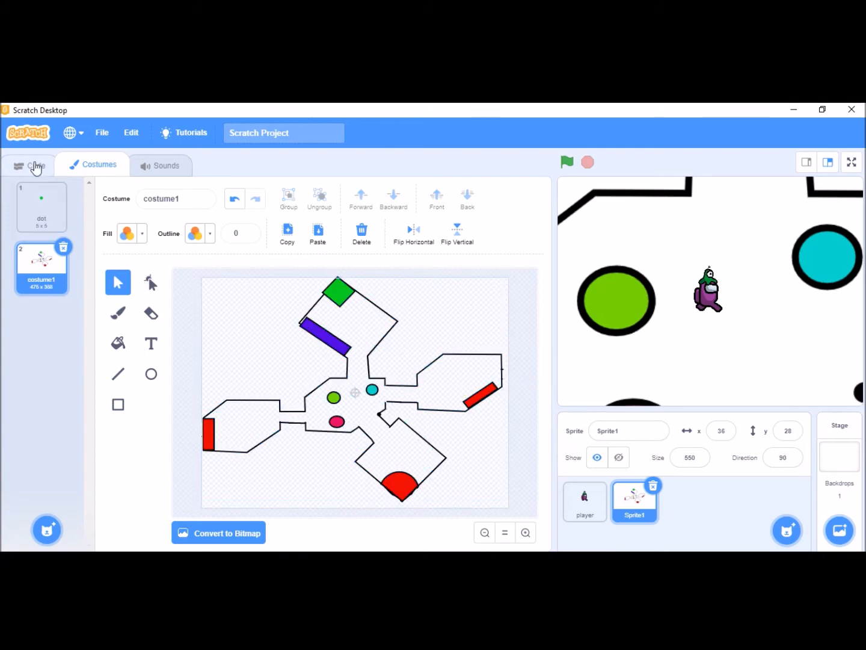
{"action": "left_click", "coordinate": [29, 163]}
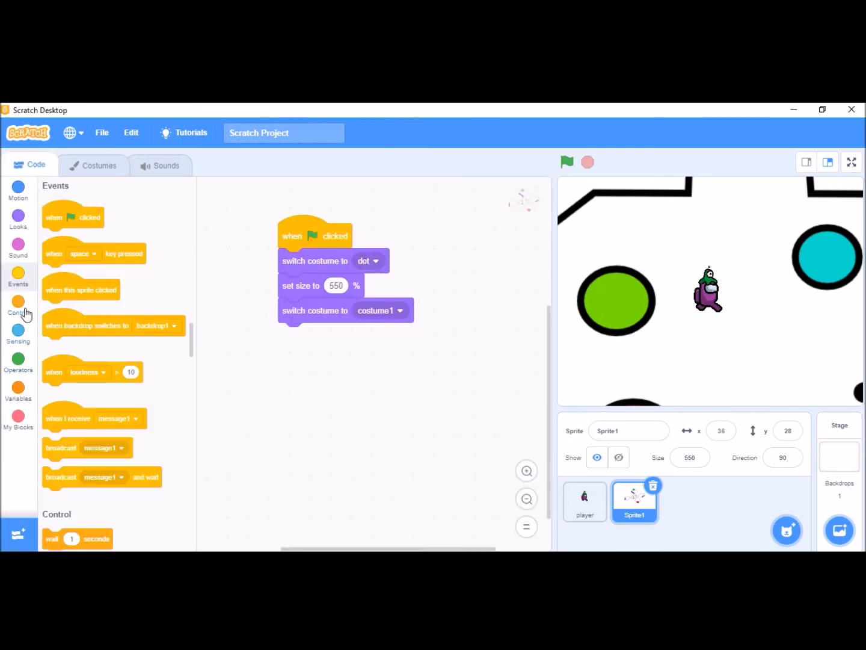
{"action": "left_click", "coordinate": [18, 307]}
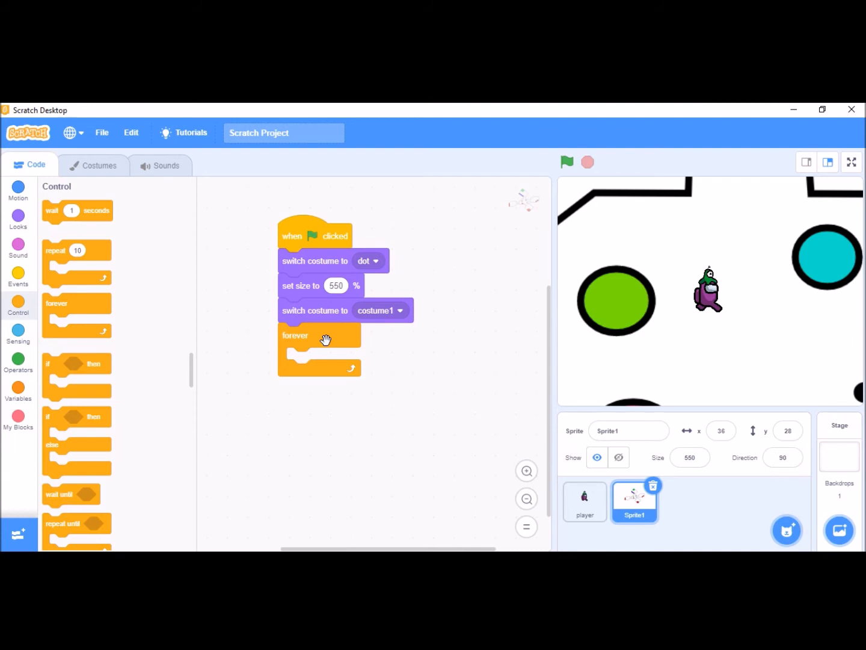
{"action": "mouse_move", "coordinate": [77, 284]}
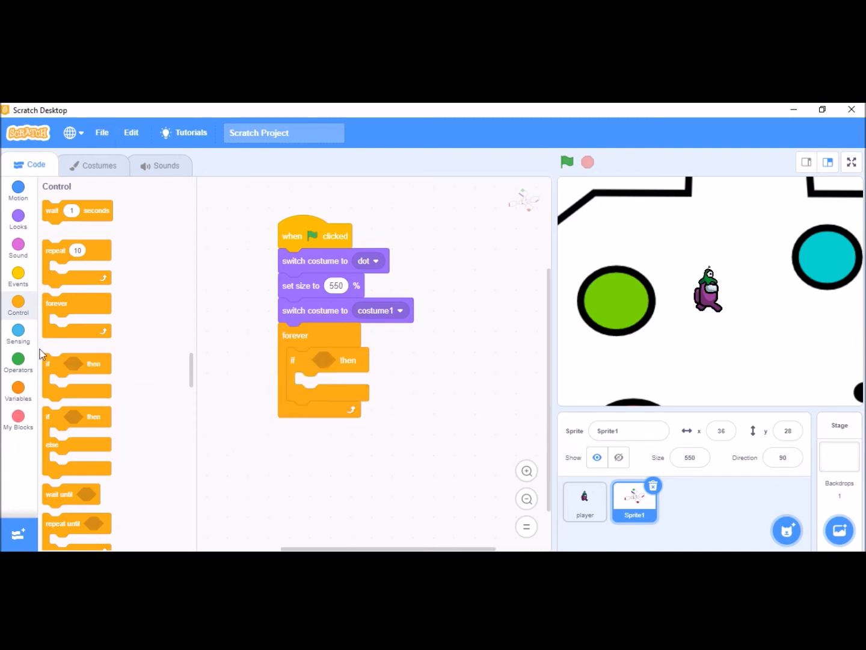
Inside the forever loop, if up arrow is pressed change y by -2.
{"action": "left_click", "coordinate": [18, 331]}
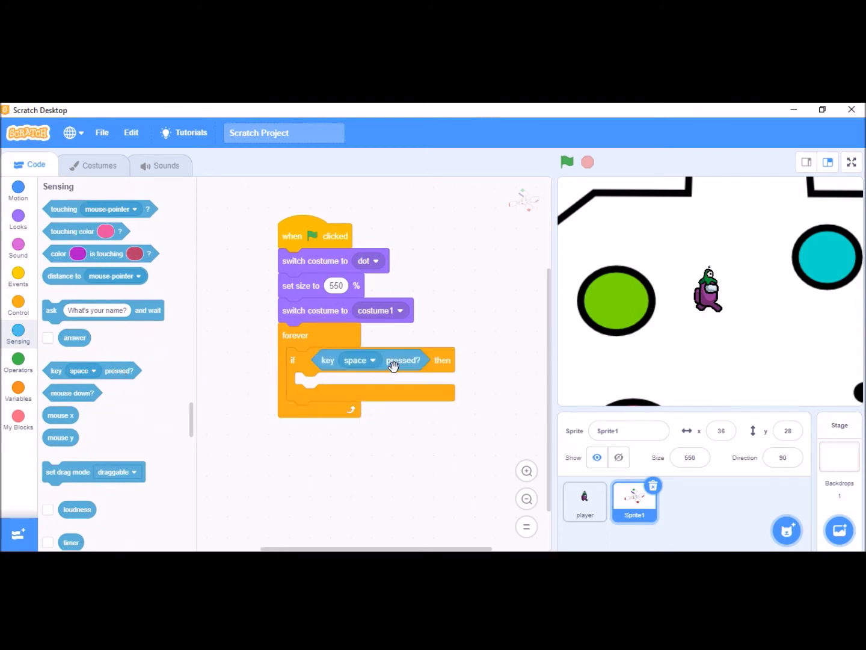
{"action": "left_click", "coordinate": [359, 359]}
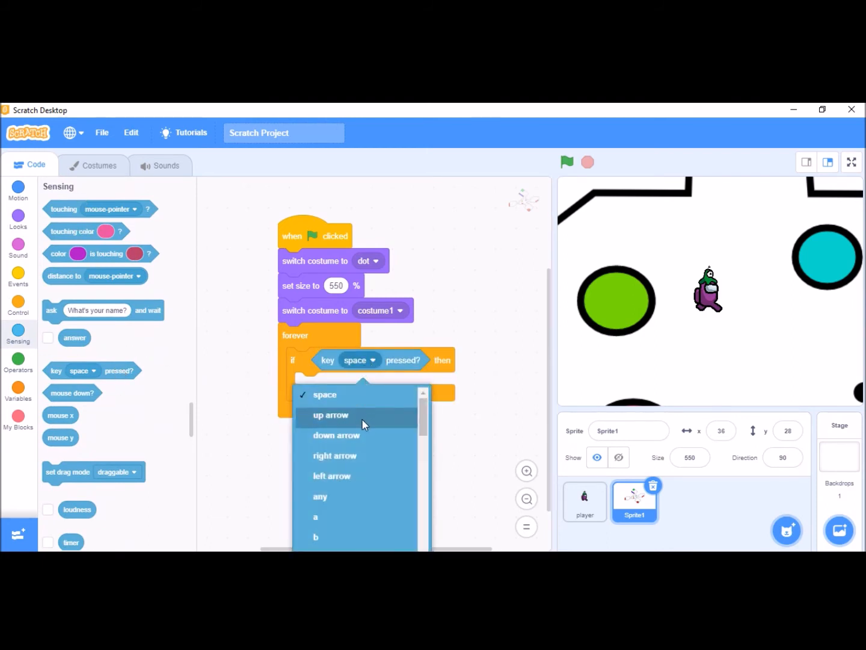
{"action": "left_click", "coordinate": [330, 415]}
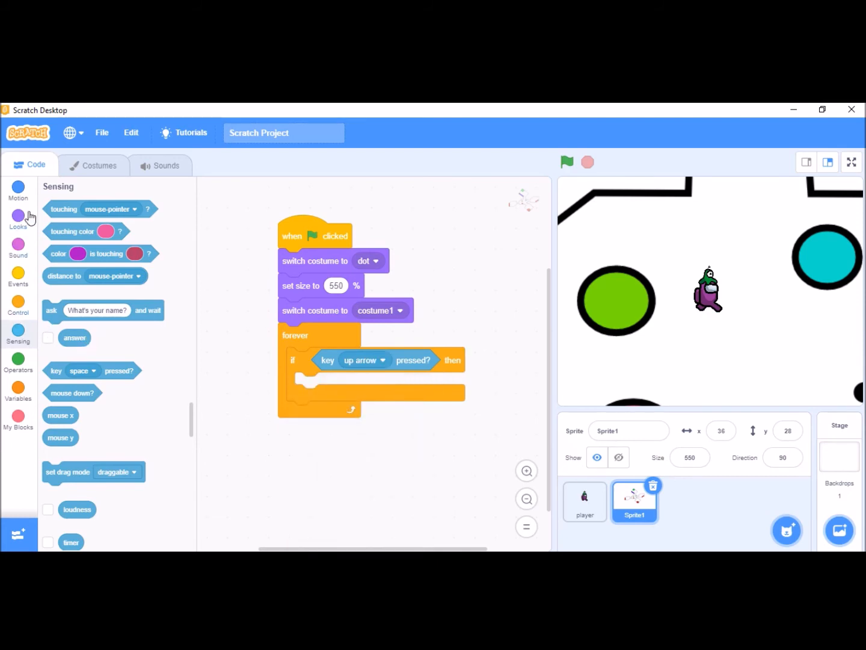
{"action": "left_click", "coordinate": [18, 188]}
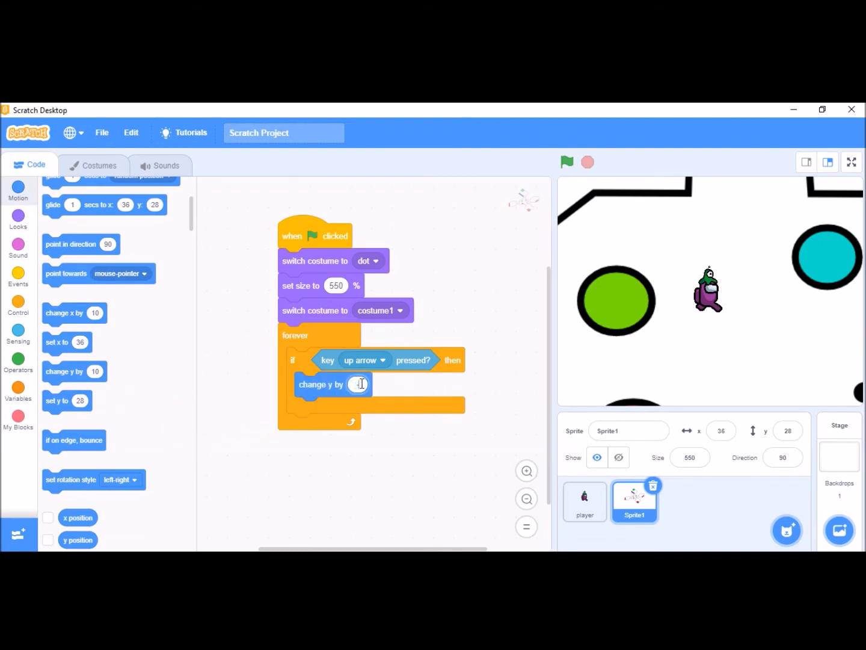
{"action": "type", "text": "-2"}
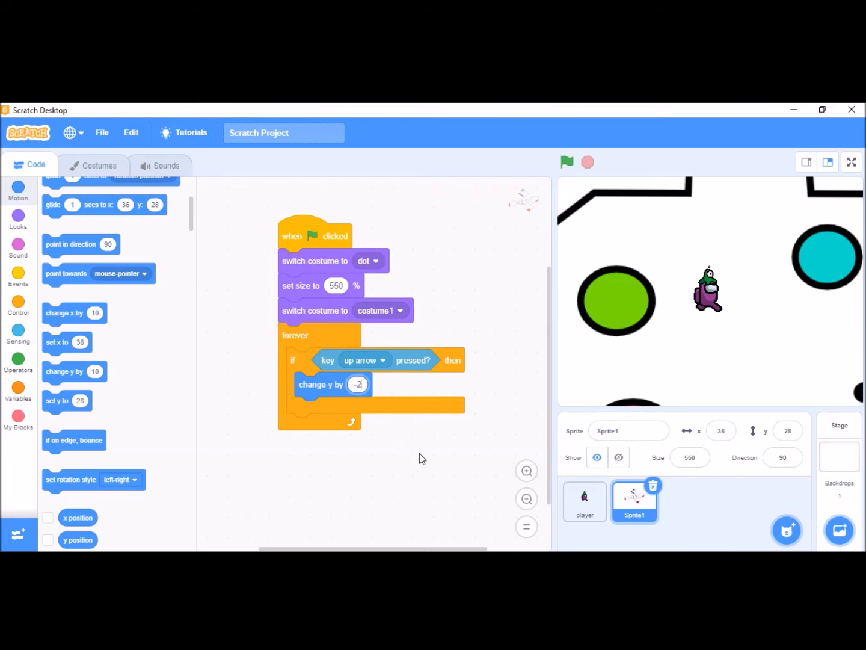
{"action": "mouse_move", "coordinate": [473, 252]}
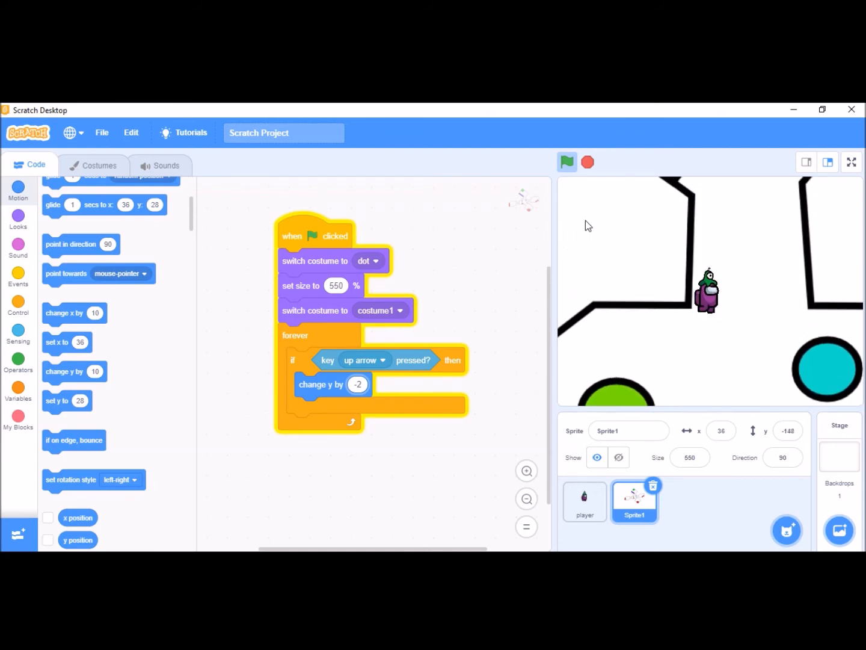
Test-run the scrolling and end with the up-arrow check changing y by -5.
{"action": "left_click", "coordinate": [565, 161]}
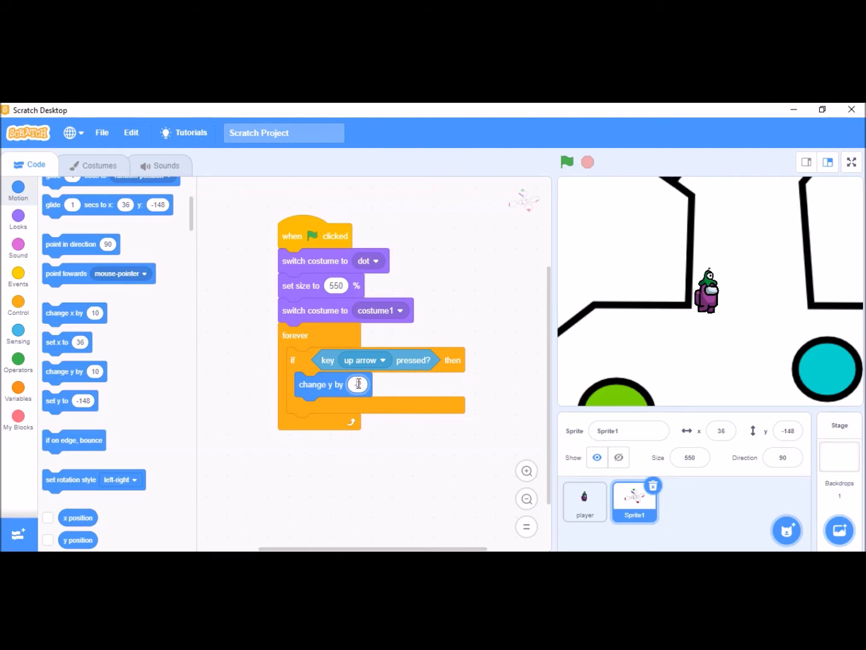
{"action": "type", "text": "2"}
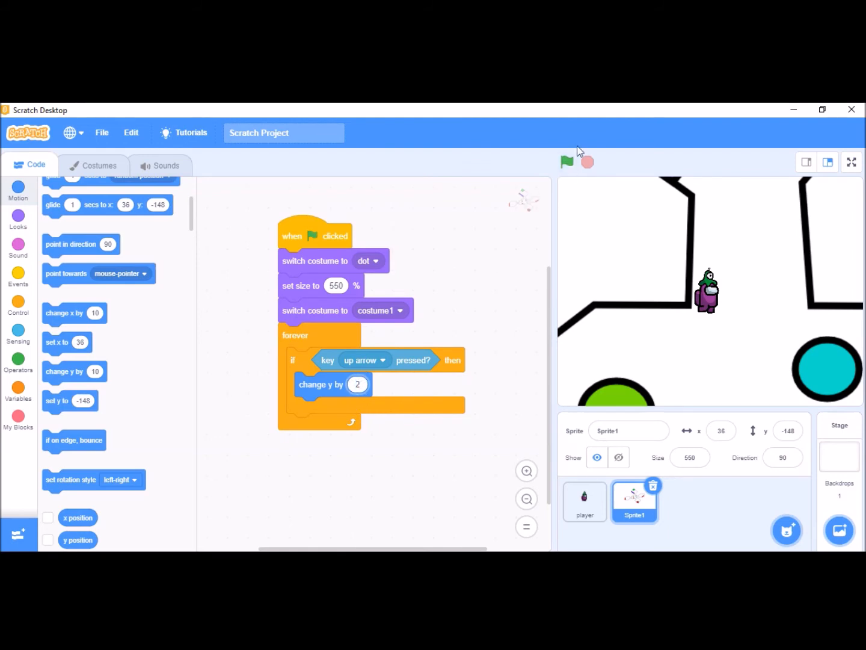
{"action": "left_click", "coordinate": [566, 161]}
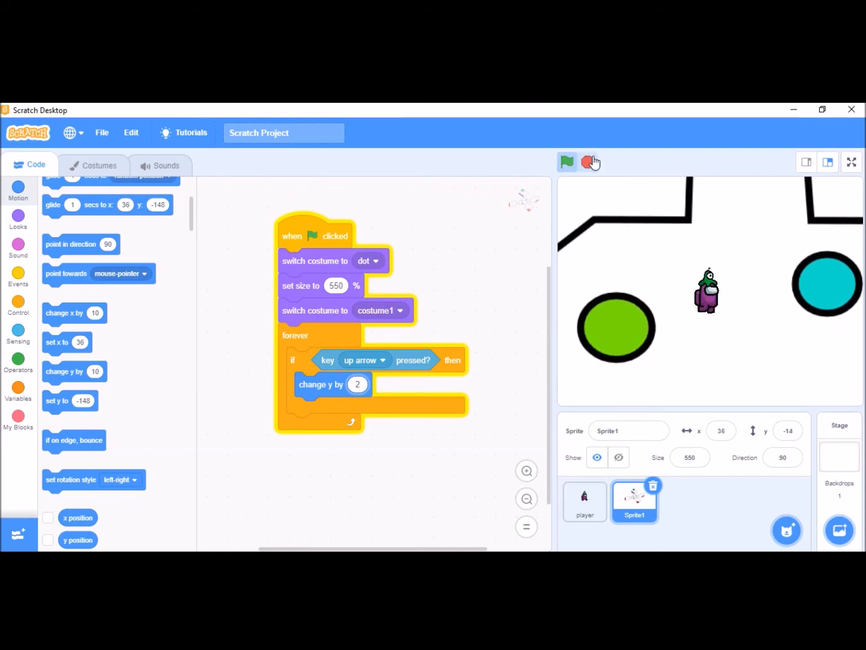
{"action": "left_click", "coordinate": [566, 161]}
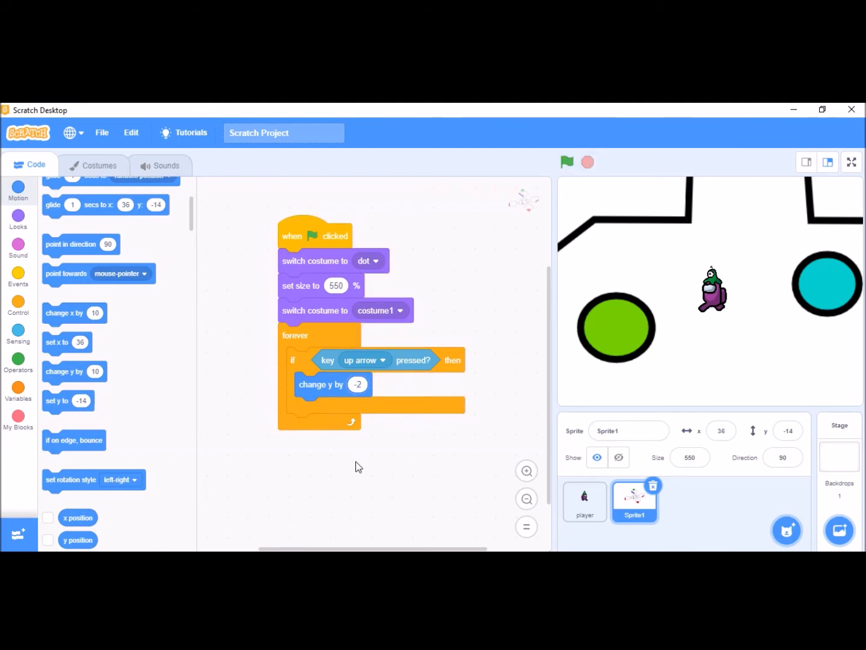
{"action": "mouse_move", "coordinate": [341, 473]}
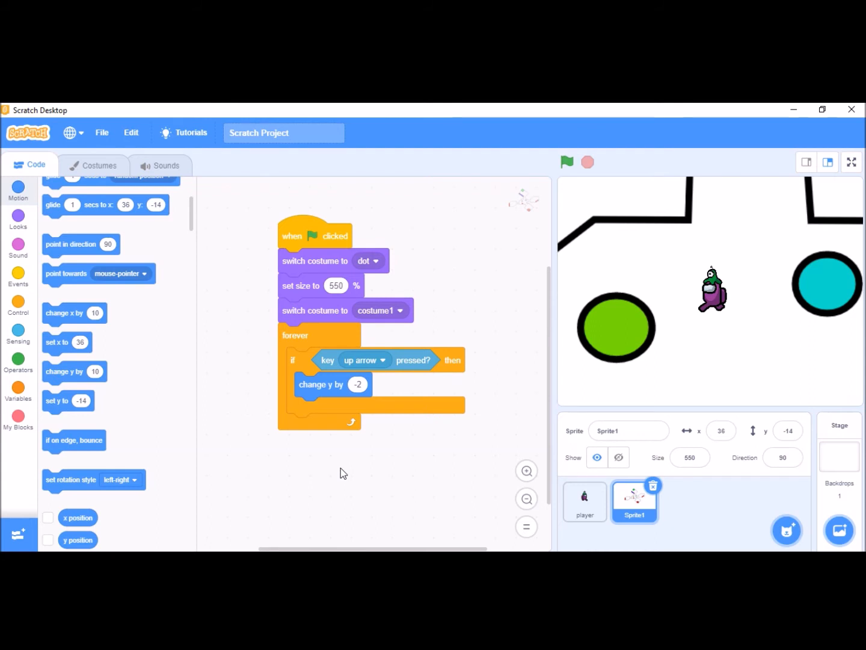
{"action": "mouse_move", "coordinate": [205, 348]}
{"action": "type", "text": "-5"}
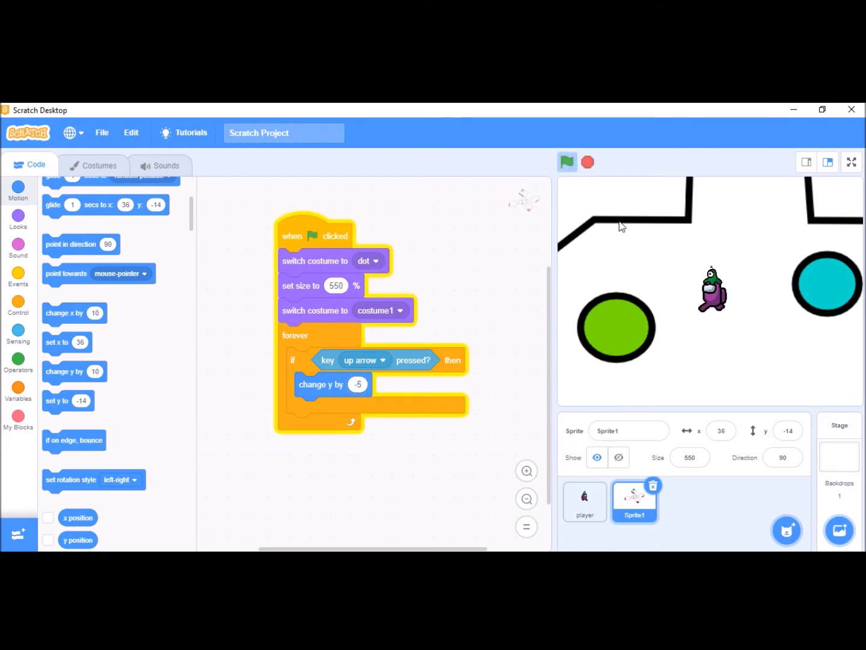
{"action": "left_click", "coordinate": [565, 161]}
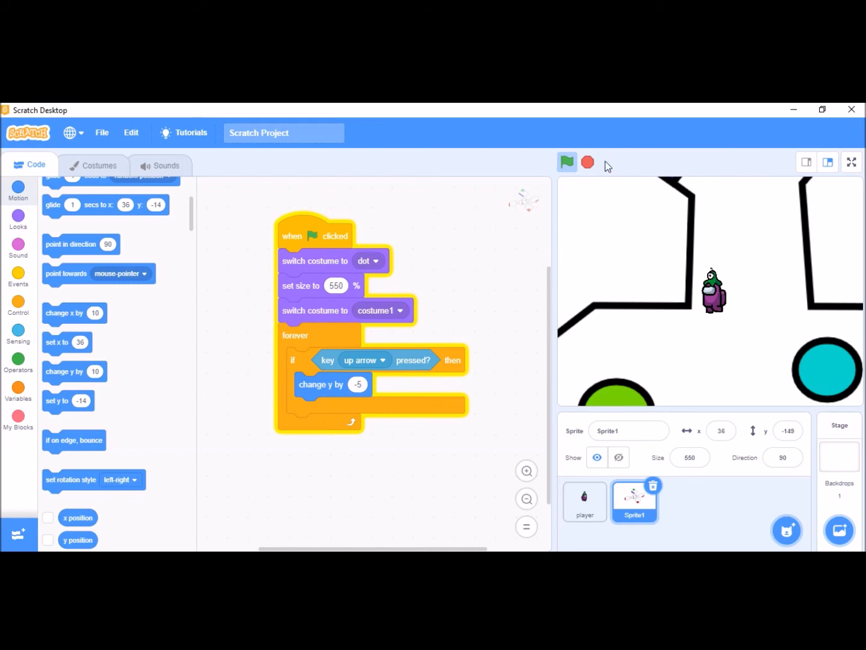
{"action": "left_click", "coordinate": [566, 163]}
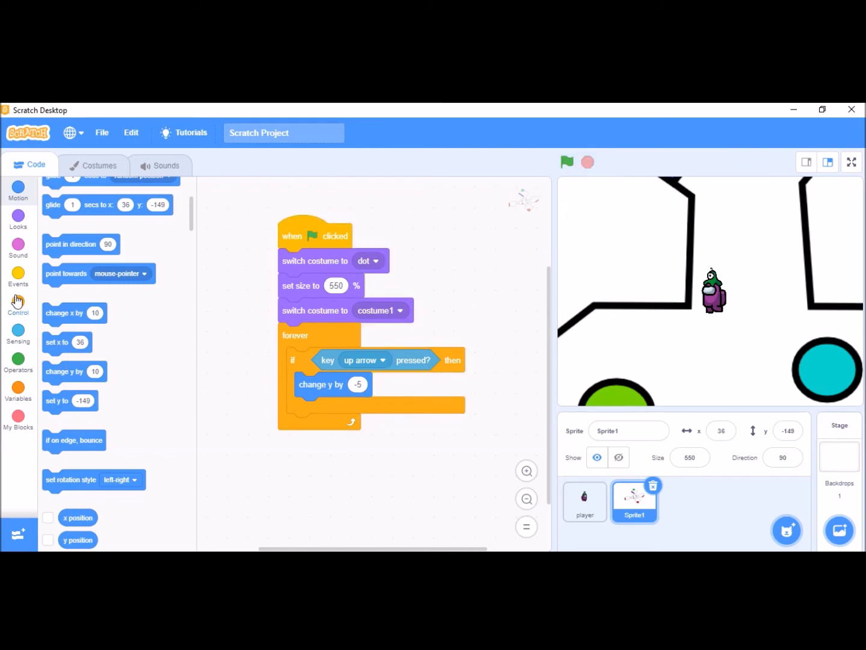
Nest an if touching player check after the y change, ready for a change y by 5 block.
{"action": "left_click", "coordinate": [18, 303]}
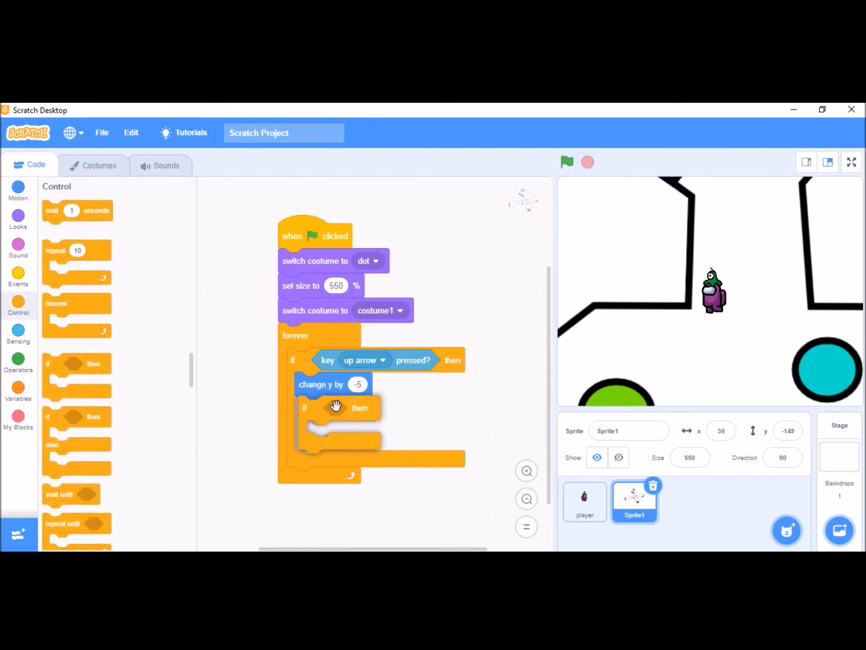
{"action": "left_click", "coordinate": [18, 332]}
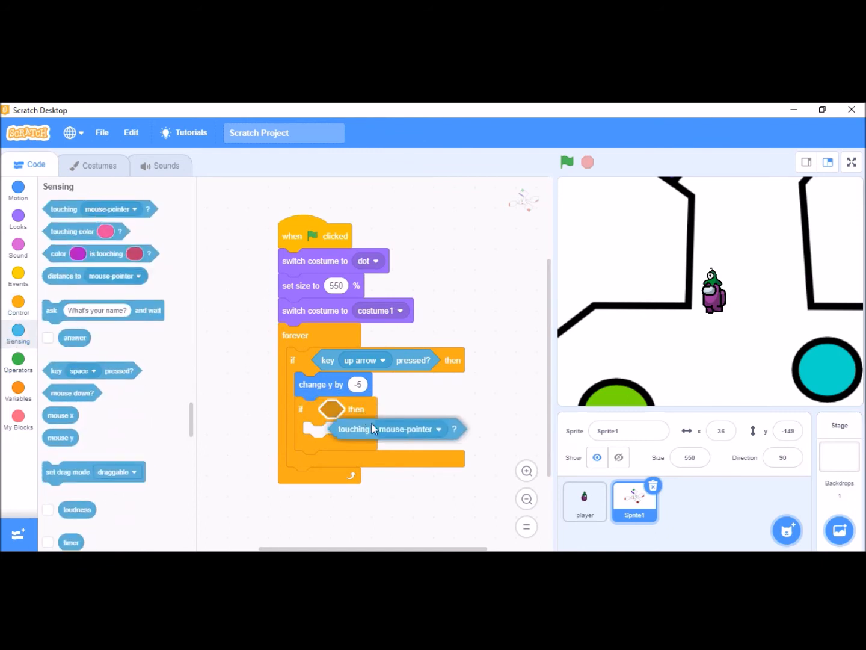
{"action": "left_click", "coordinate": [428, 409]}
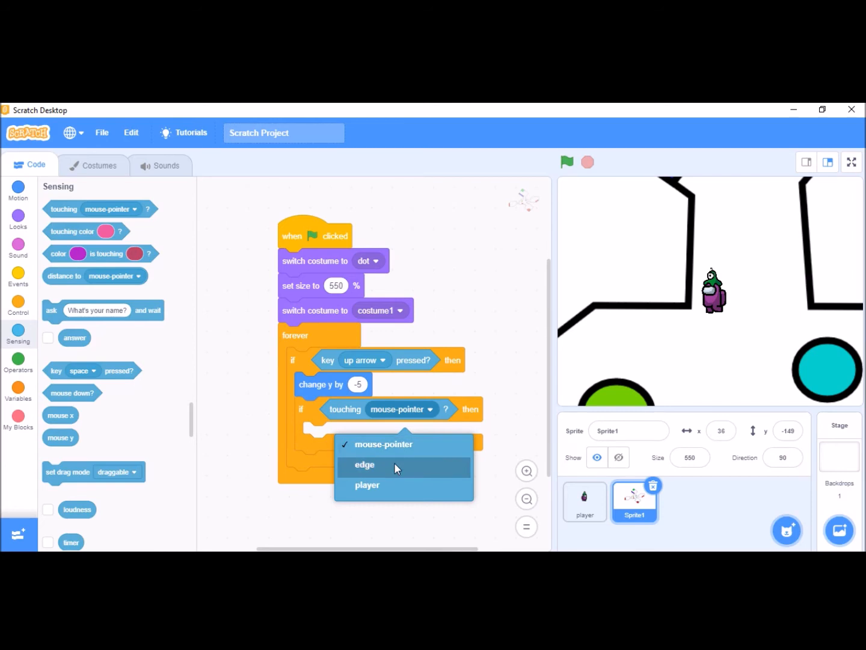
{"action": "left_click", "coordinate": [367, 484]}
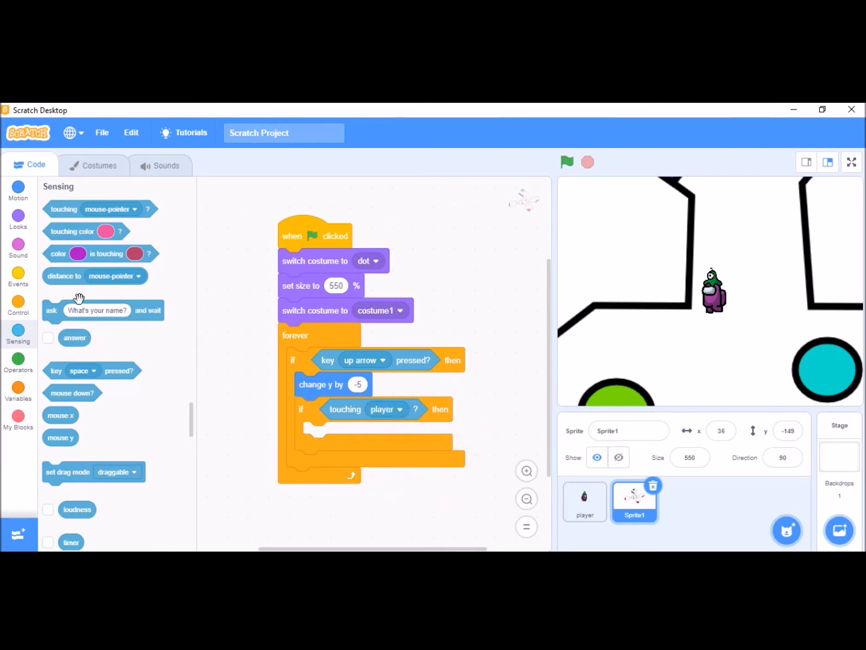
{"action": "mouse_move", "coordinate": [18, 219]}
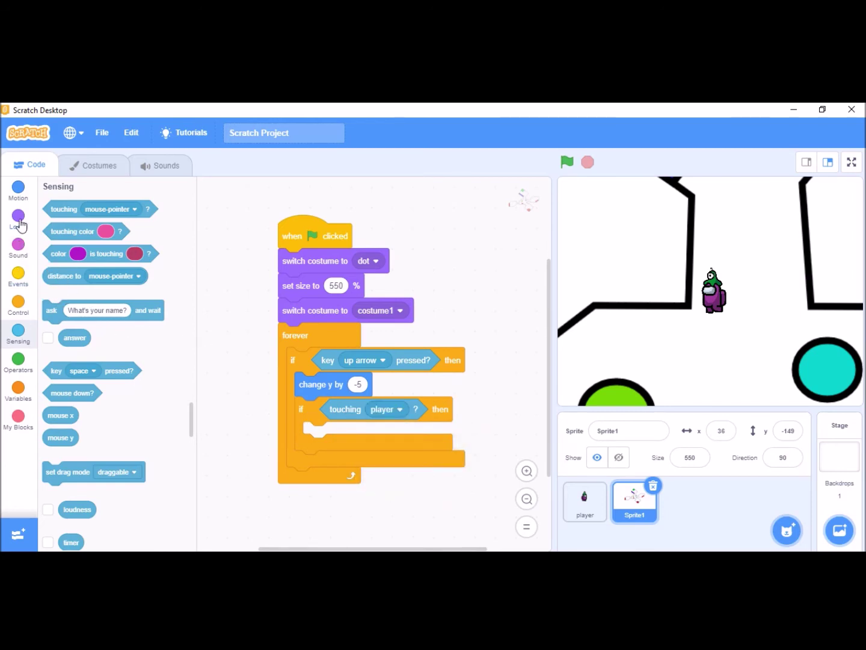
{"action": "left_click", "coordinate": [19, 188]}
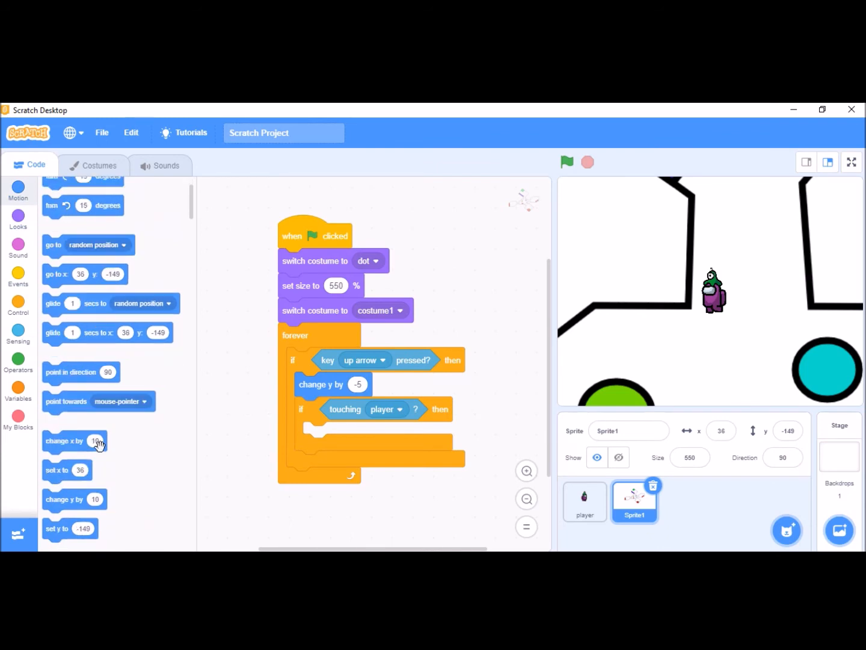
{"action": "scroll", "scroll_direction": "down", "scroll_amount": 3}
{"action": "type", "text": "5"}
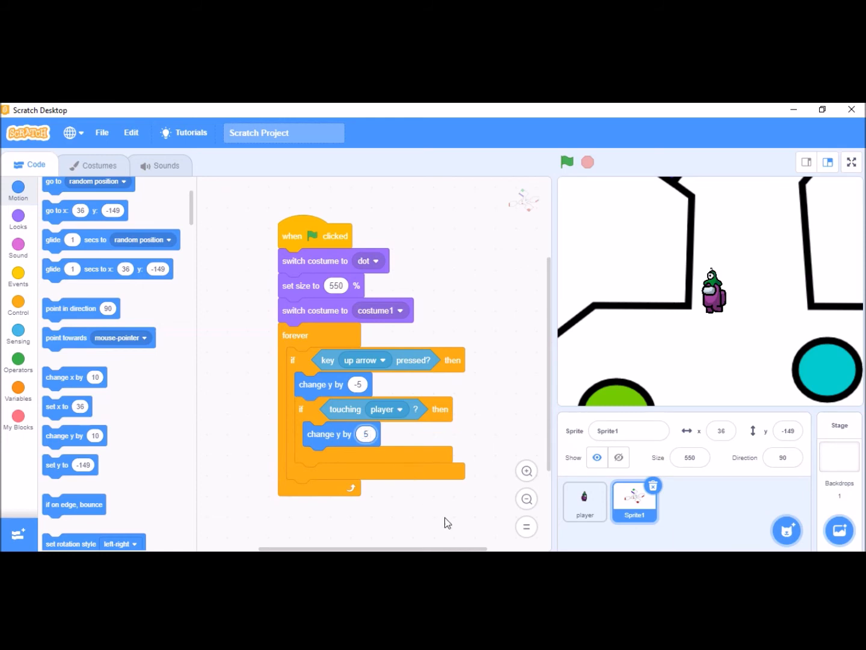
{"action": "mouse_move", "coordinate": [569, 190]}
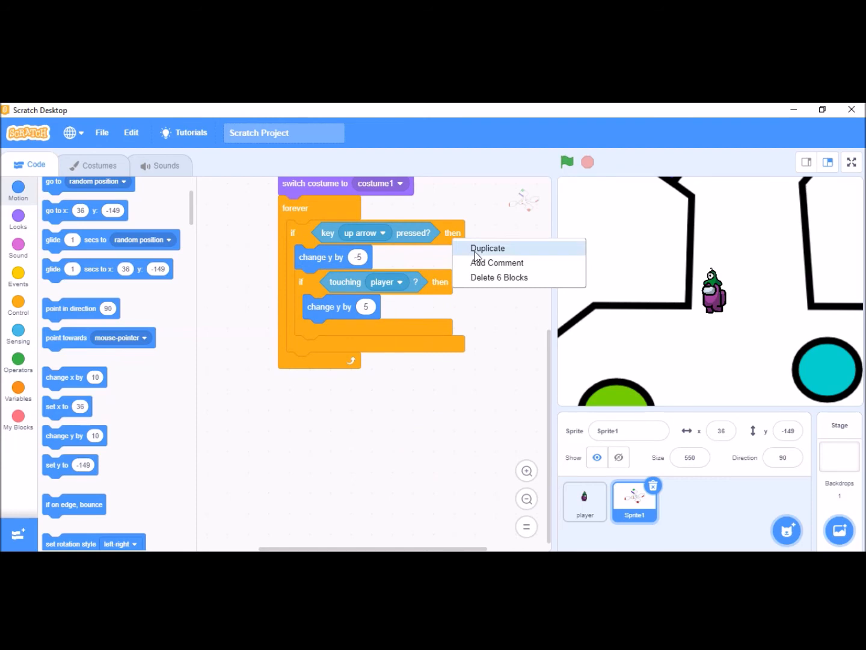
Duplicate the up-arrow group as a down-arrow check: y by 5, undo -5 when touching player.
{"action": "left_click", "coordinate": [487, 248]}
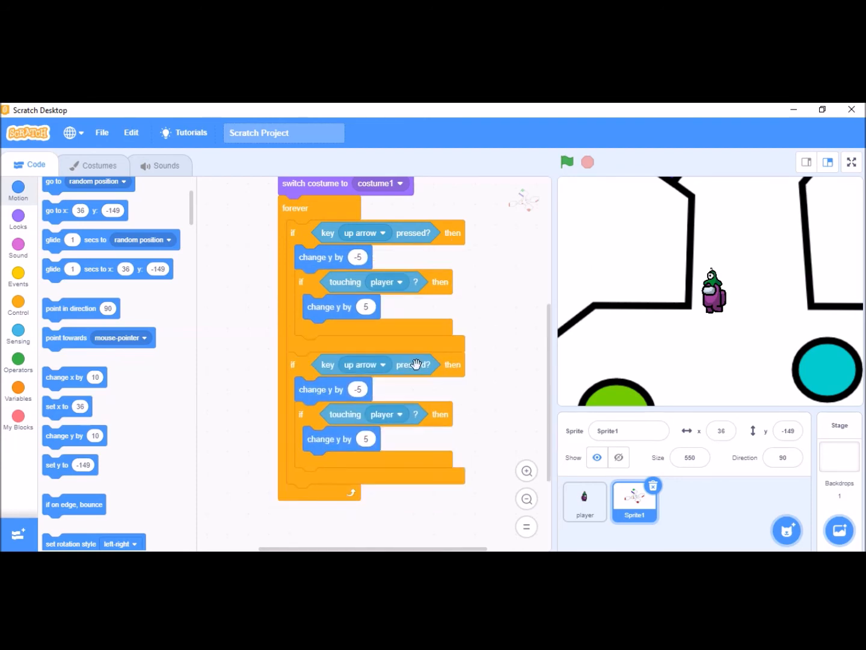
{"action": "left_click", "coordinate": [364, 364]}
{"action": "type", "text": "-5"}
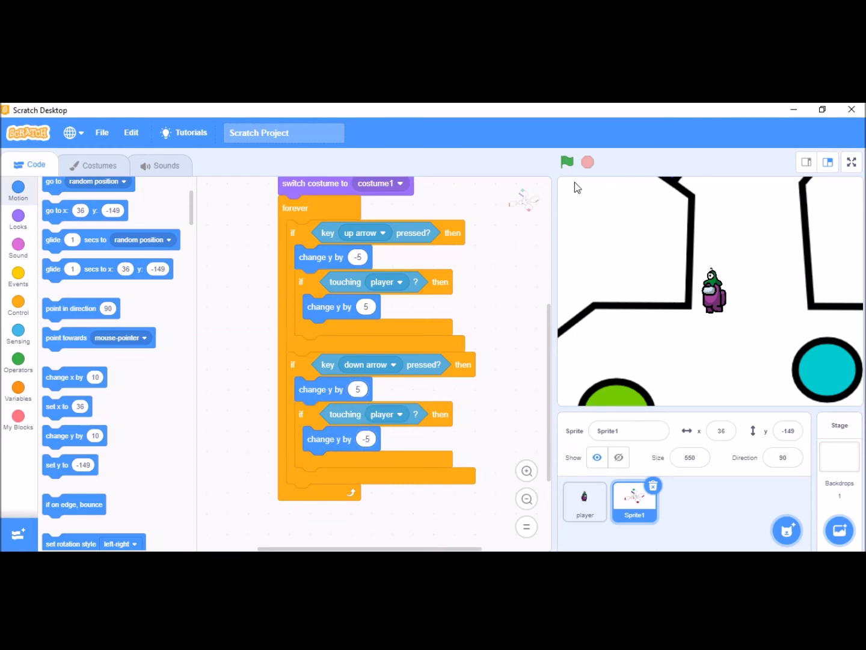
Run the game and test scrolling the map both up and down.
{"action": "left_click", "coordinate": [566, 161]}
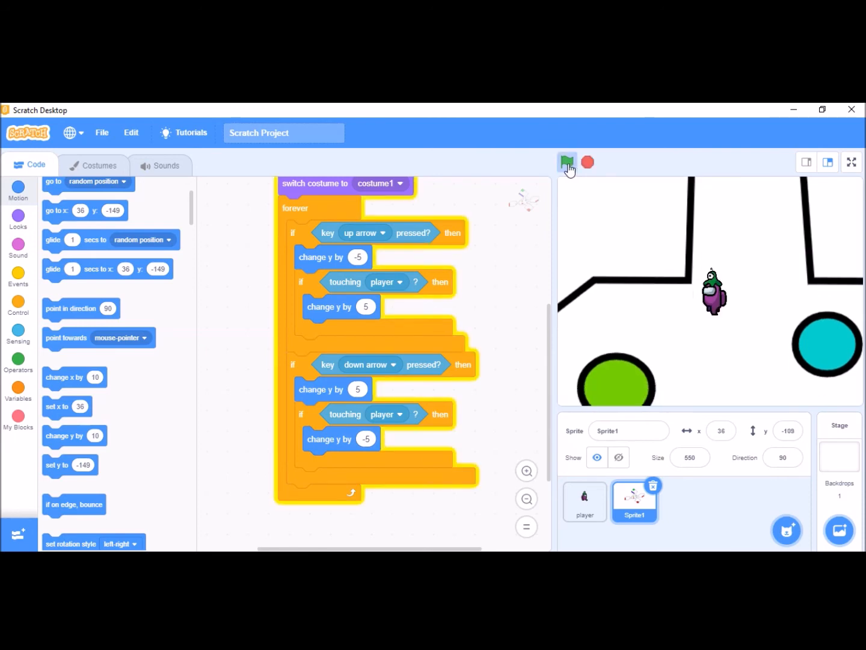
{"action": "left_click", "coordinate": [568, 162]}
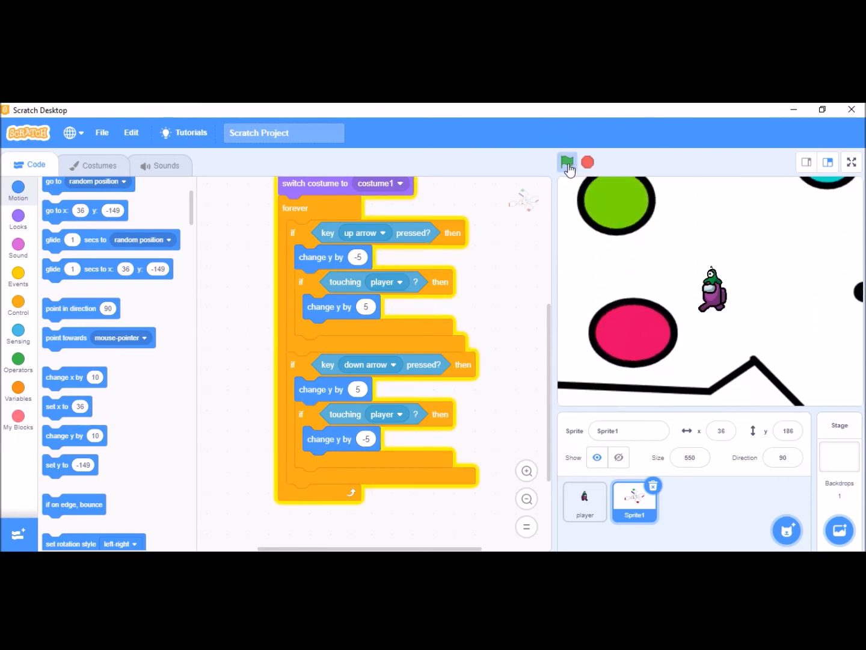
{"action": "left_click", "coordinate": [566, 162]}
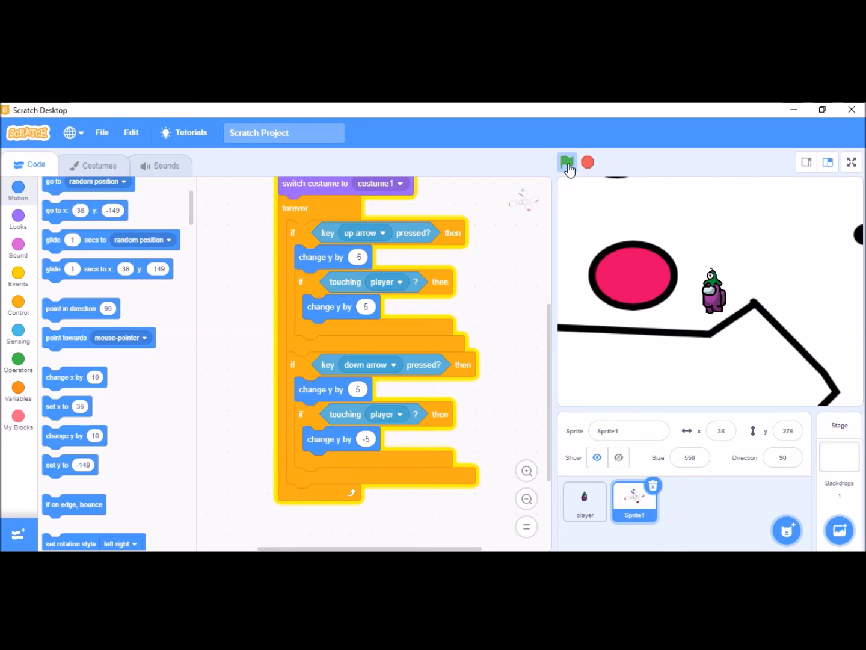
{"action": "left_click", "coordinate": [568, 162]}
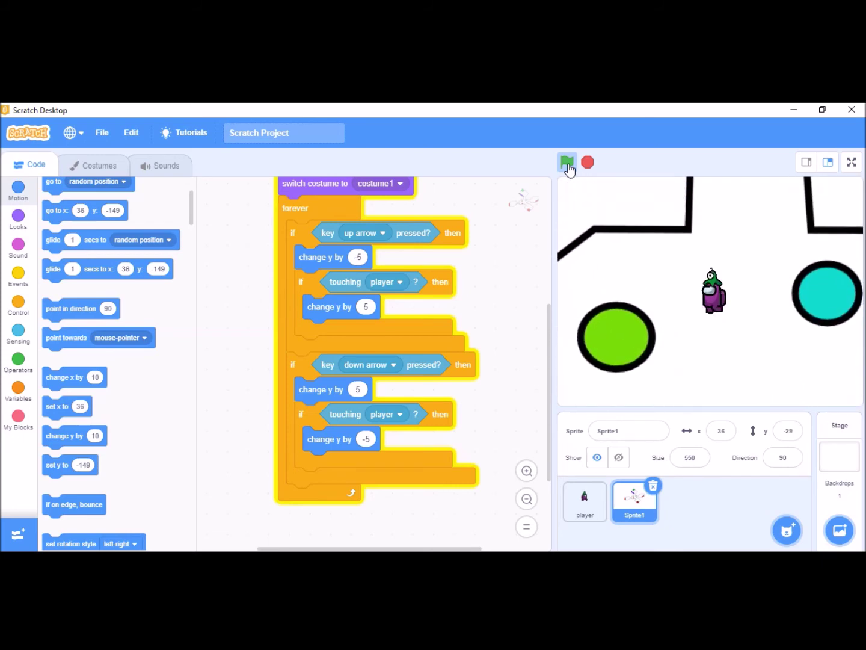
{"action": "left_click", "coordinate": [567, 162]}
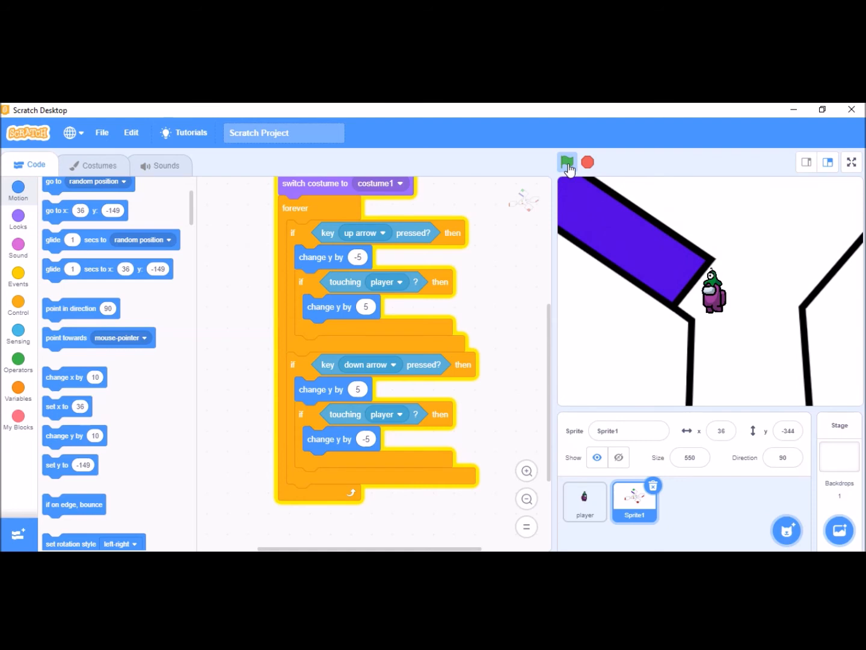
{"action": "left_click", "coordinate": [566, 162]}
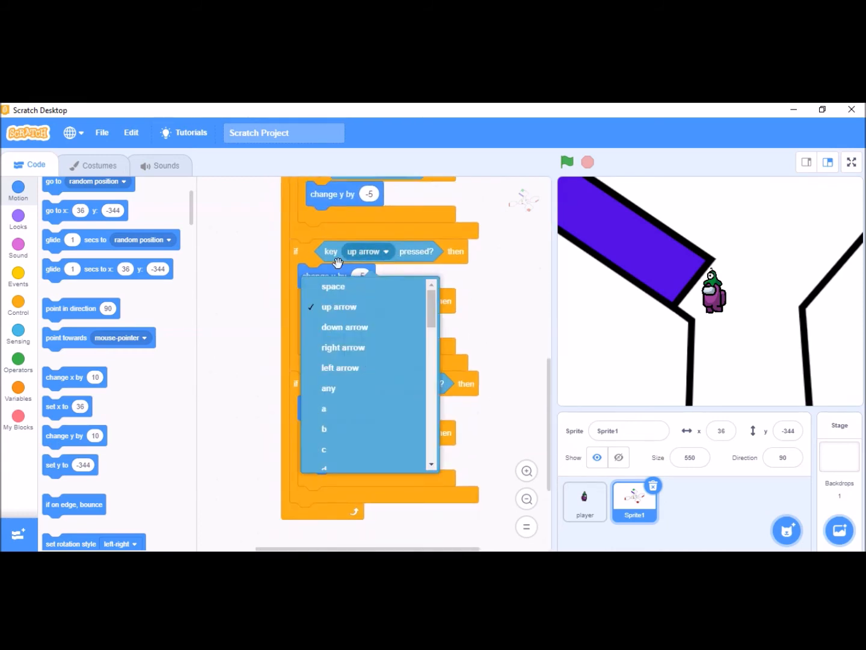
Add right-arrow (x by -5, undo 5 on touching player) and left-arrow (x by 5) checks.
{"action": "left_click", "coordinate": [343, 346]}
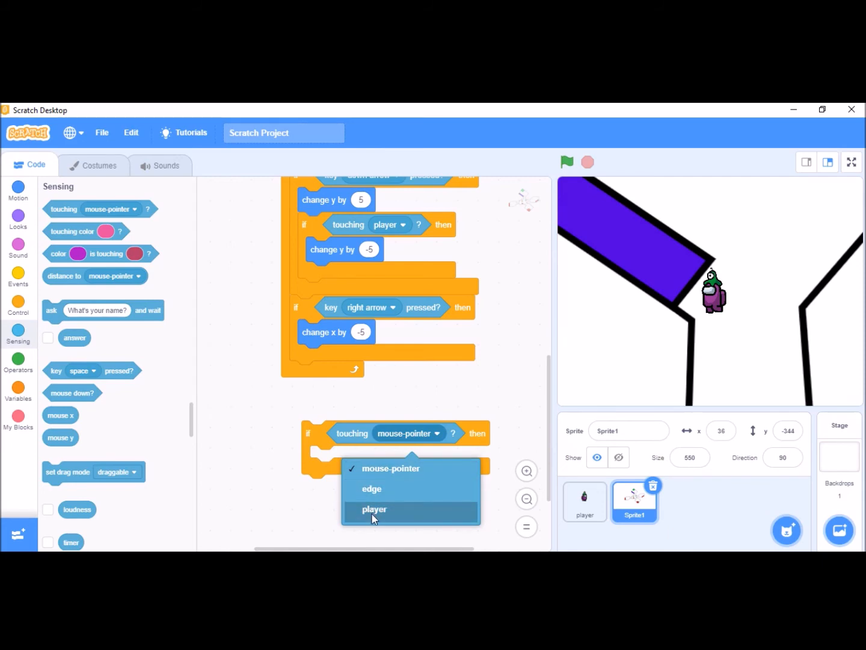
{"action": "left_click", "coordinate": [374, 509]}
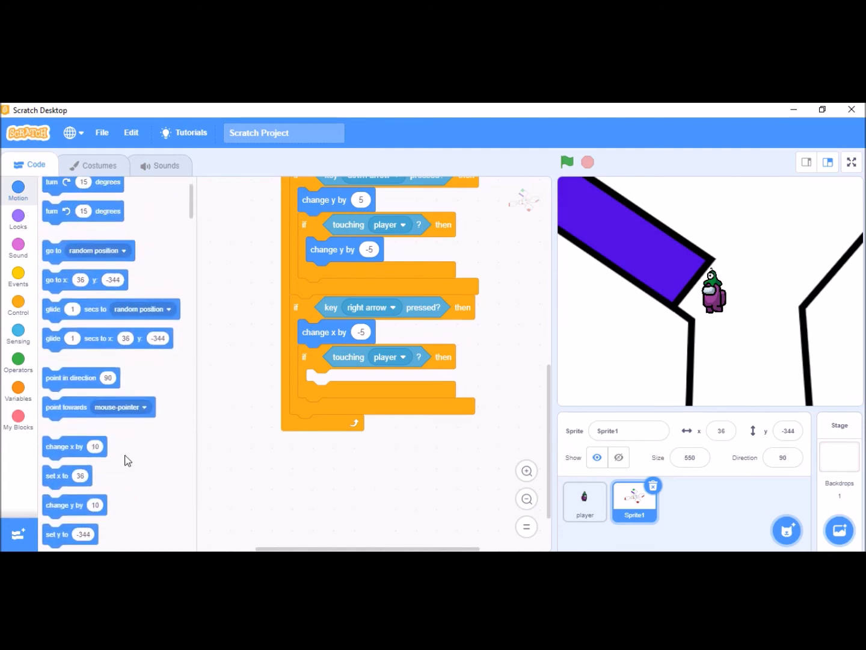
{"action": "scroll", "scroll_direction": "down", "scroll_amount": 3}
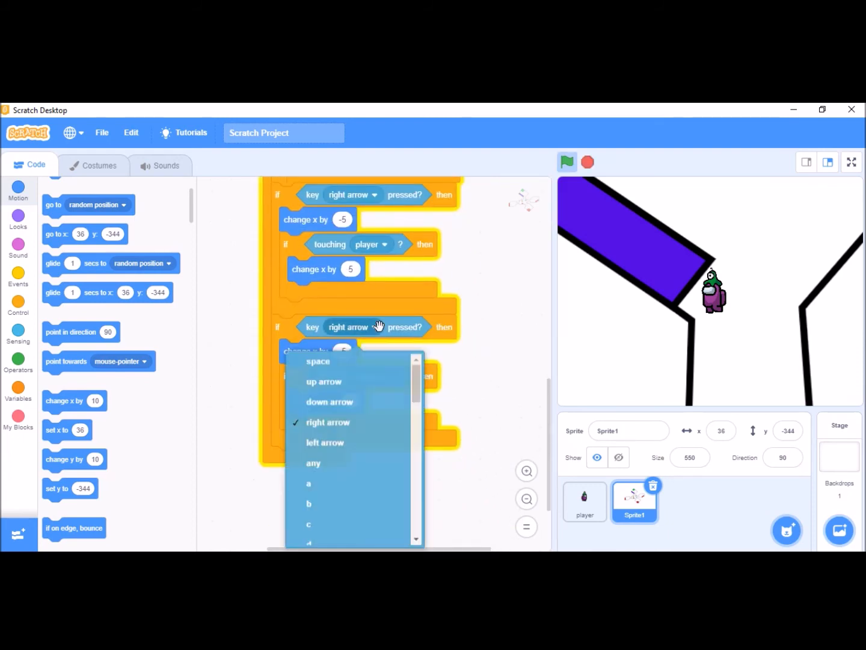
{"action": "left_click", "coordinate": [325, 443]}
{"action": "type", "text": "5"}
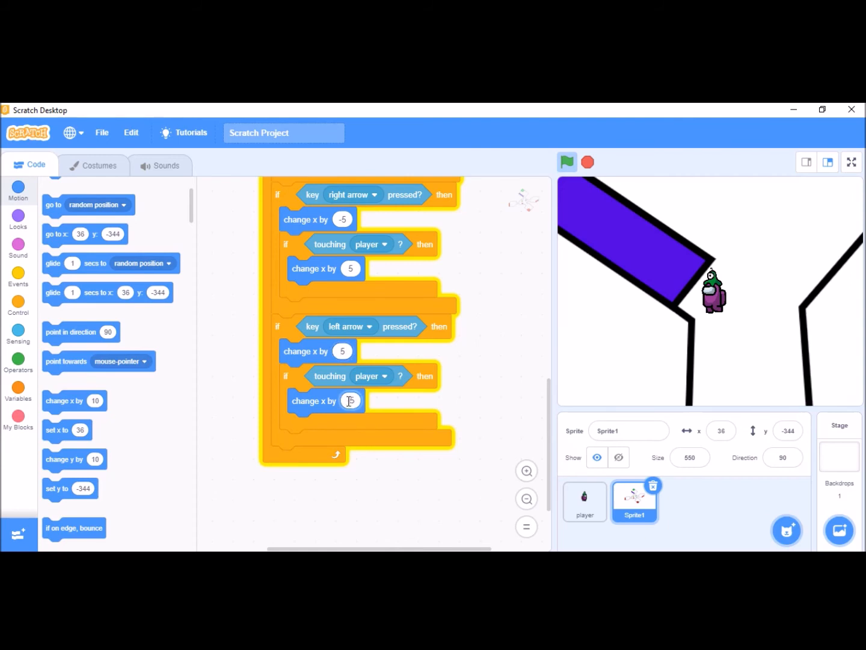
Run the game repeatedly and walk the player sideways to confirm walls stop the map.
{"action": "left_click", "coordinate": [565, 161]}
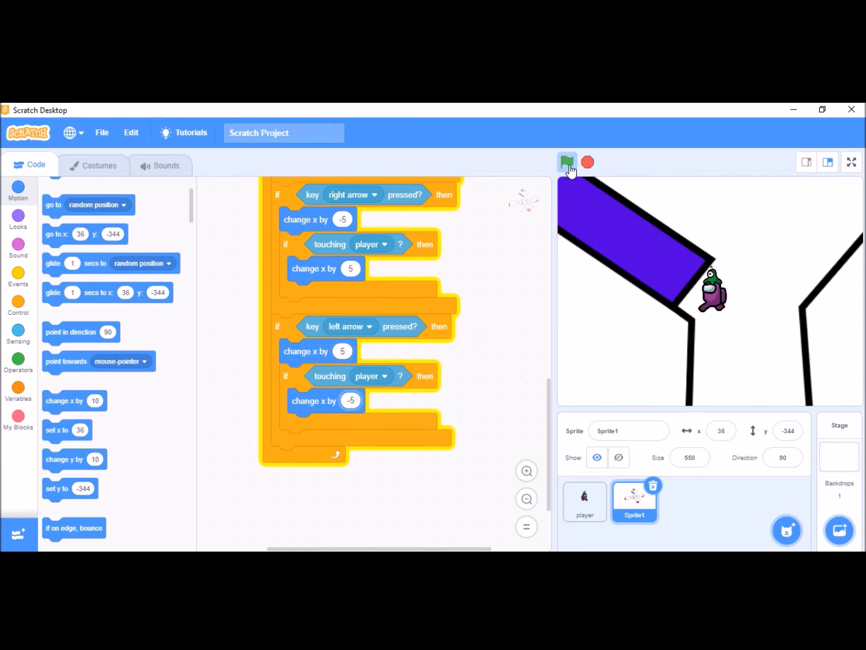
{"action": "left_click", "coordinate": [565, 161]}
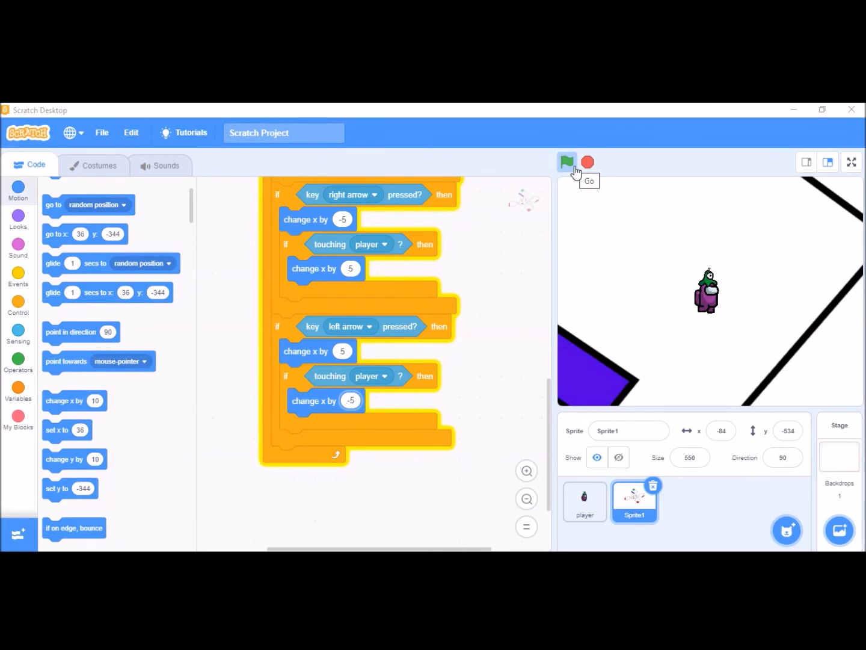
{"action": "left_click", "coordinate": [565, 161]}
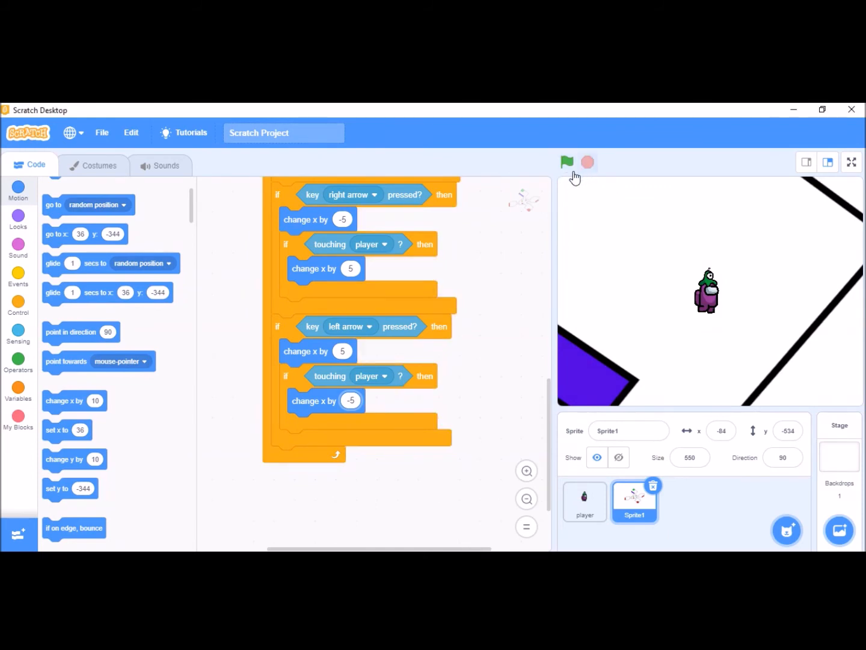
{"action": "left_click", "coordinate": [566, 161]}
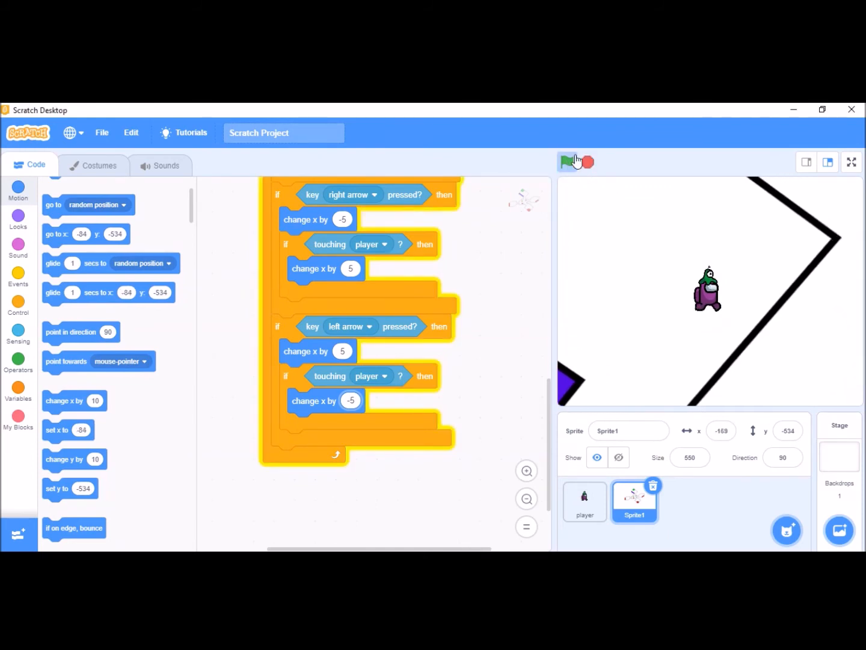
{"action": "left_click", "coordinate": [568, 161]}
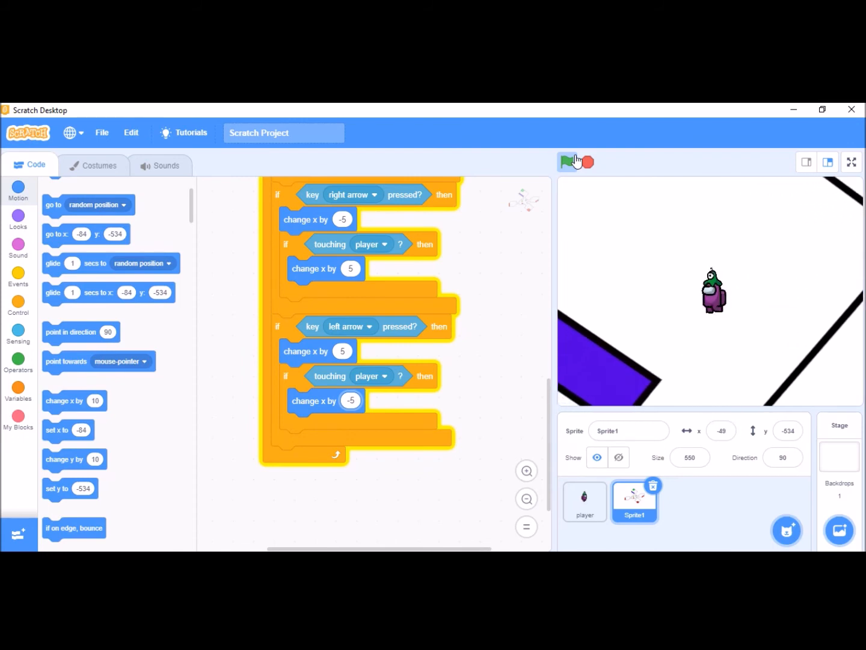
{"action": "left_click", "coordinate": [568, 161]}
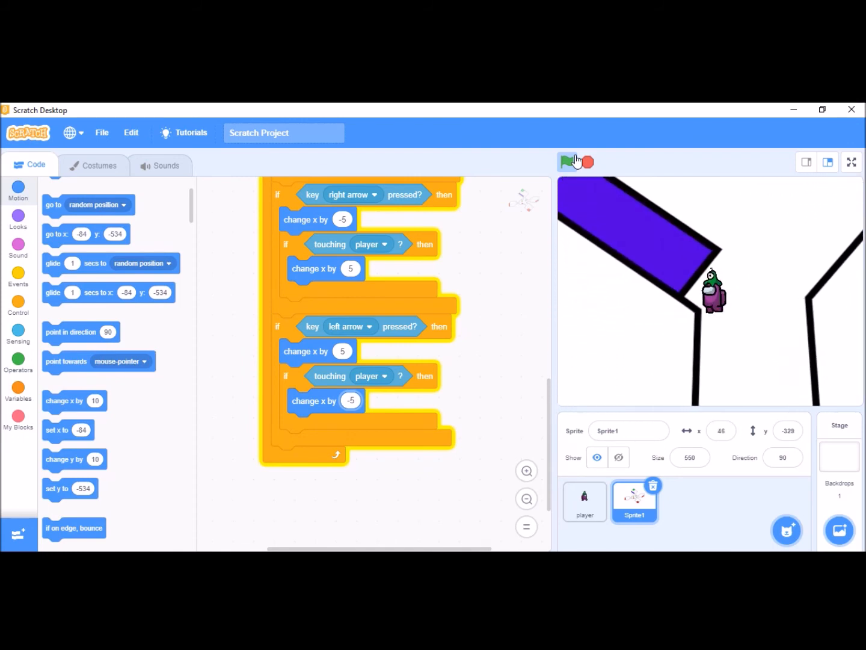
{"action": "left_click", "coordinate": [568, 161]}
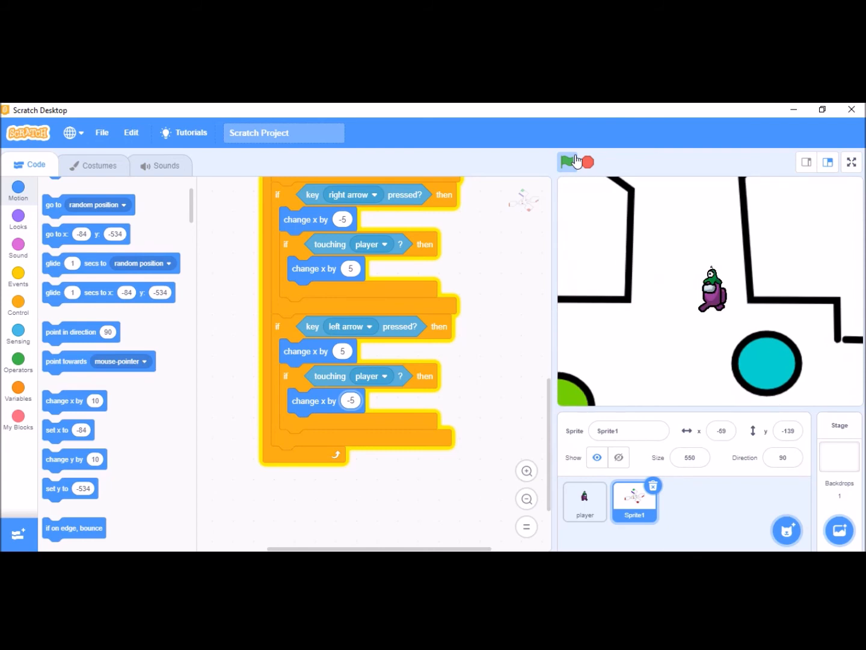
{"action": "left_click", "coordinate": [568, 162]}
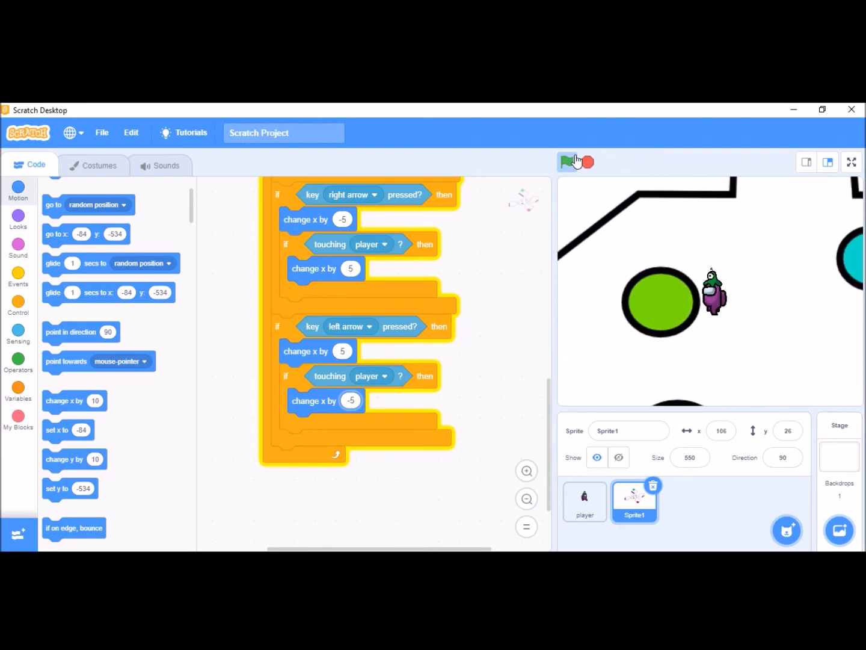
{"action": "left_click", "coordinate": [565, 161]}
{"action": "type", "text": "0"}
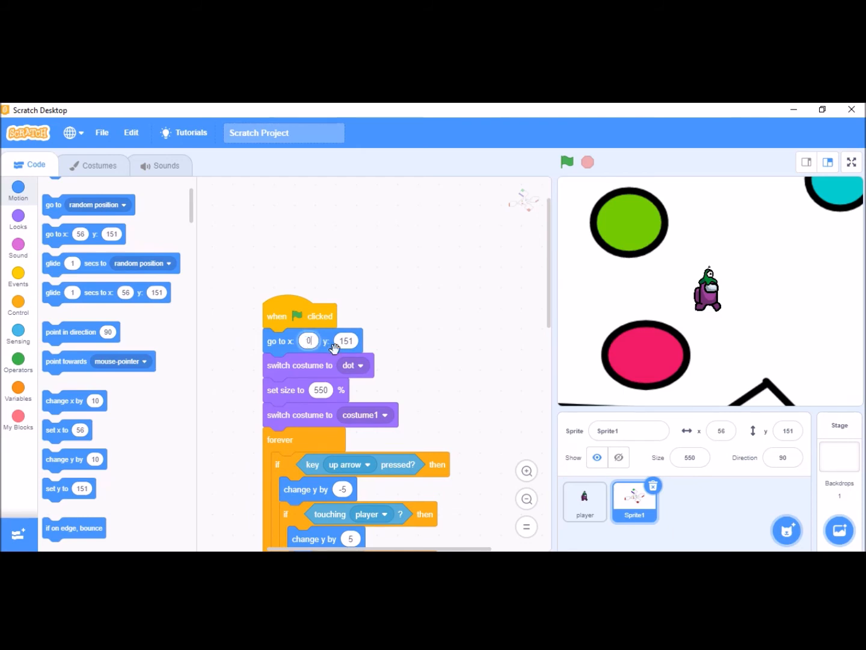
Set the map's starting position to x 0 y 0 and check the centered start.
{"action": "left_click", "coordinate": [566, 161]}
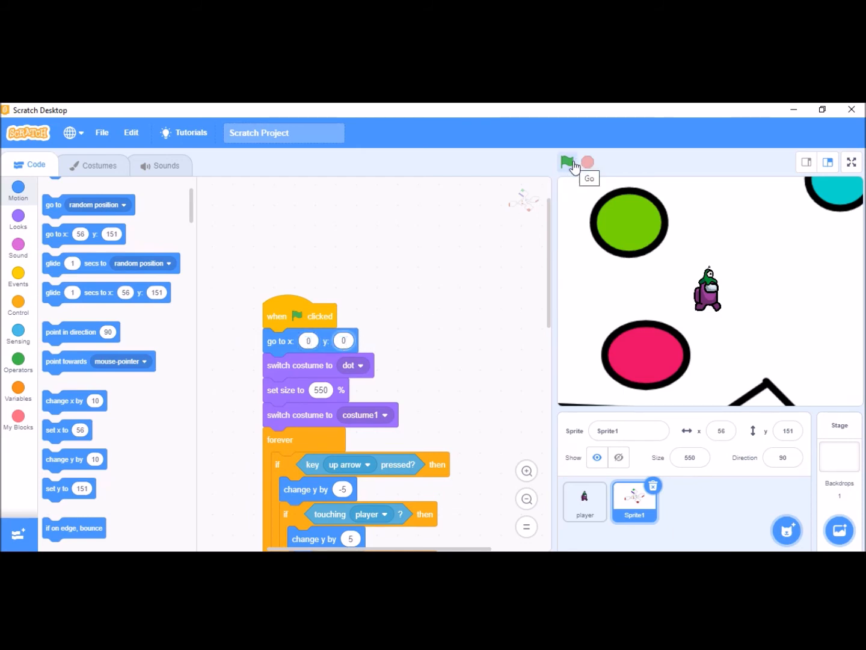
{"action": "left_click", "coordinate": [567, 161]}
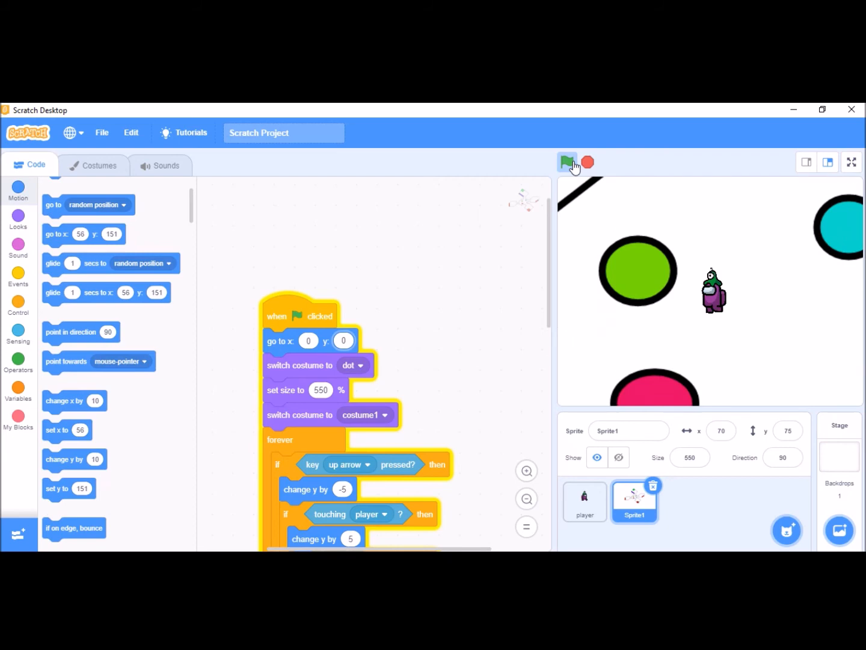
{"action": "left_click", "coordinate": [566, 162]}
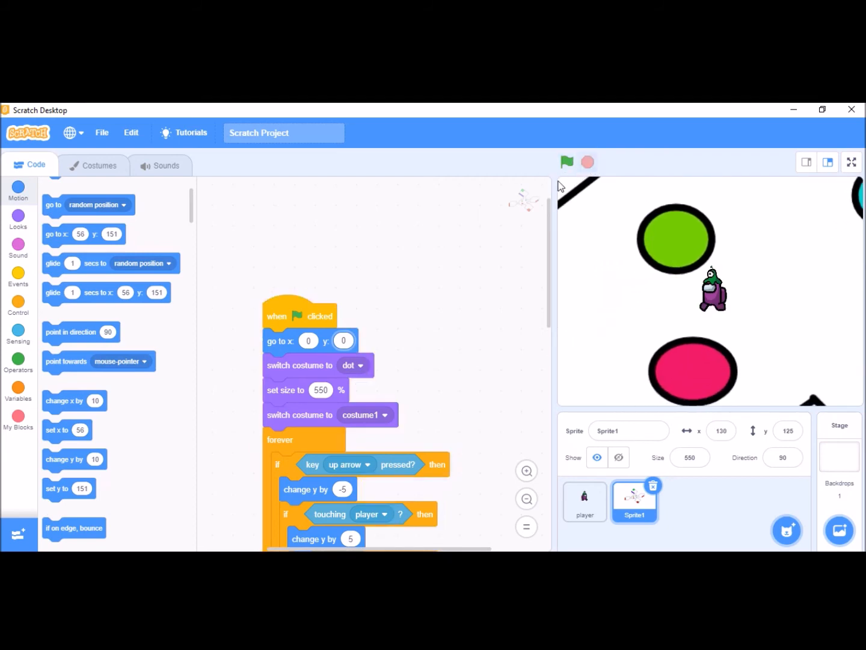
Try the map at size 300 percent and test-run it.
{"action": "left_click", "coordinate": [320, 389]}
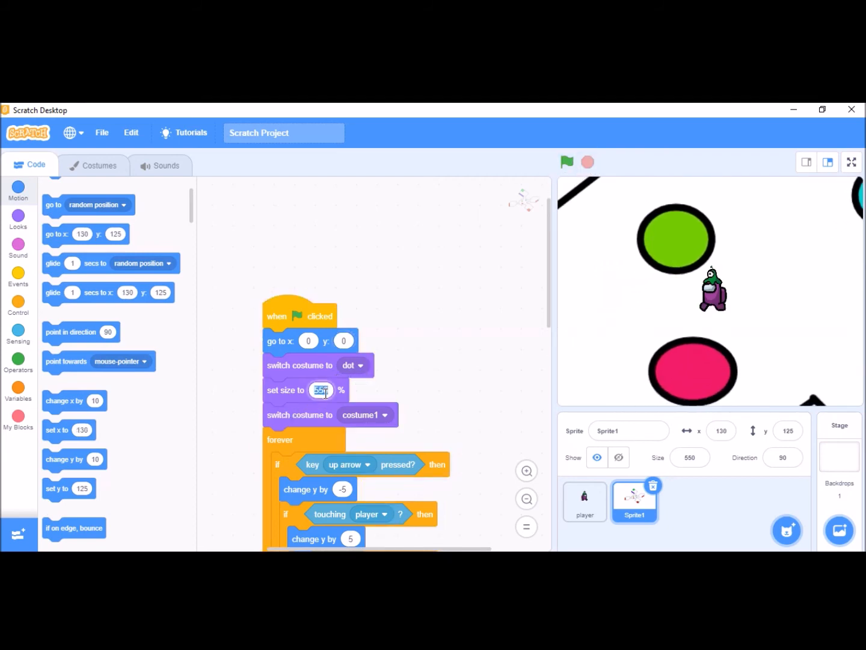
{"action": "type", "text": "300"}
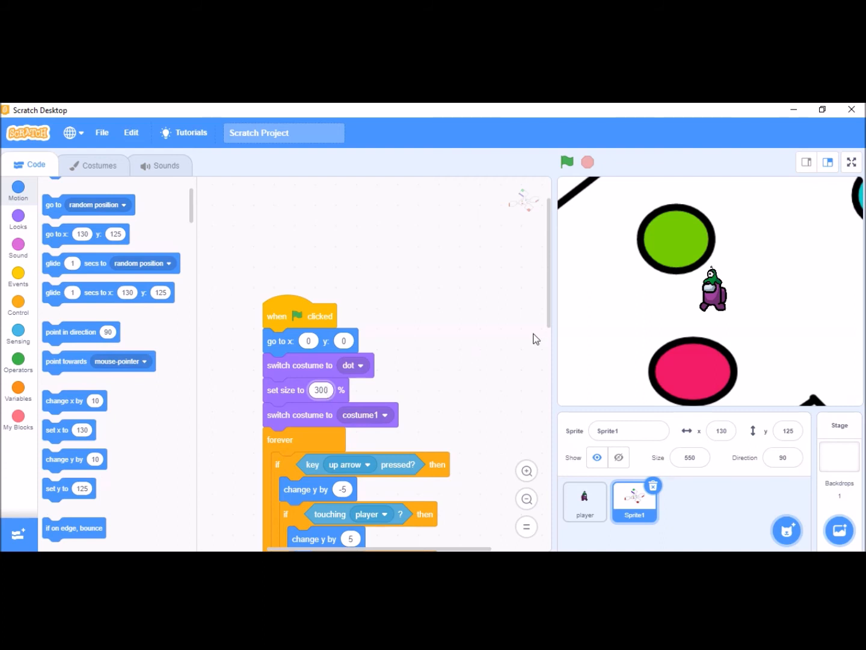
{"action": "left_click", "coordinate": [566, 161]}
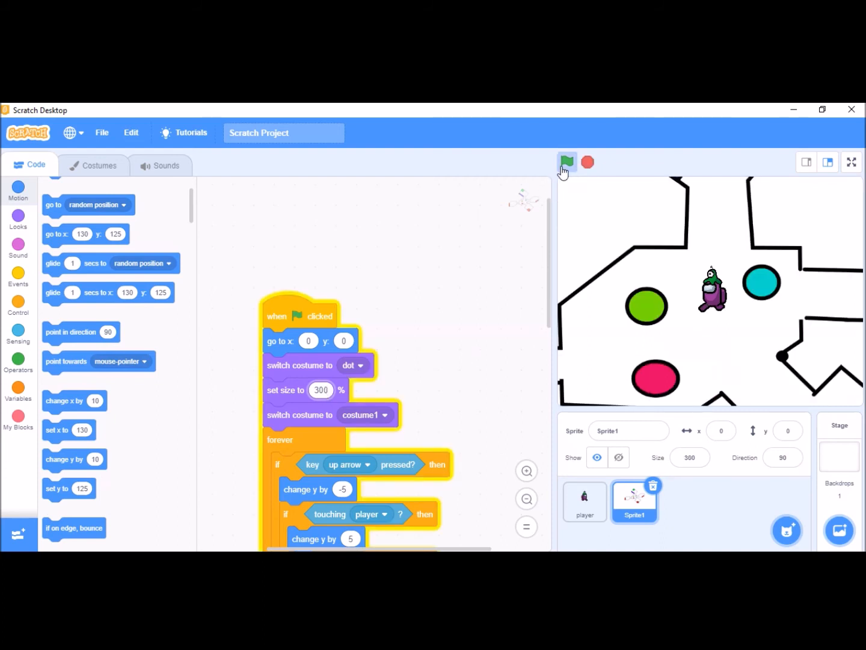
{"action": "left_click", "coordinate": [565, 161]}
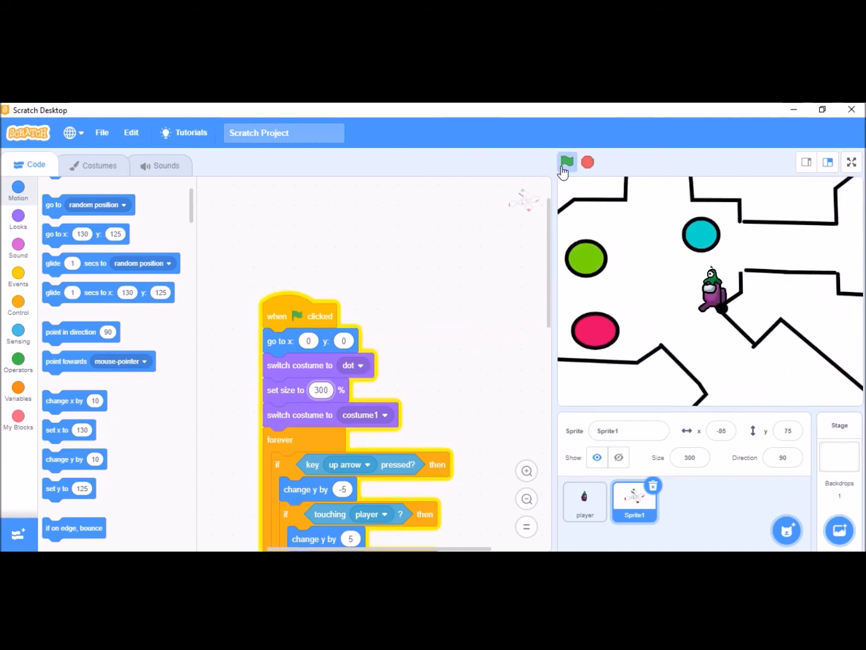
{"action": "left_click", "coordinate": [566, 161]}
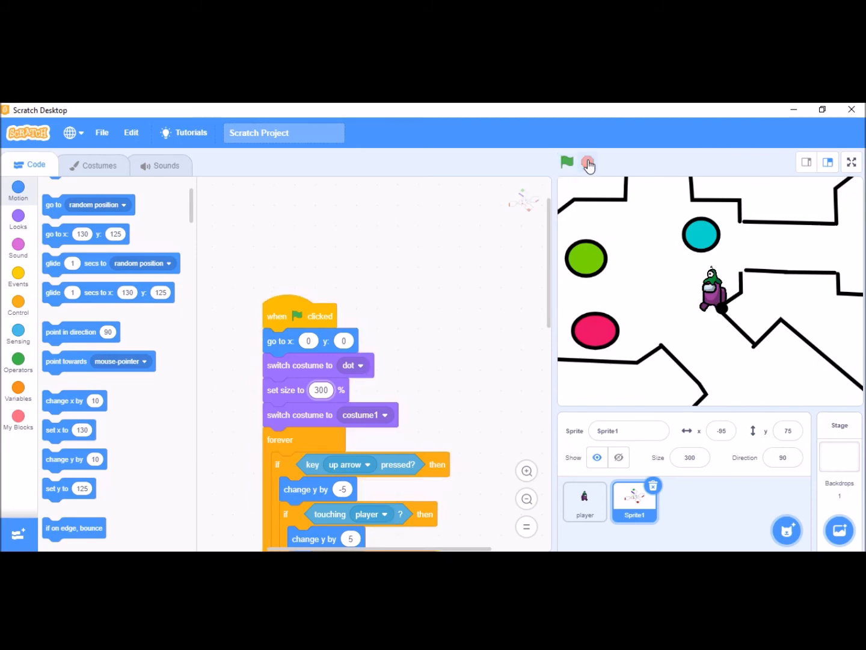
Try size 450 percent in a test run, then set the map size back to 550 percent.
{"action": "left_click", "coordinate": [565, 162]}
{"action": "type", "text": "40"}
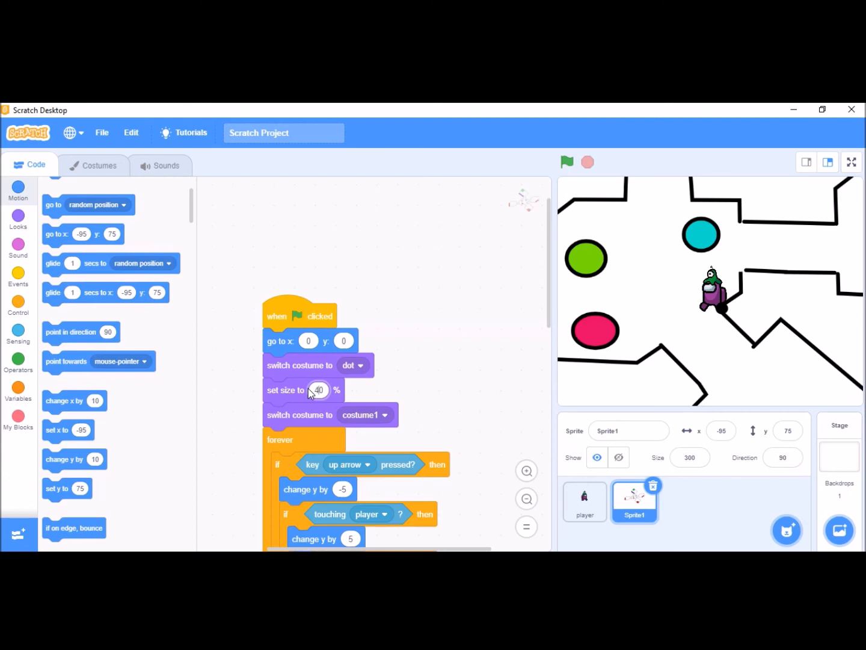
{"action": "left_click", "coordinate": [565, 161]}
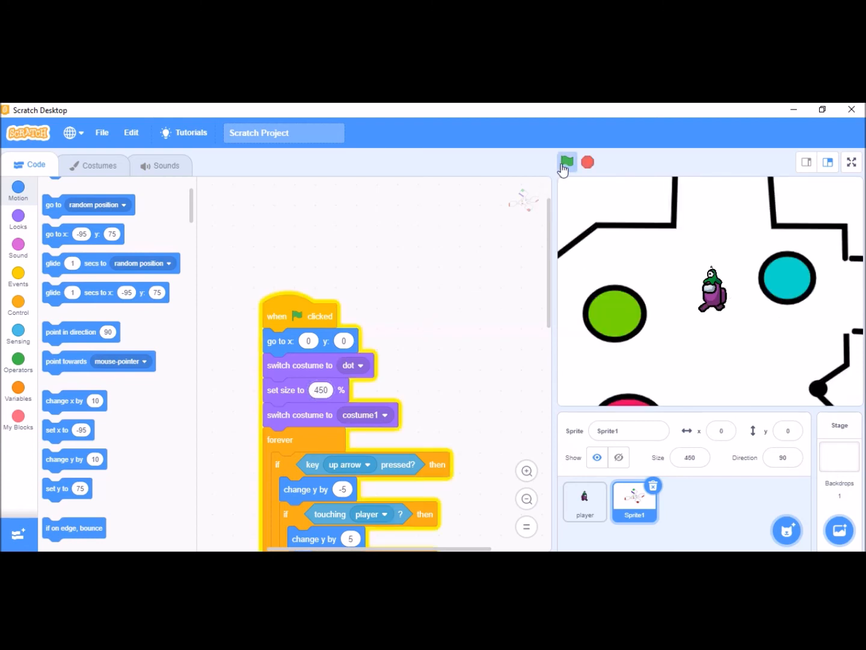
{"action": "left_click", "coordinate": [566, 162]}
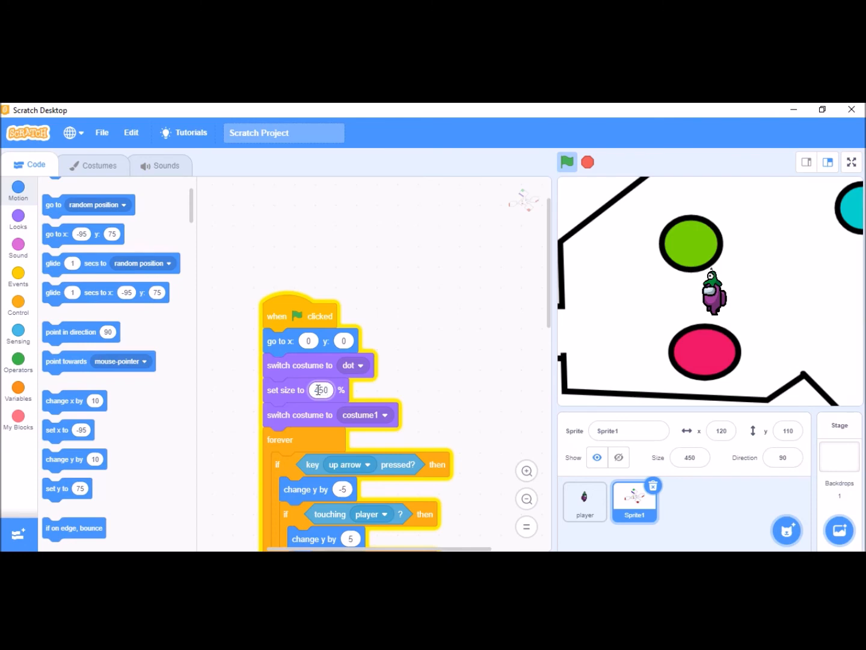
{"action": "type", "text": "550"}
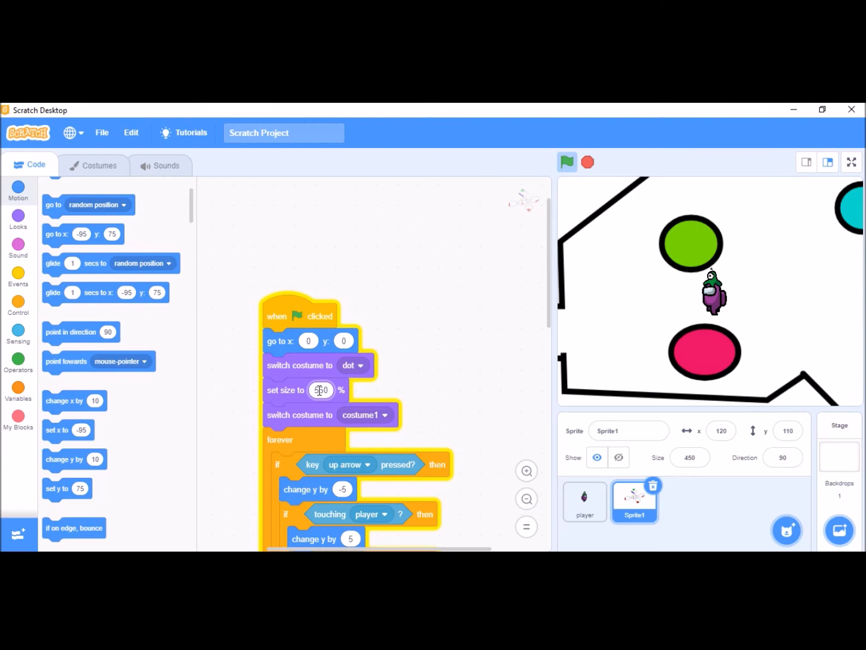
Play the game at 550 percent and walk the player through the cafeteria corridors.
{"action": "left_click", "coordinate": [566, 161]}
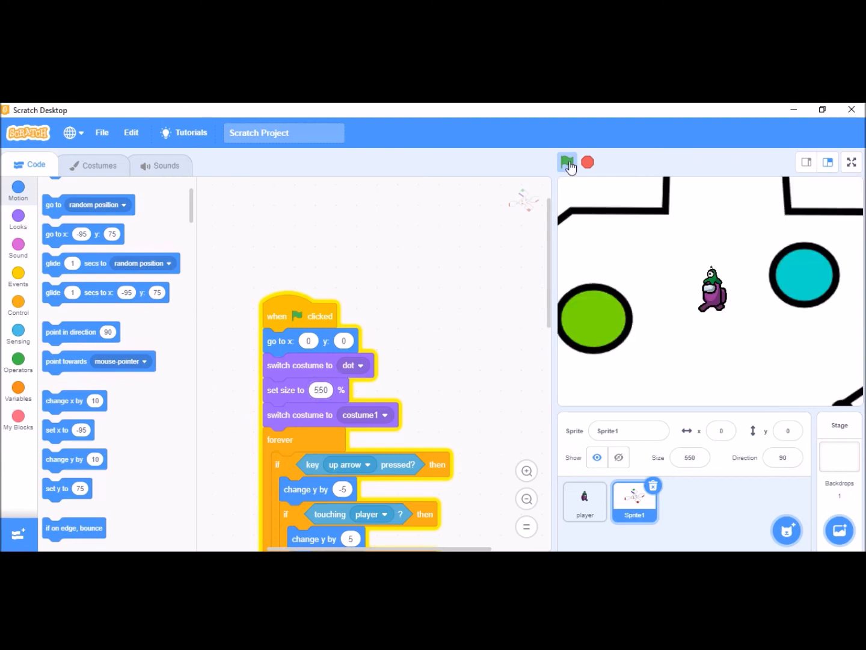
{"action": "left_click", "coordinate": [568, 162]}
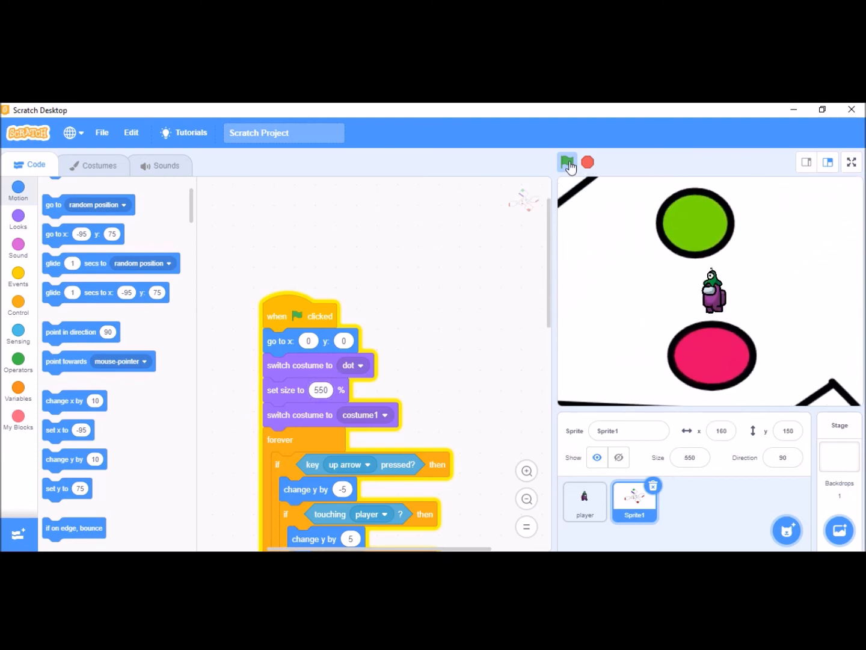
{"action": "left_click", "coordinate": [568, 161]}
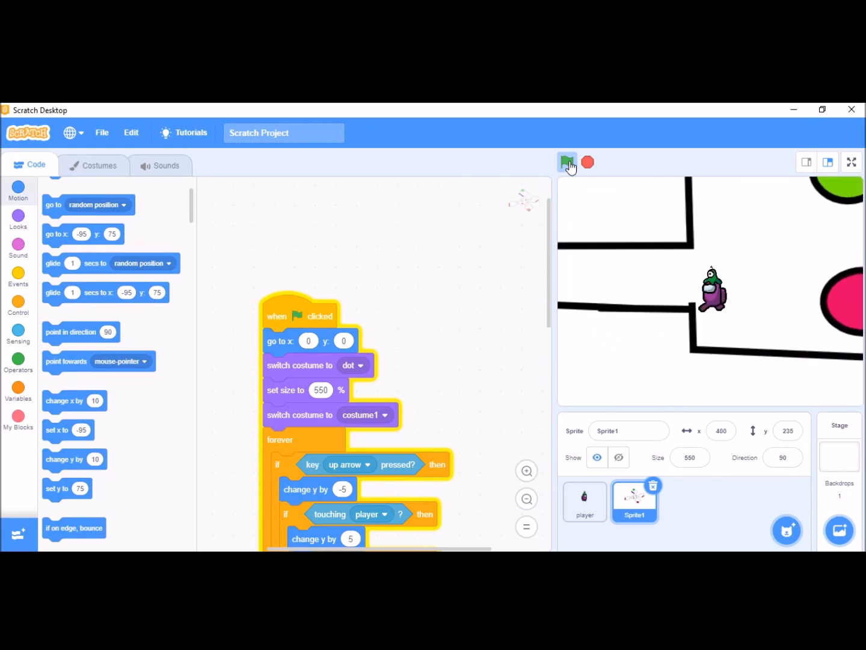
{"action": "left_click", "coordinate": [568, 161]}
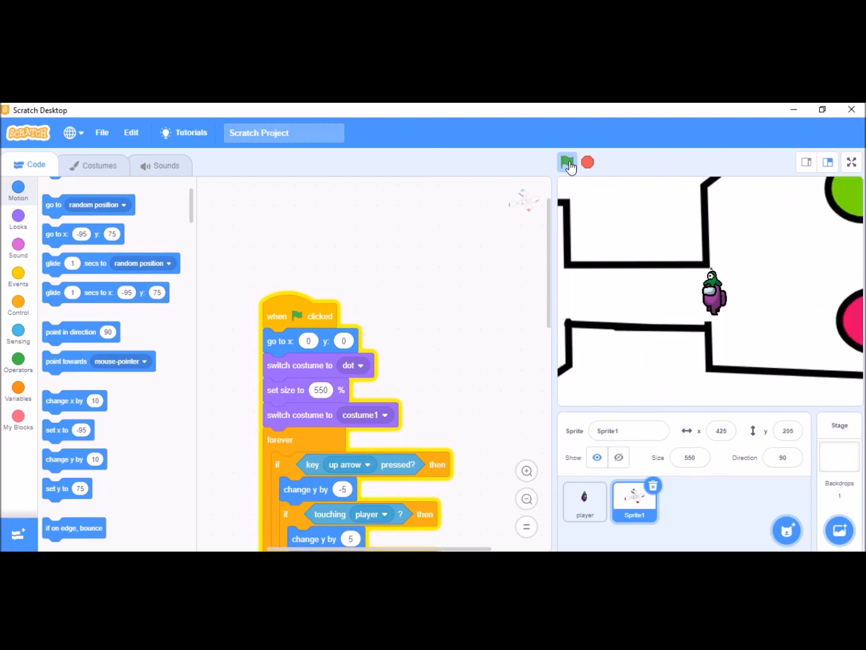
{"action": "left_click", "coordinate": [567, 161]}
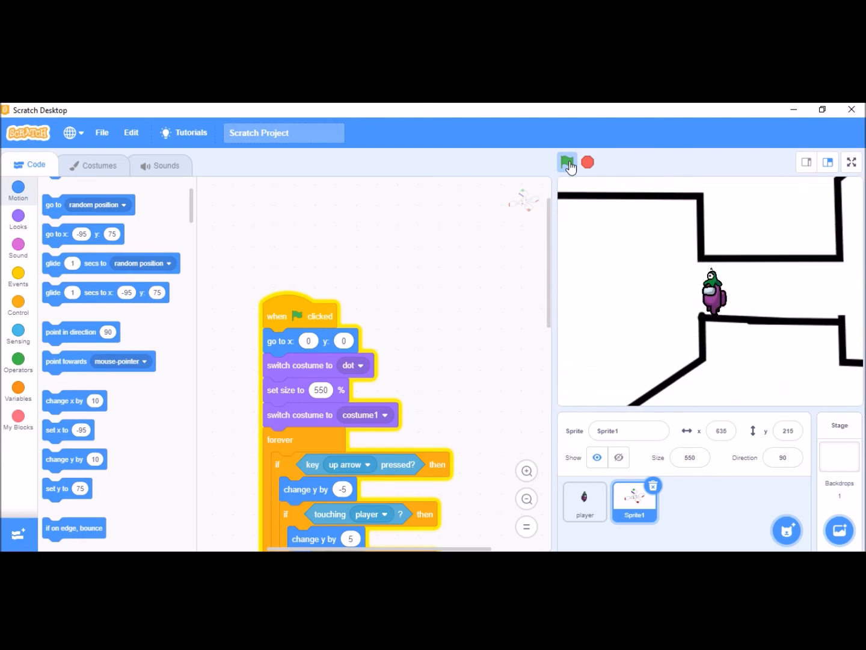
{"action": "left_click", "coordinate": [567, 162]}
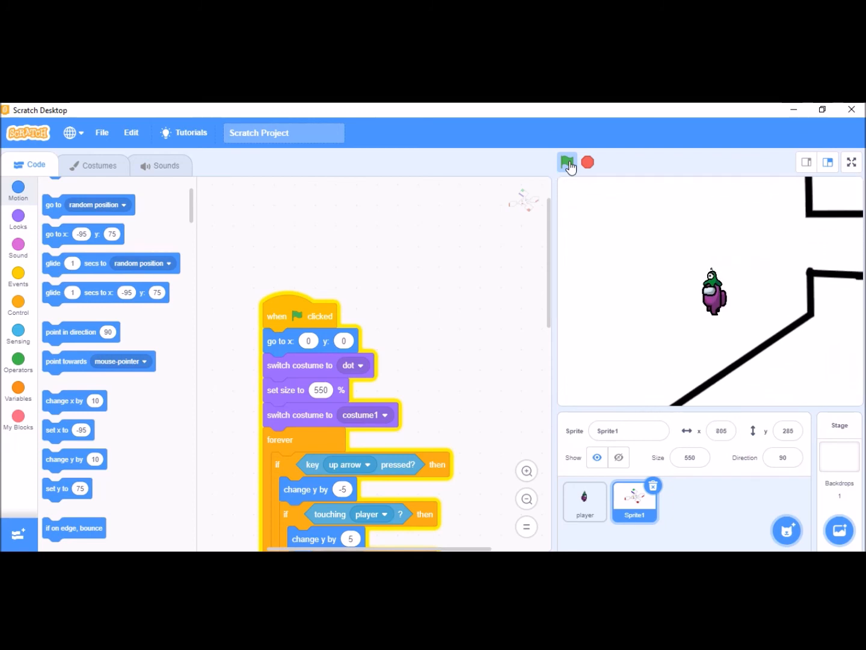
{"action": "left_click", "coordinate": [567, 162]}
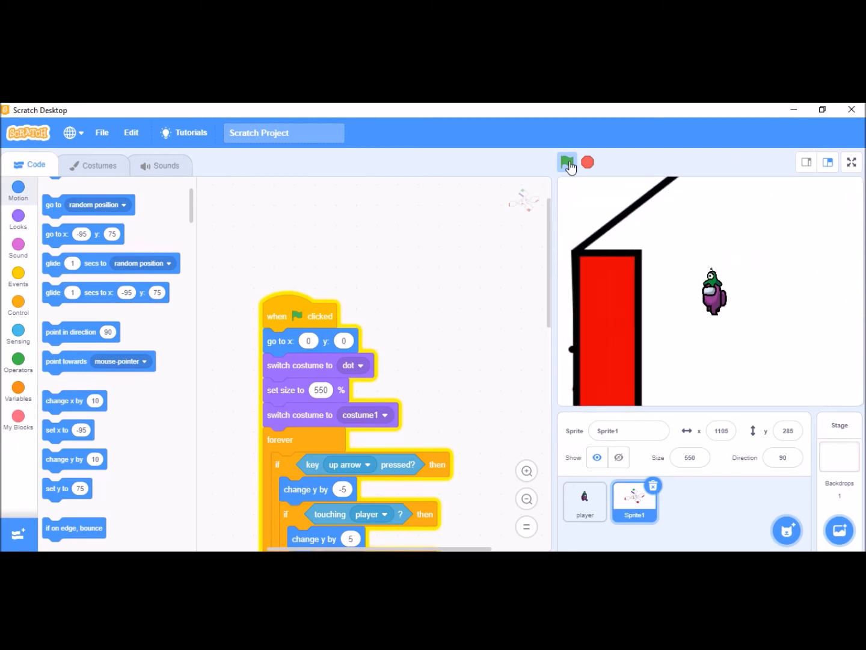
{"action": "left_click", "coordinate": [567, 162]}
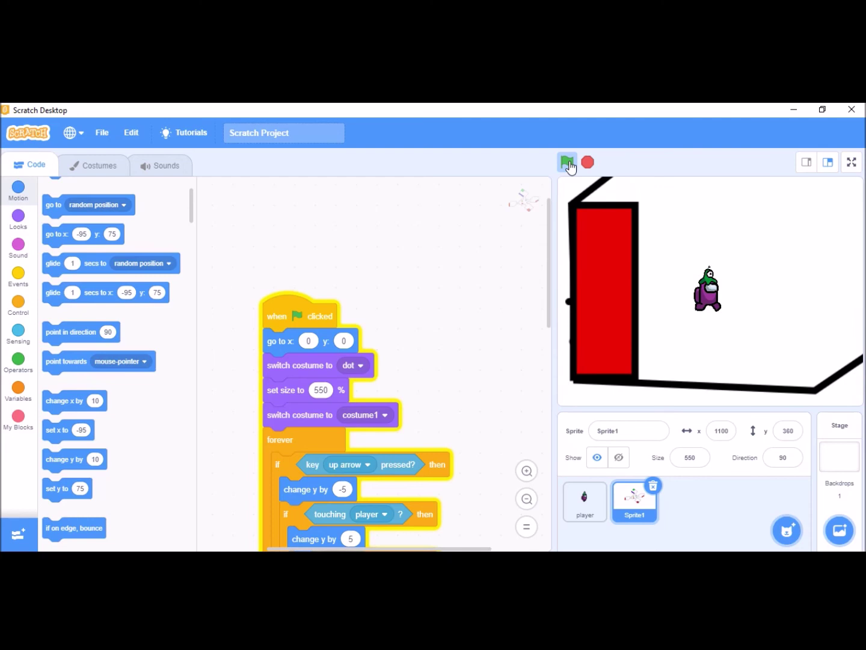
{"action": "left_click", "coordinate": [567, 161]}
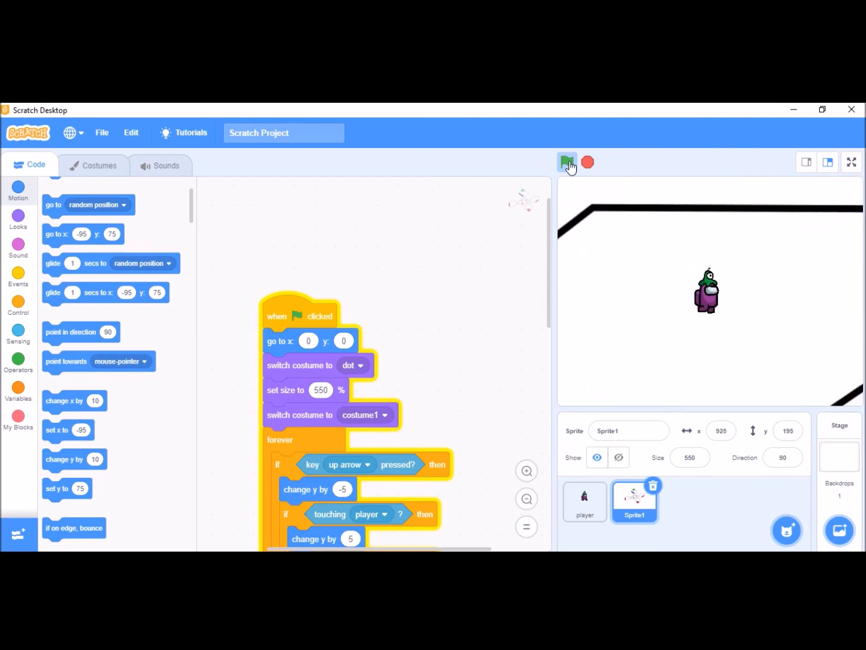
{"action": "left_click", "coordinate": [568, 161]}
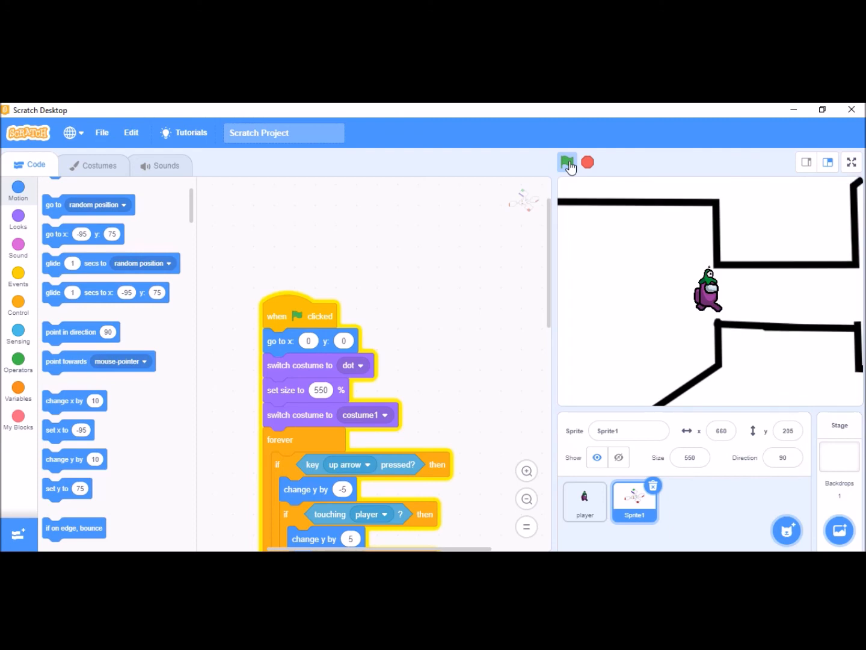
{"action": "left_click", "coordinate": [568, 161]}
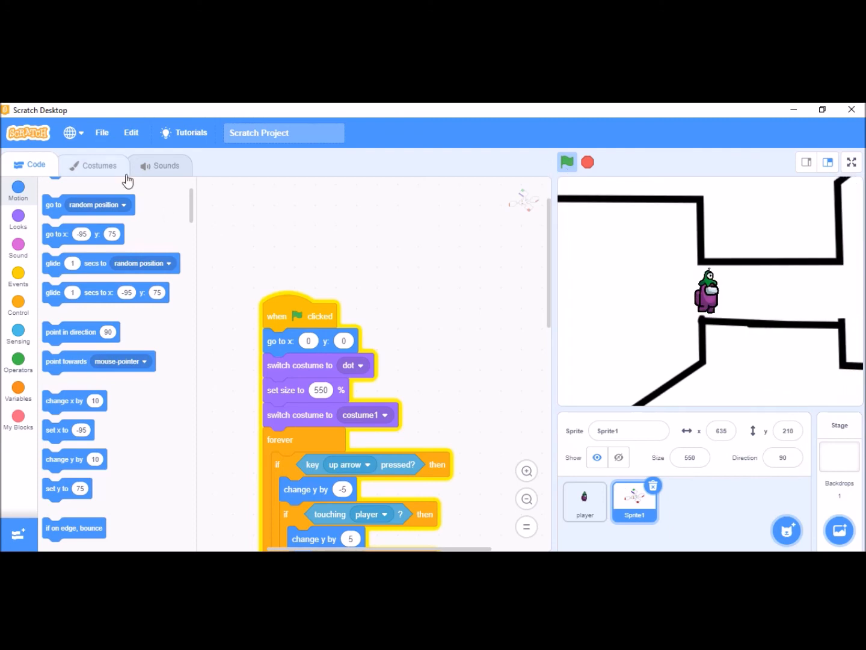
Convert the map costume to a bitmap and erase stray bits around corridor wall ends.
{"action": "left_click", "coordinate": [92, 165]}
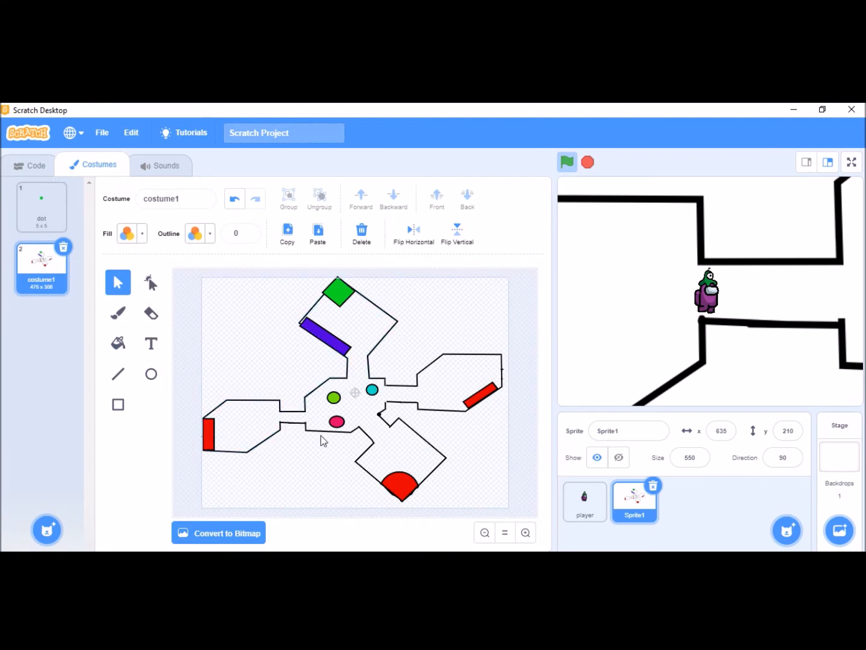
{"action": "mouse_move", "coordinate": [558, 550]}
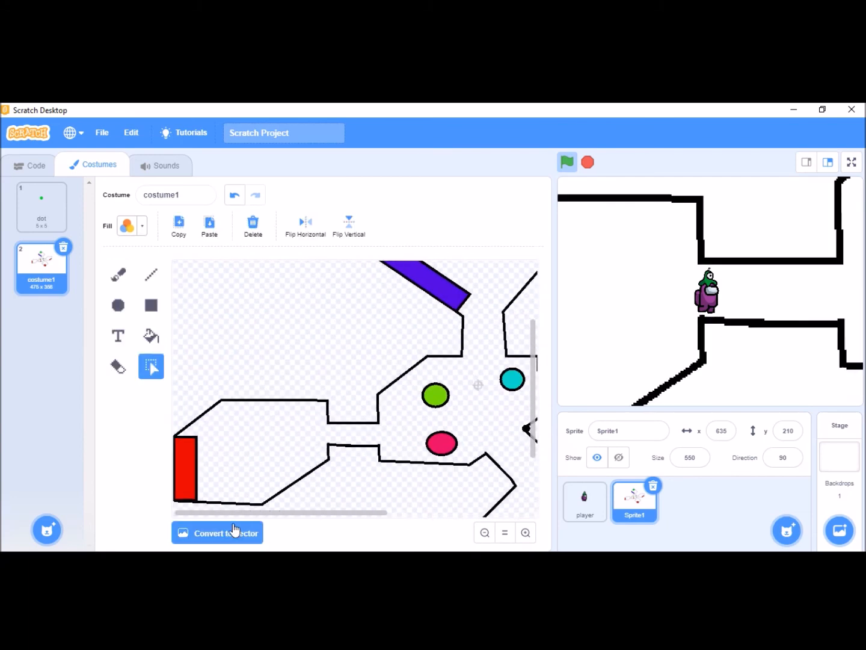
{"action": "left_click", "coordinate": [118, 365]}
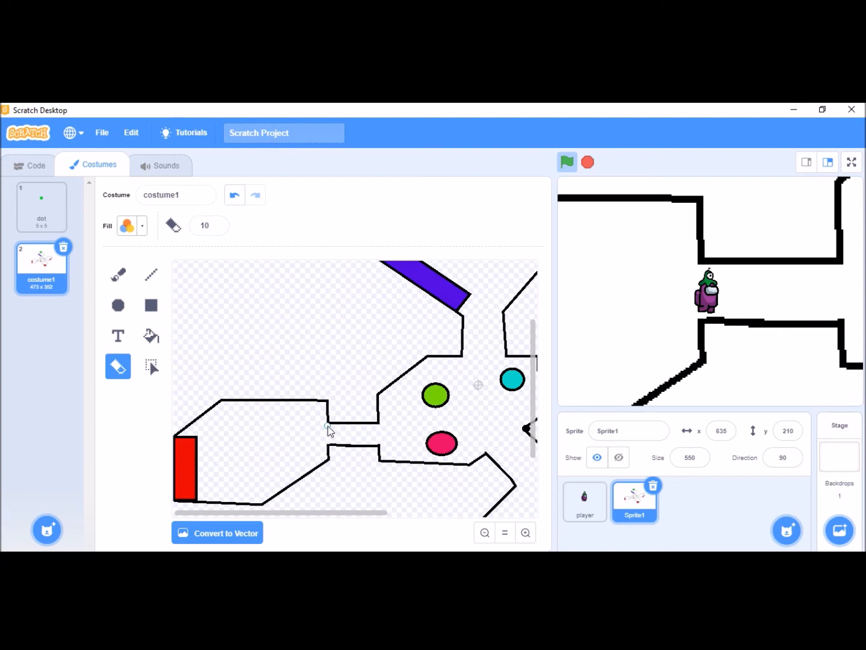
{"action": "mouse_move", "coordinate": [385, 447]}
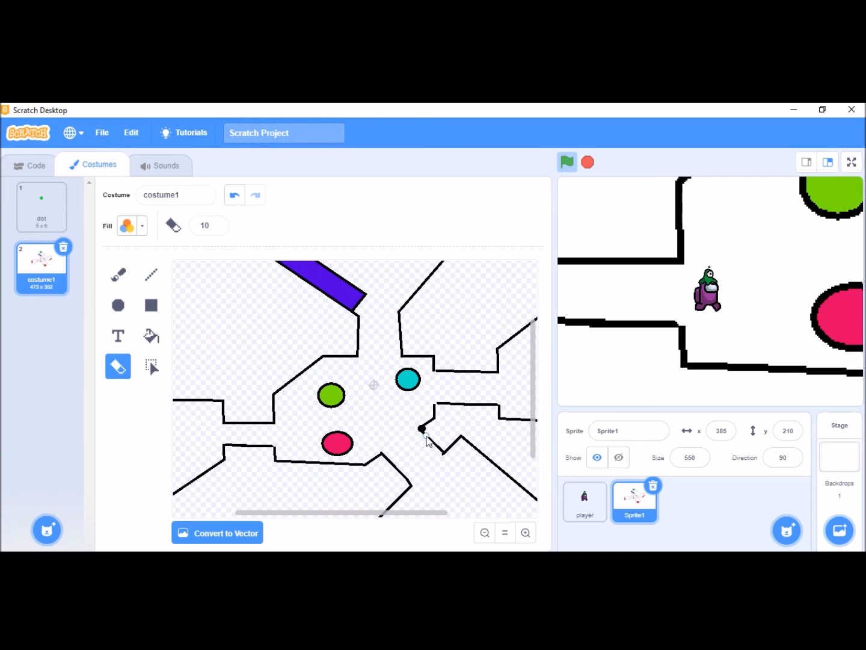
{"action": "mouse_move", "coordinate": [427, 435]}
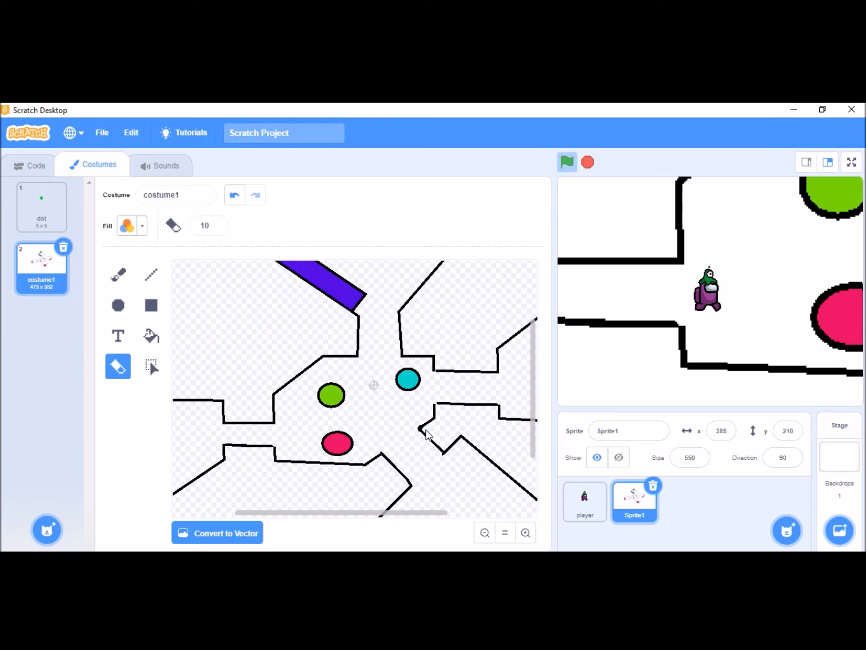
{"action": "mouse_move", "coordinate": [444, 461]}
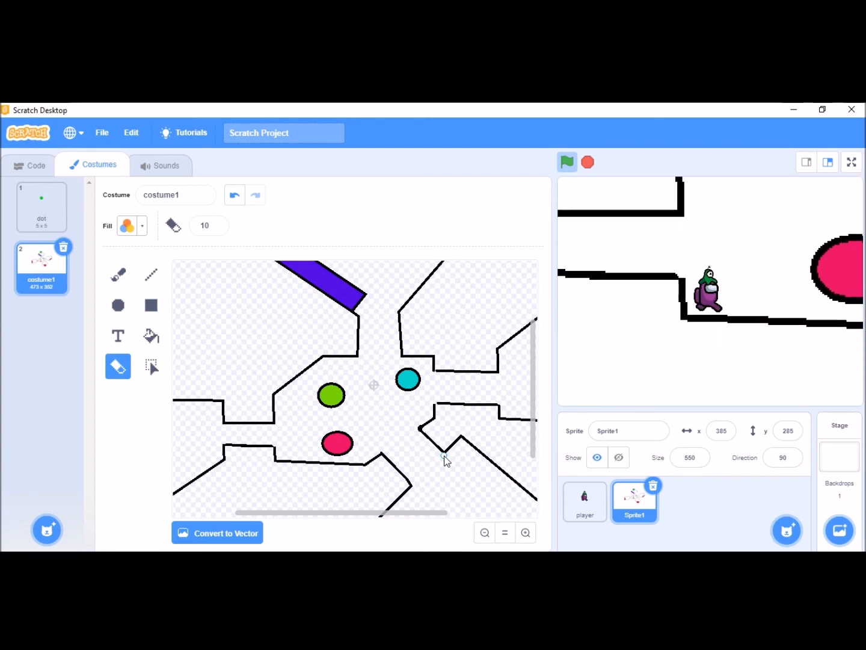
{"action": "mouse_move", "coordinate": [599, 183]}
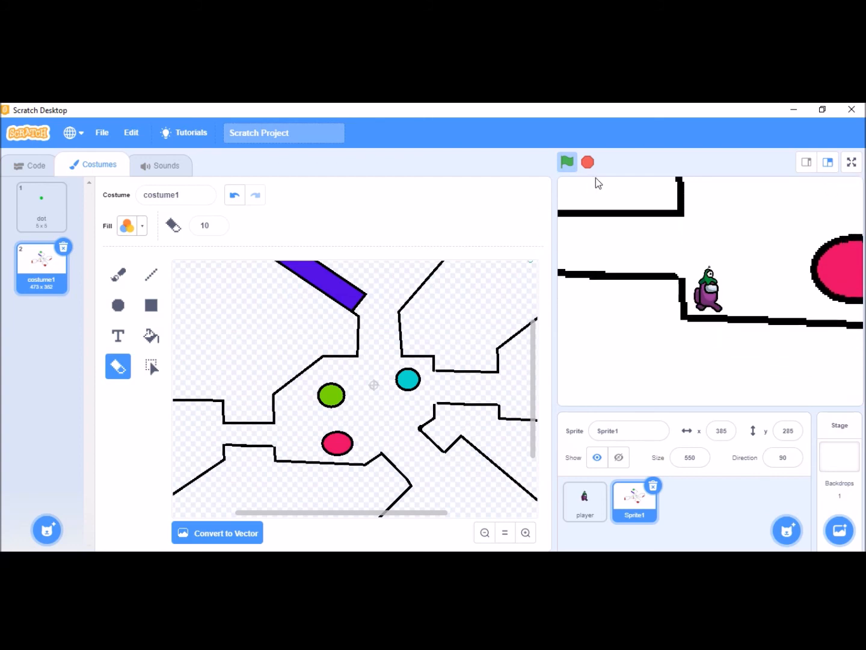
{"action": "scroll", "scroll_direction": "down", "scroll_amount": 3}
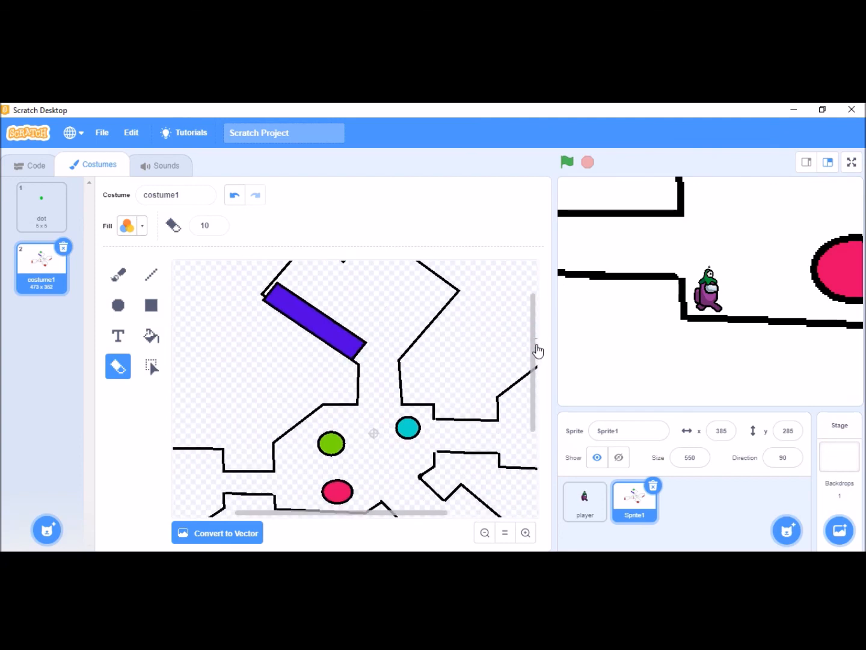
{"action": "scroll", "scroll_direction": "down", "scroll_amount": 3}
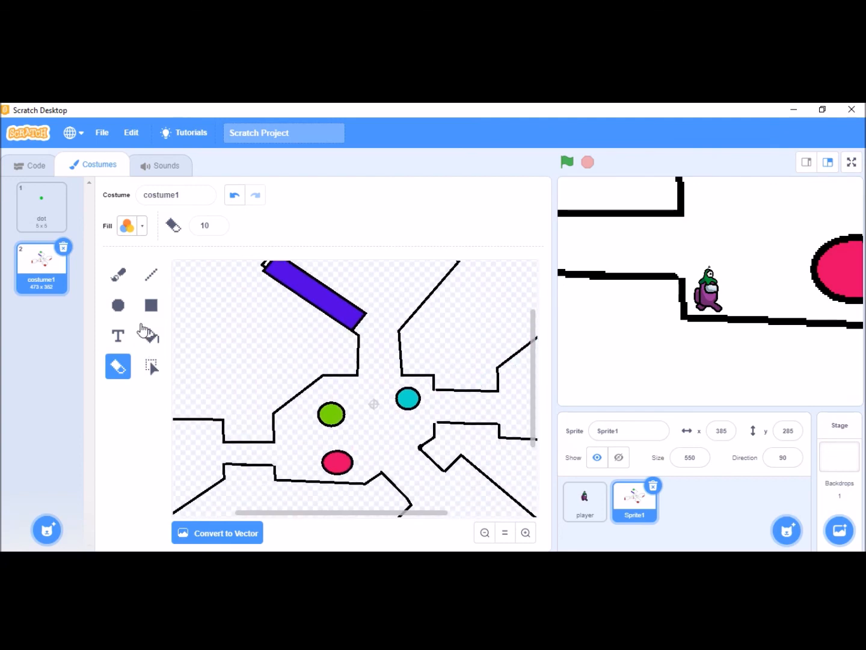
Choose the Line tool with black colour to redraw the corridor's missing wall segment.
{"action": "left_click", "coordinate": [152, 275]}
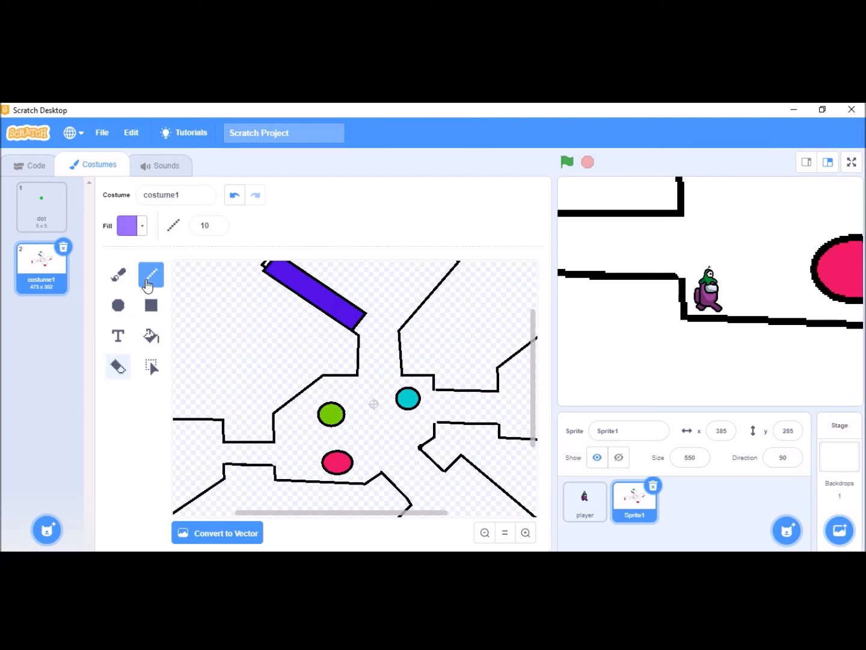
{"action": "left_click", "coordinate": [127, 226]}
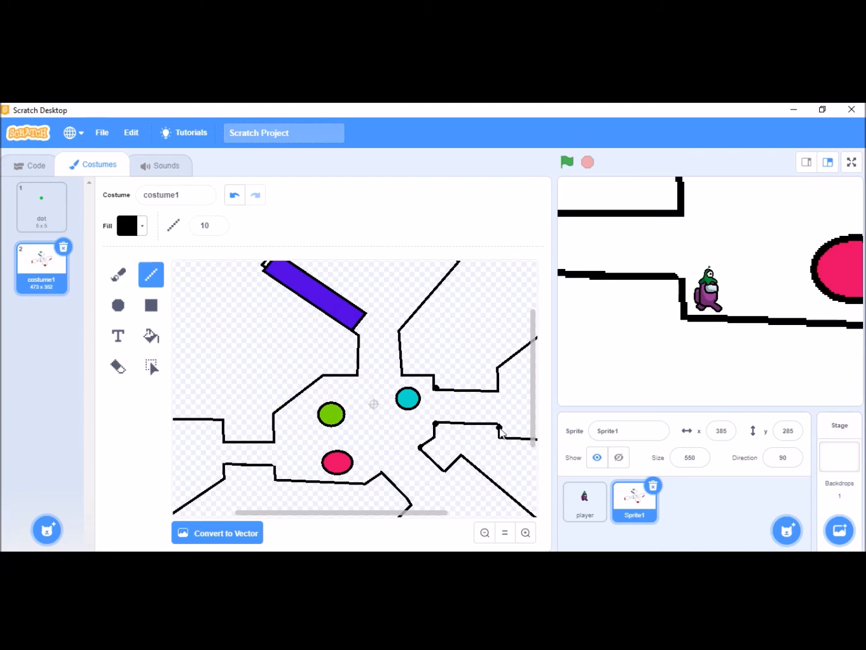
{"action": "mouse_move", "coordinate": [551, 175]}
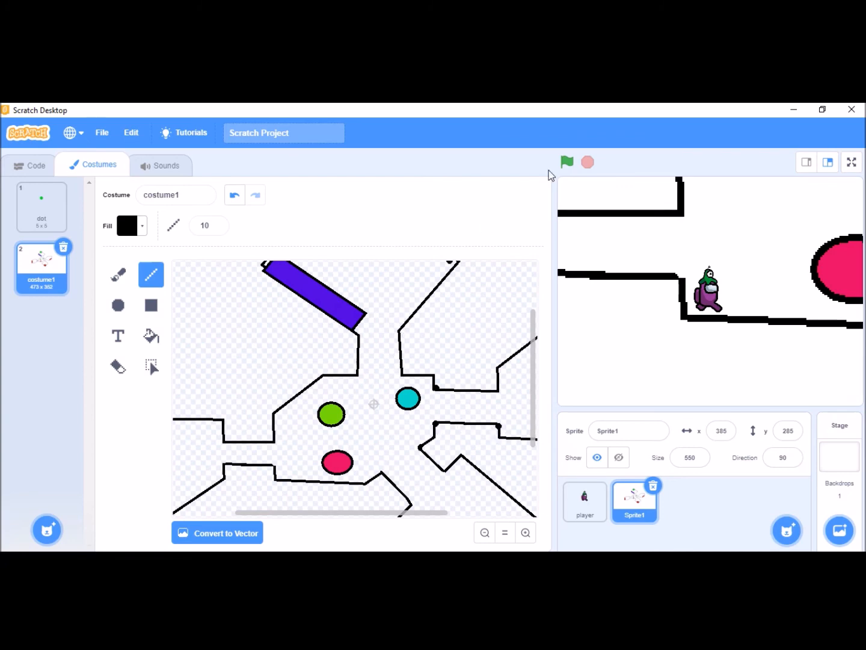
Run the game full screen from the green flag to test the repaired wall.
{"action": "left_click", "coordinate": [850, 161]}
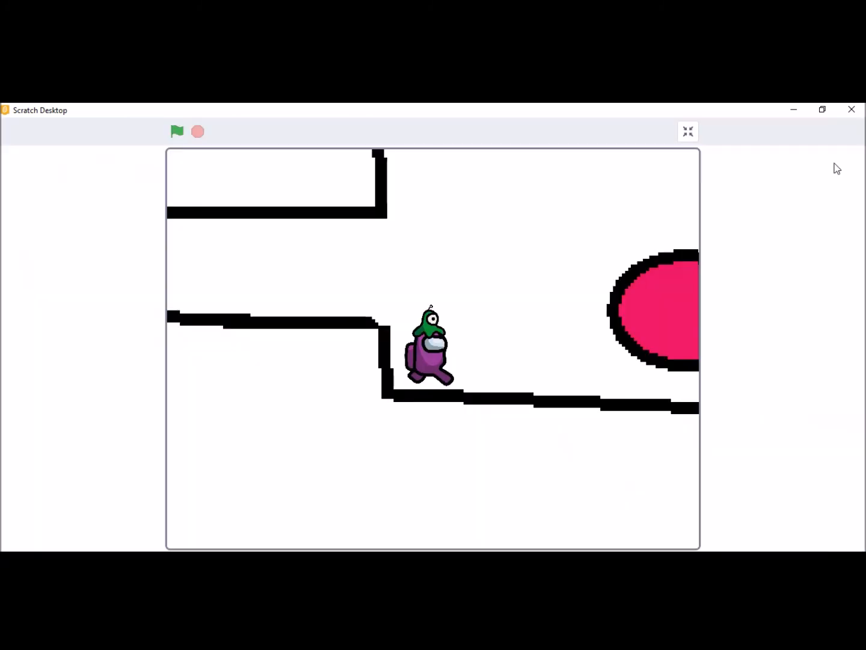
{"action": "left_click", "coordinate": [176, 131]}
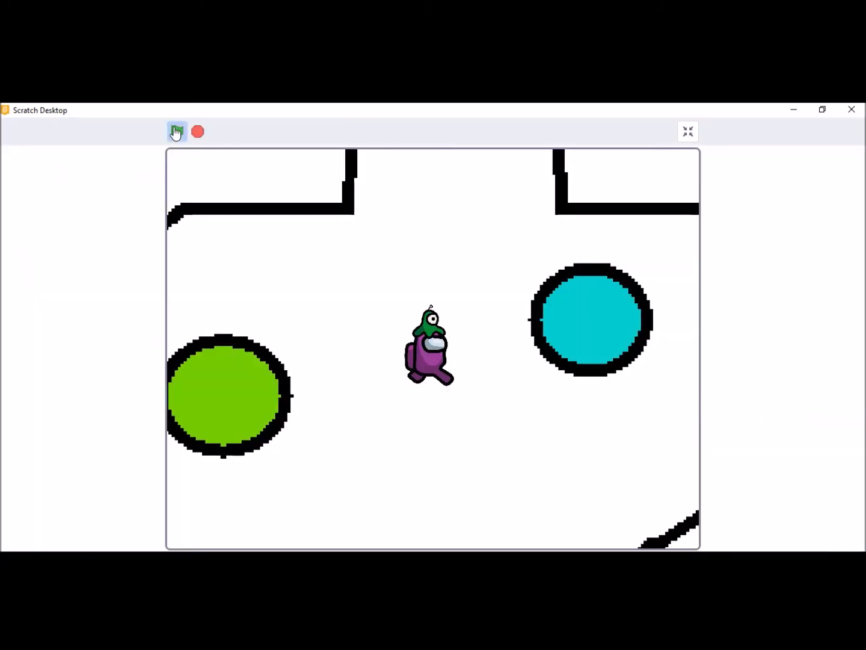